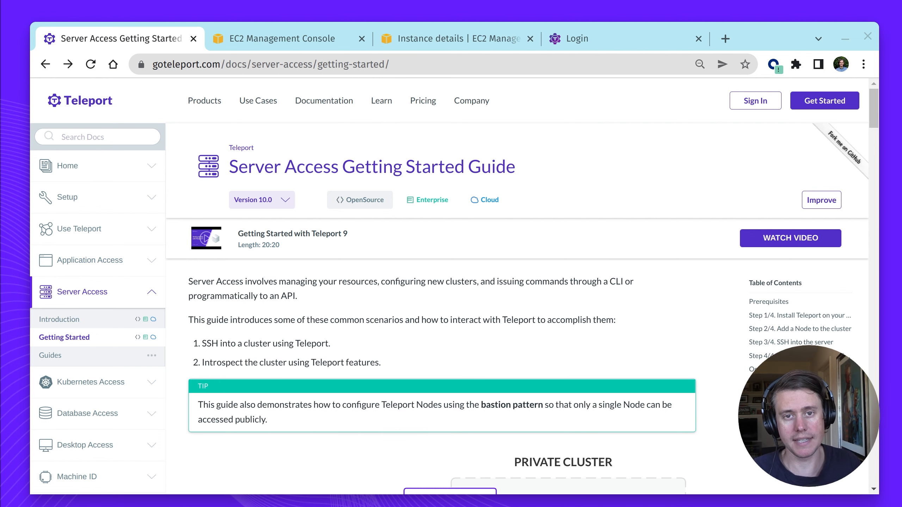
Review the guide's Prerequisites, comparing Teleport Cloud and Open Source, down to Step 1/4
{"action": "scroll", "scroll_direction": "down", "scroll_amount": 3}
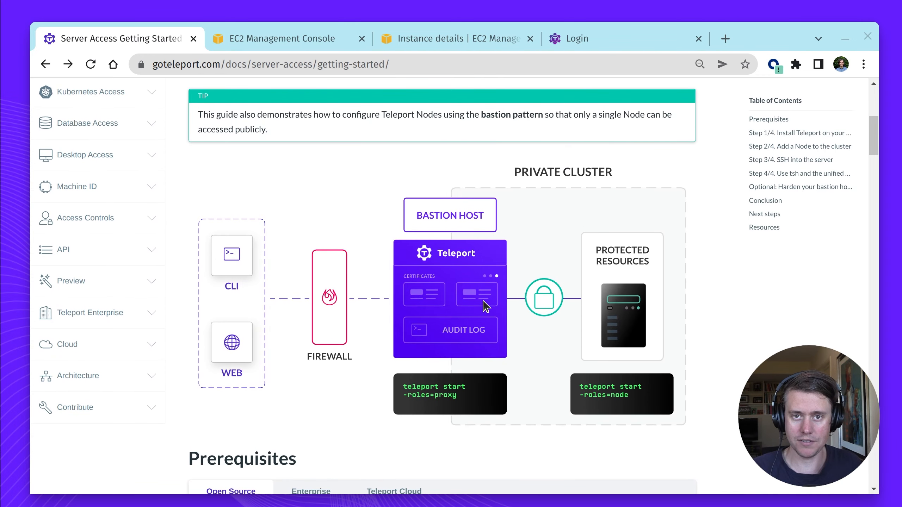
{"action": "mouse_move", "coordinate": [489, 311]}
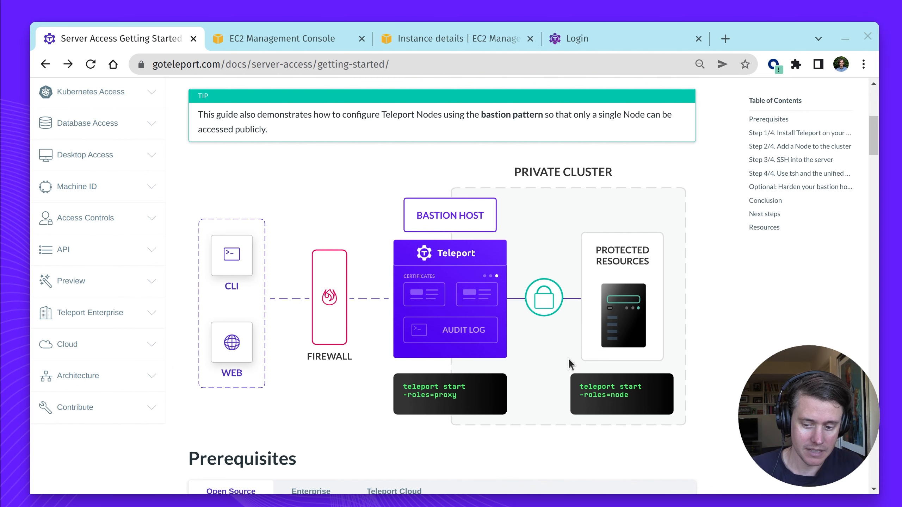
{"action": "scroll", "scroll_direction": "down", "scroll_amount": 3}
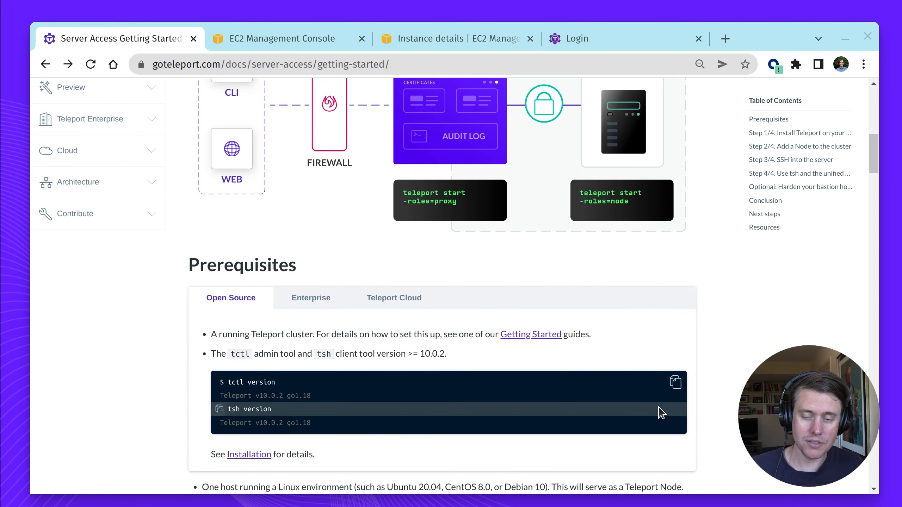
{"action": "mouse_move", "coordinate": [683, 431]}
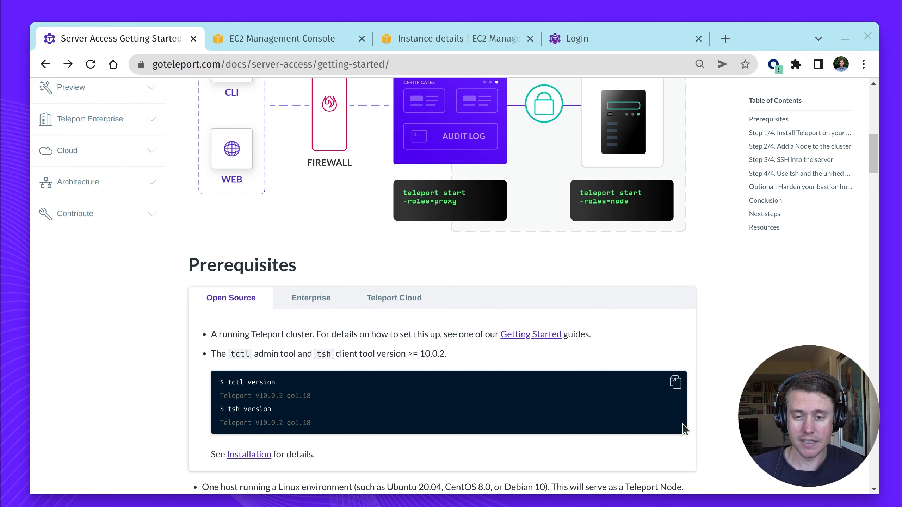
{"action": "mouse_move", "coordinate": [666, 443]}
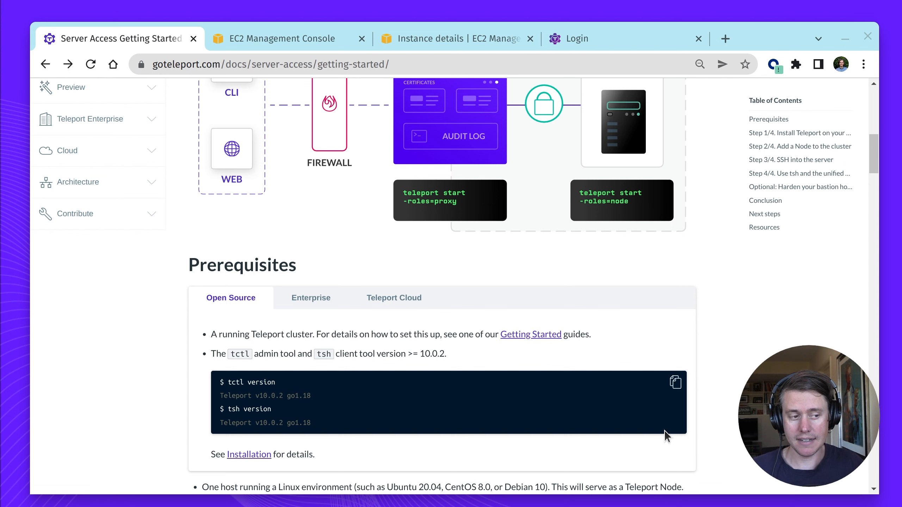
{"action": "mouse_move", "coordinate": [461, 377]}
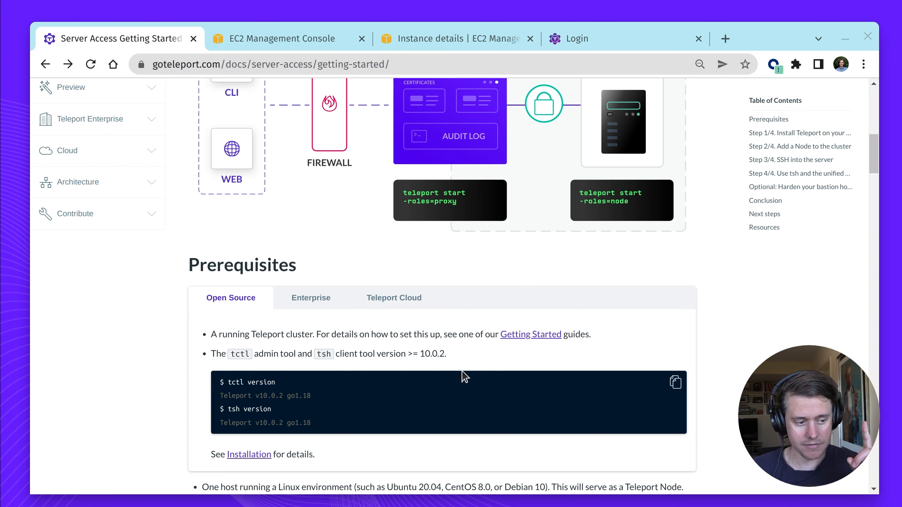
{"action": "left_click", "coordinate": [382, 298]}
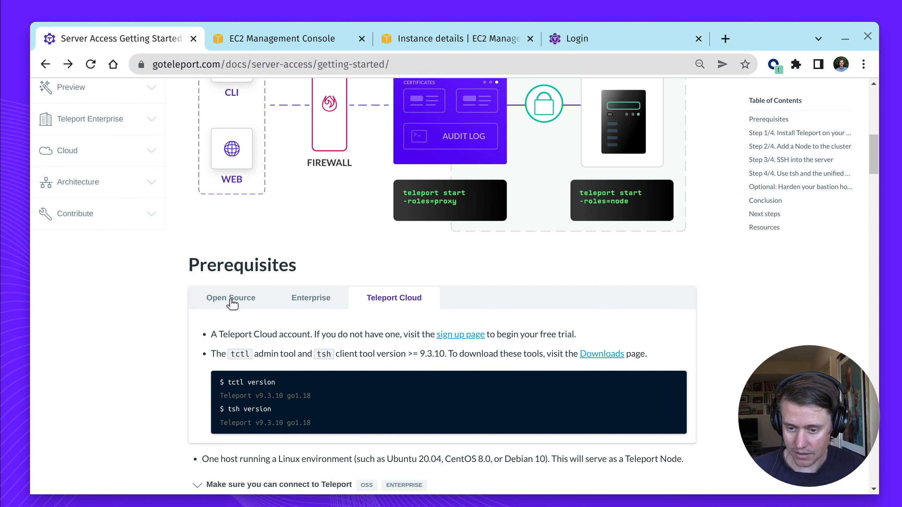
{"action": "left_click", "coordinate": [232, 298]}
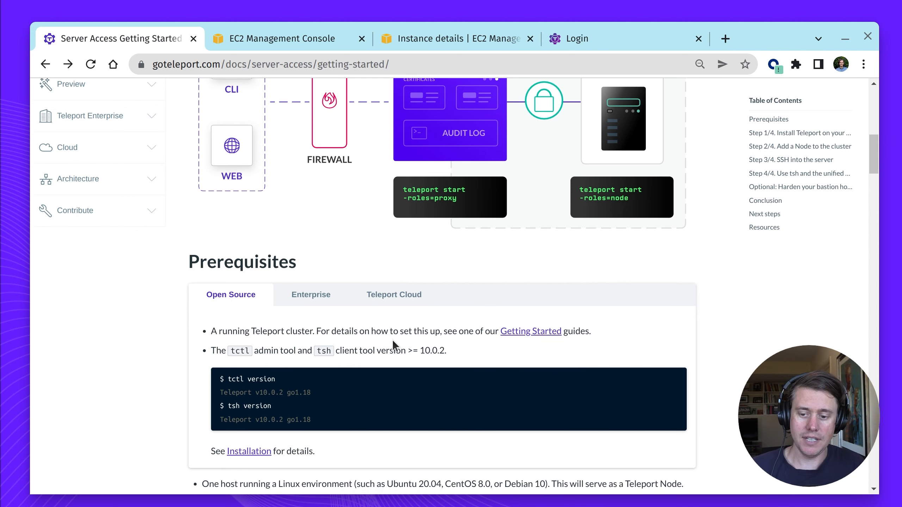
{"action": "scroll", "scroll_direction": "down", "scroll_amount": 3}
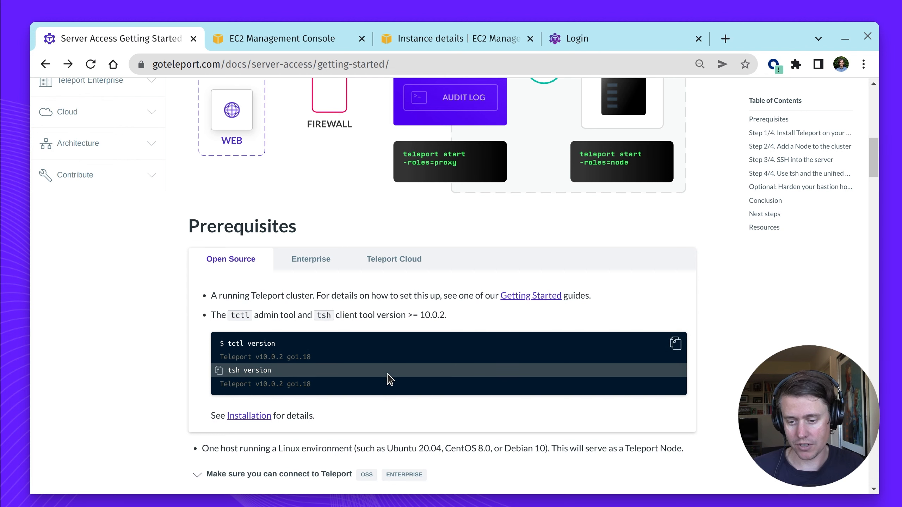
{"action": "scroll", "scroll_direction": "down", "scroll_amount": 3}
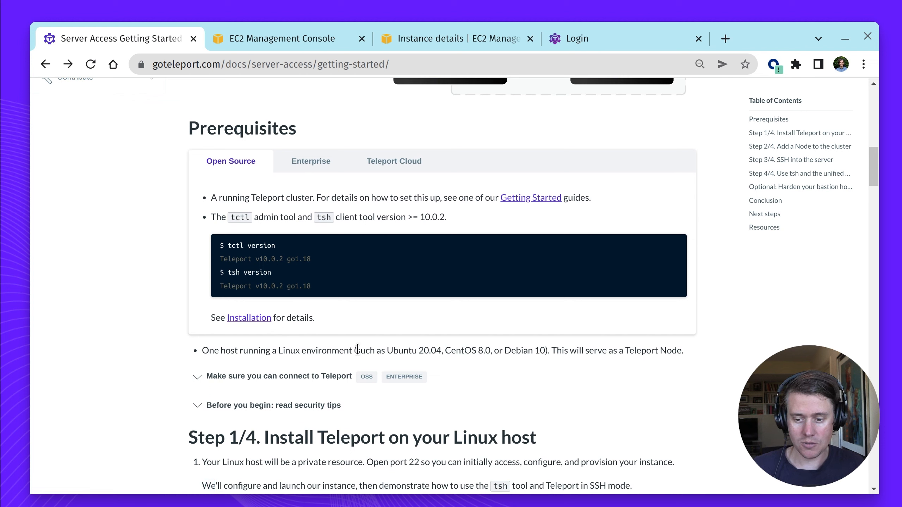
{"action": "mouse_move", "coordinate": [382, 361]}
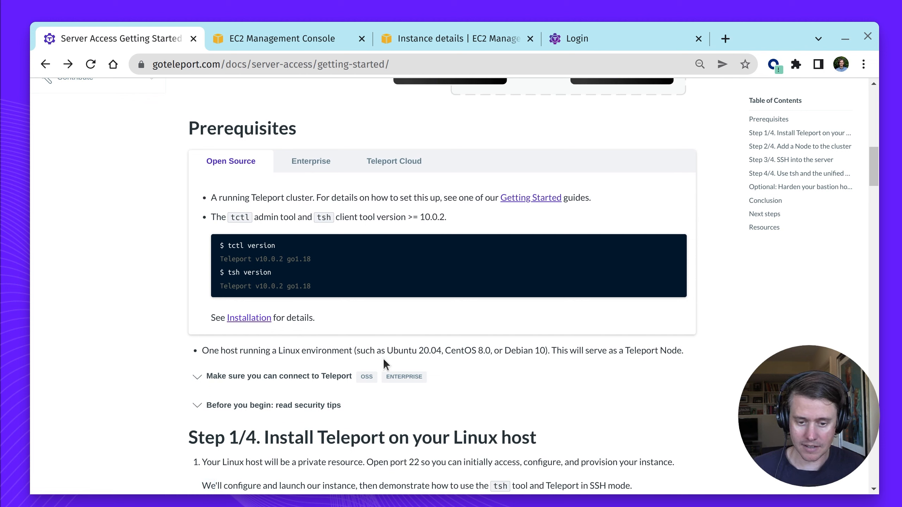
{"action": "mouse_move", "coordinate": [392, 343]}
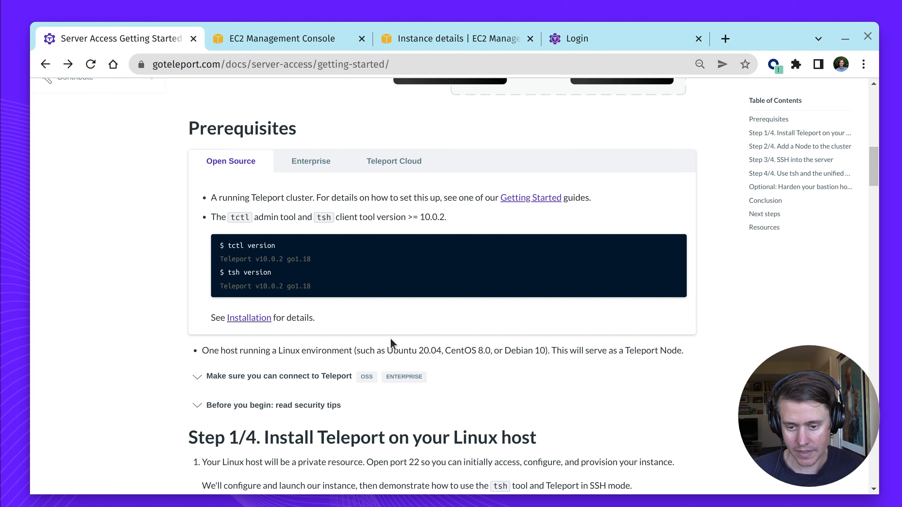
{"action": "mouse_move", "coordinate": [342, 290]}
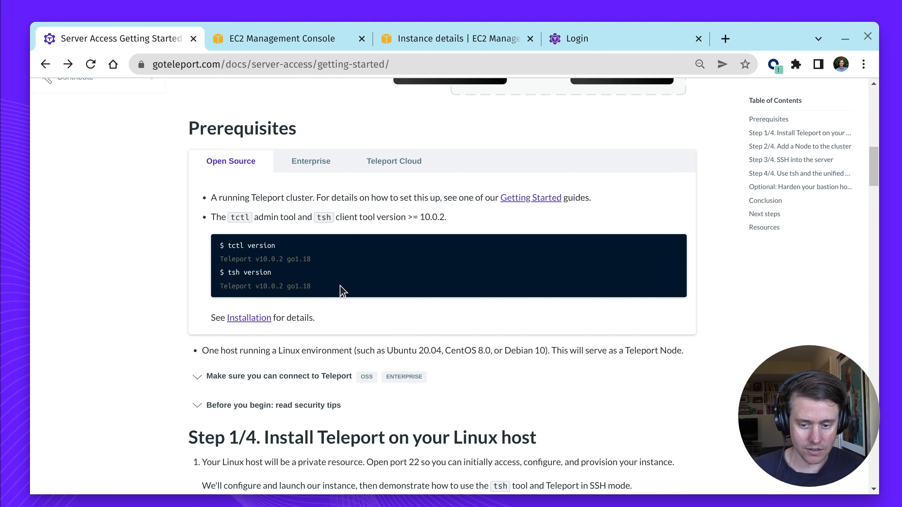
Begin a new EC2 instance launch, naming the Linux host starting with 'work'
{"action": "left_click", "coordinate": [283, 39]}
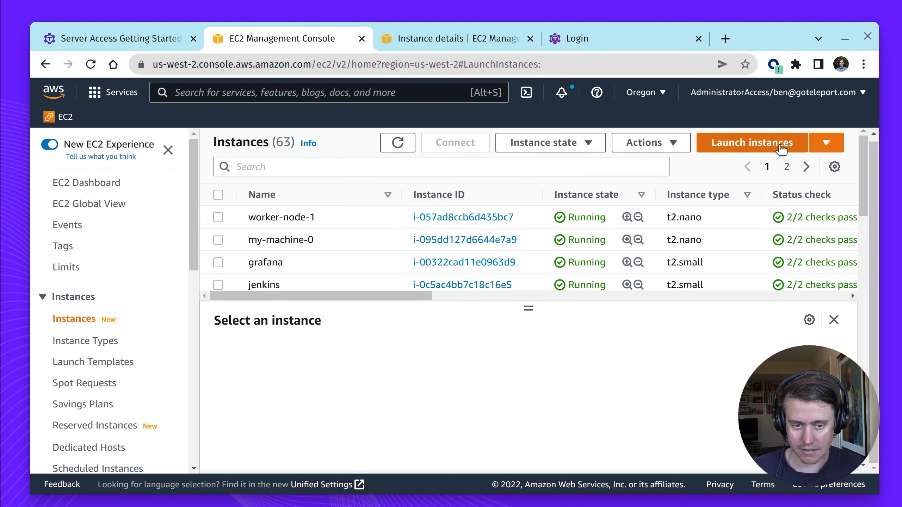
{"action": "left_click", "coordinate": [753, 142]}
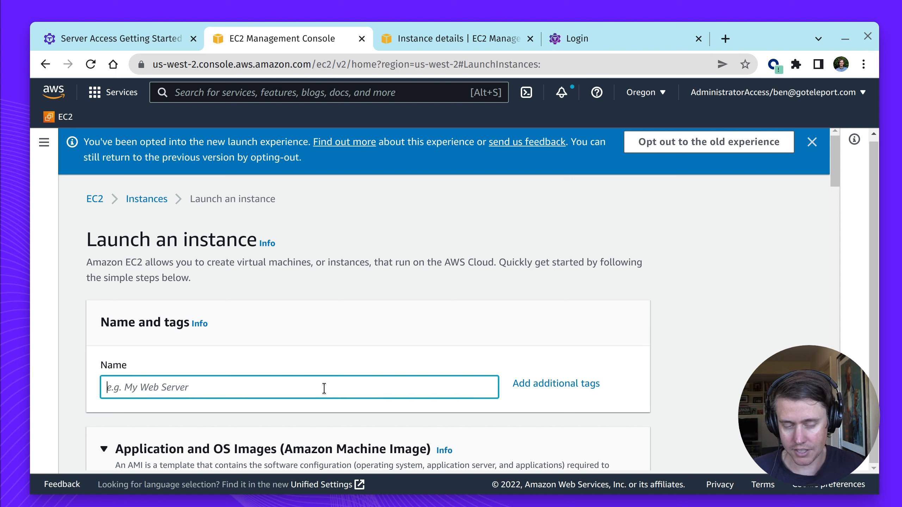
{"action": "type", "text": "worker-10-"}
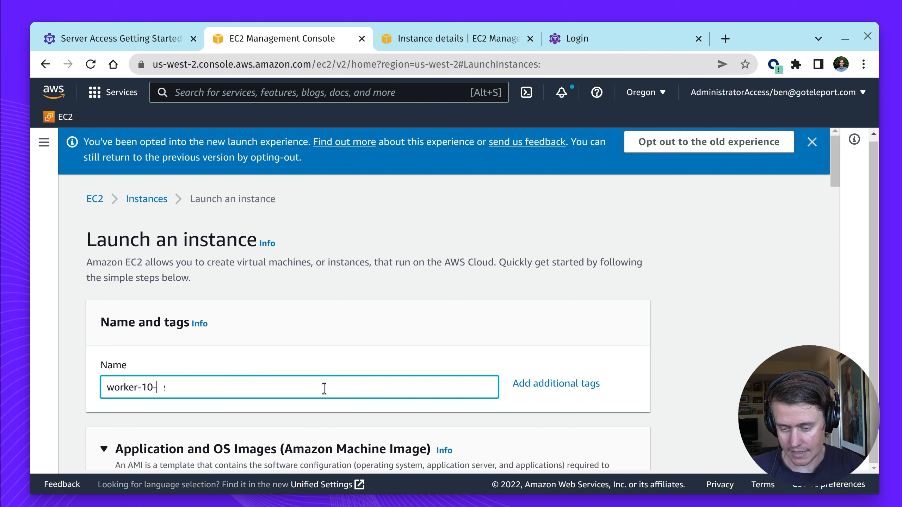
{"action": "scroll", "scroll_direction": "down", "scroll_amount": 3}
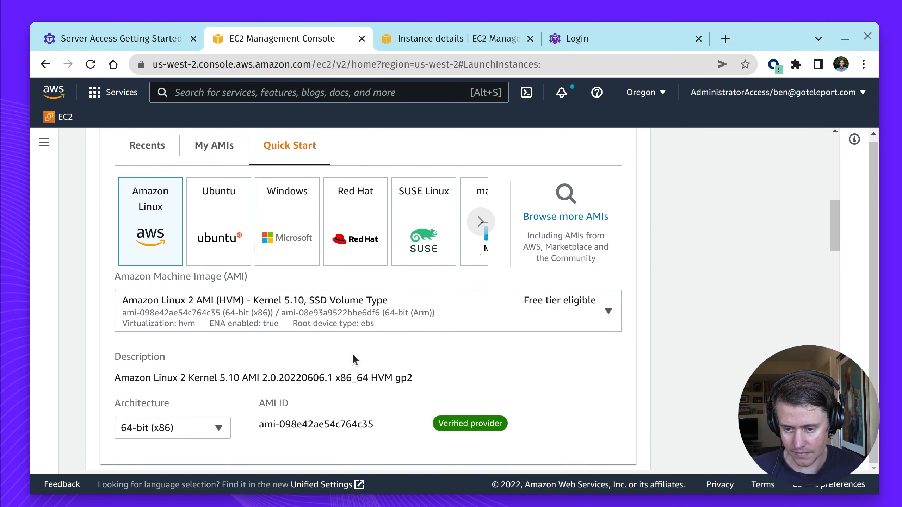
{"action": "scroll", "scroll_direction": "down", "scroll_amount": 3}
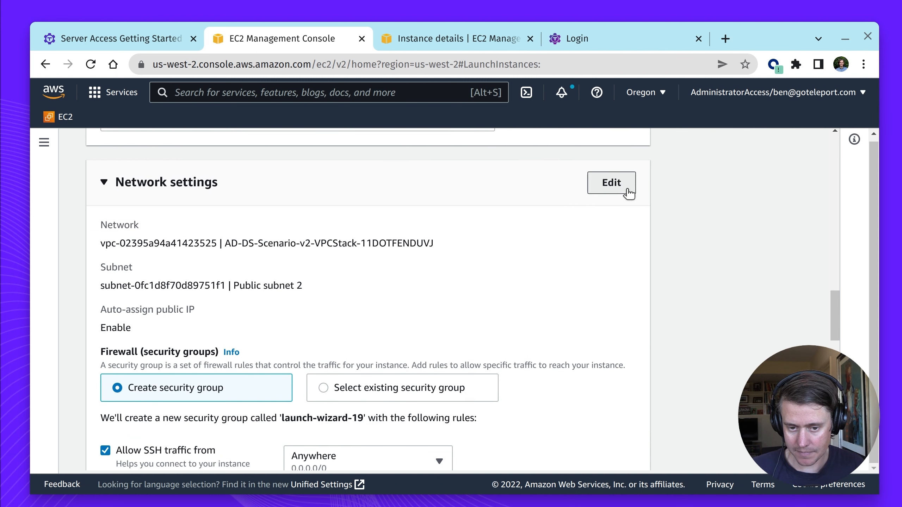
Place the instance in the default VPC and limit the SSH rule's source to my IP
{"action": "left_click", "coordinate": [612, 183]}
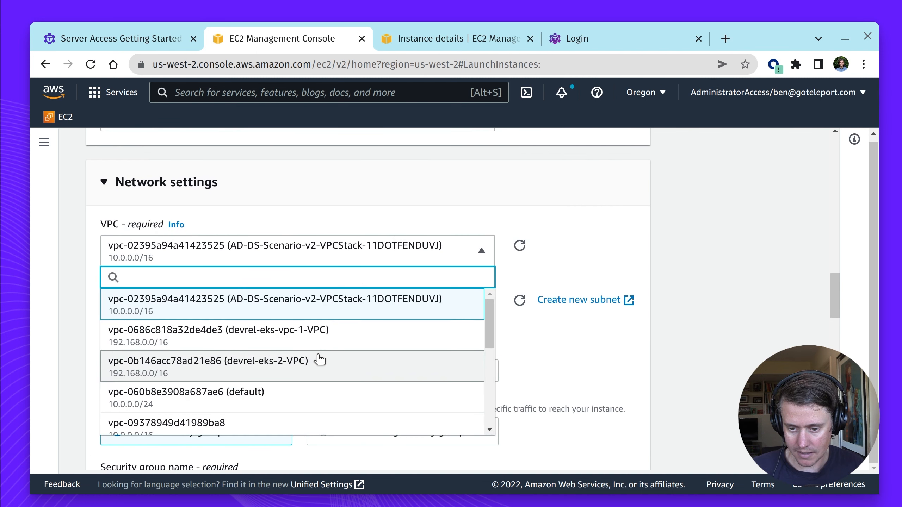
{"action": "left_click", "coordinate": [166, 423]}
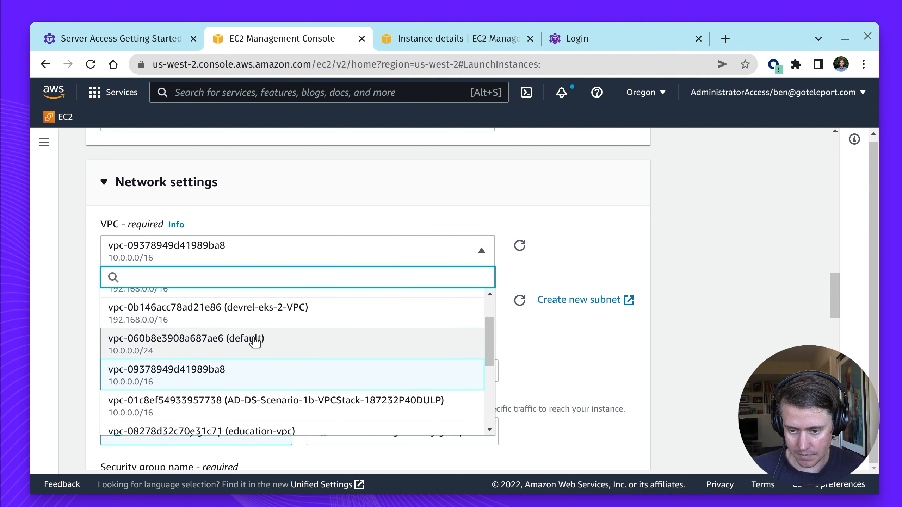
{"action": "left_click", "coordinate": [184, 339]}
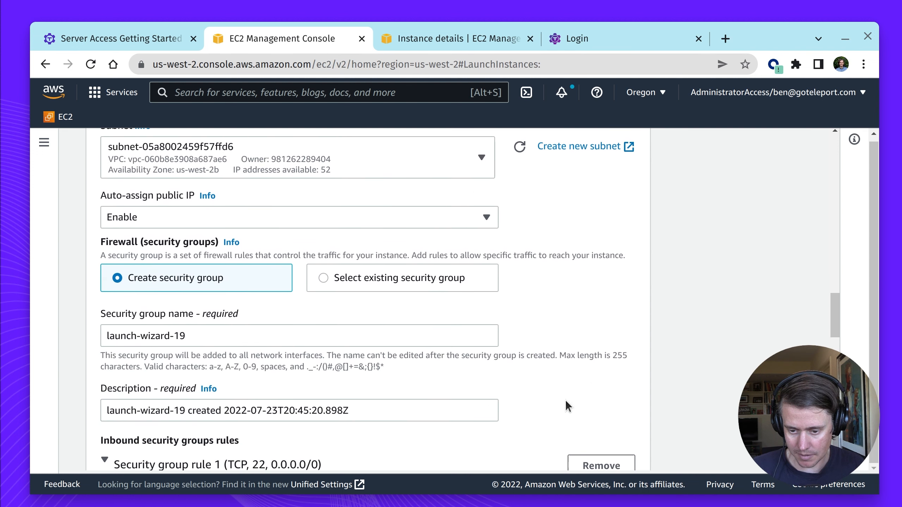
{"action": "scroll", "scroll_direction": "down", "scroll_amount": 3}
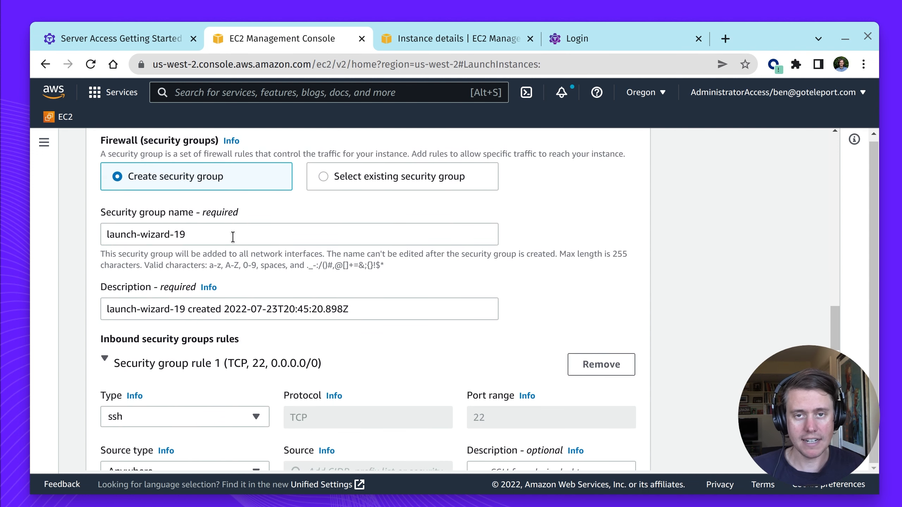
{"action": "scroll", "scroll_direction": "down", "scroll_amount": 3}
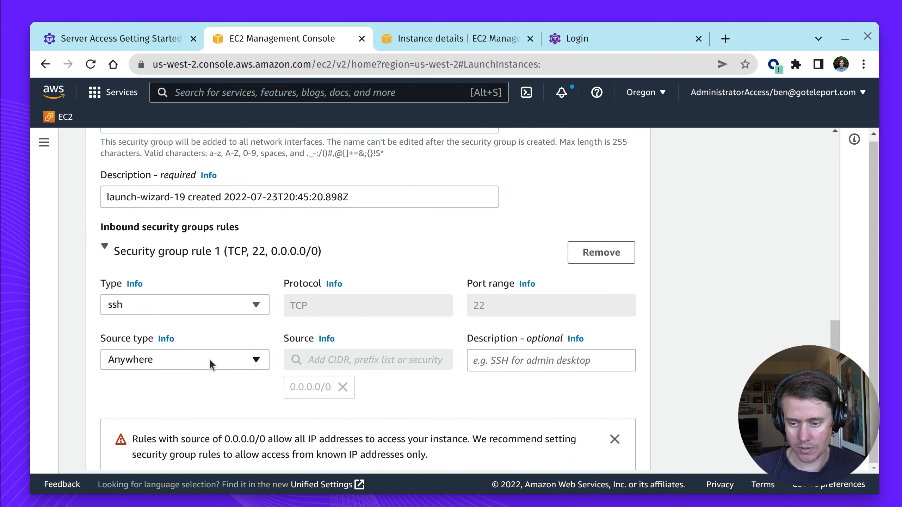
{"action": "left_click", "coordinate": [185, 359]}
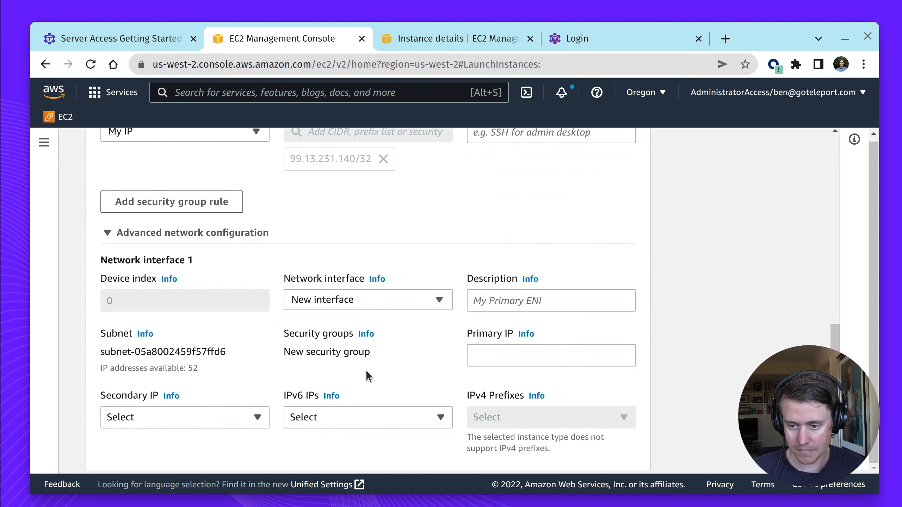
Review the Advanced details metadata options before launching the instance
{"action": "scroll", "scroll_direction": "down", "scroll_amount": 3}
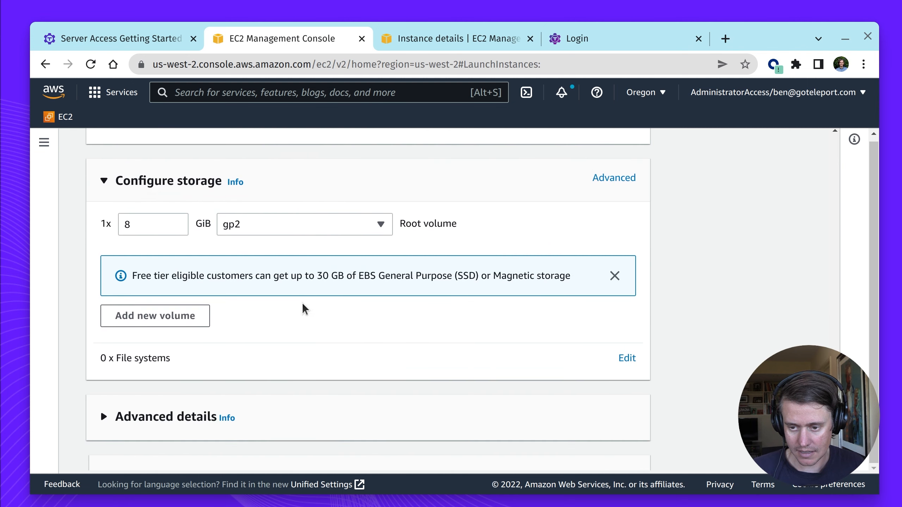
{"action": "scroll", "scroll_direction": "down", "scroll_amount": 3}
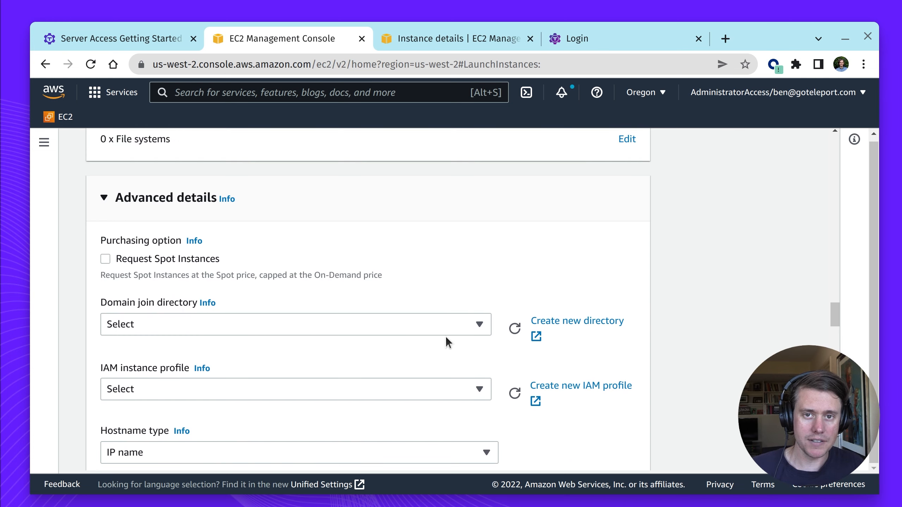
{"action": "scroll", "scroll_direction": "down", "scroll_amount": 3}
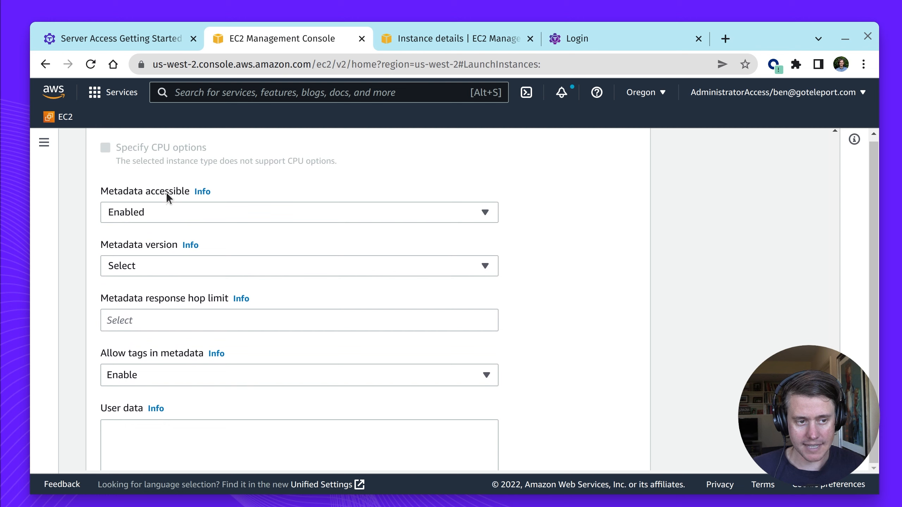
{"action": "mouse_move", "coordinate": [138, 372]}
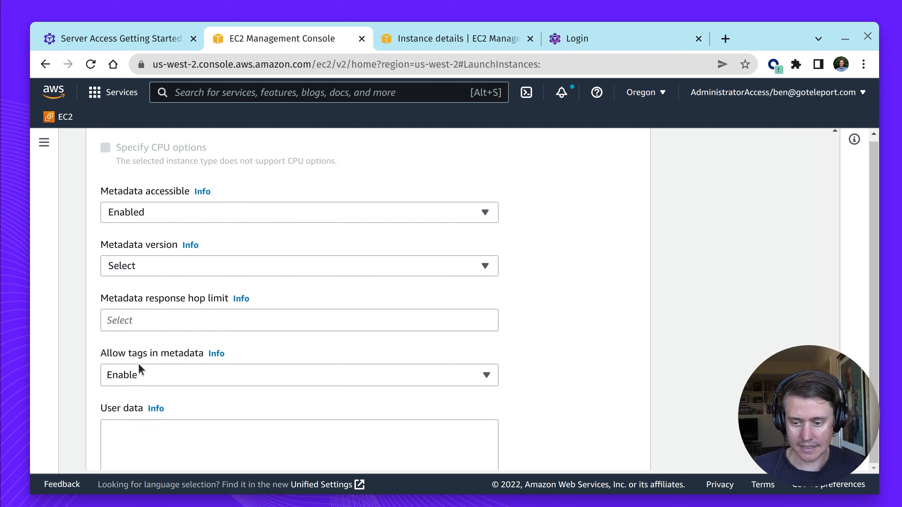
{"action": "mouse_move", "coordinate": [216, 372]}
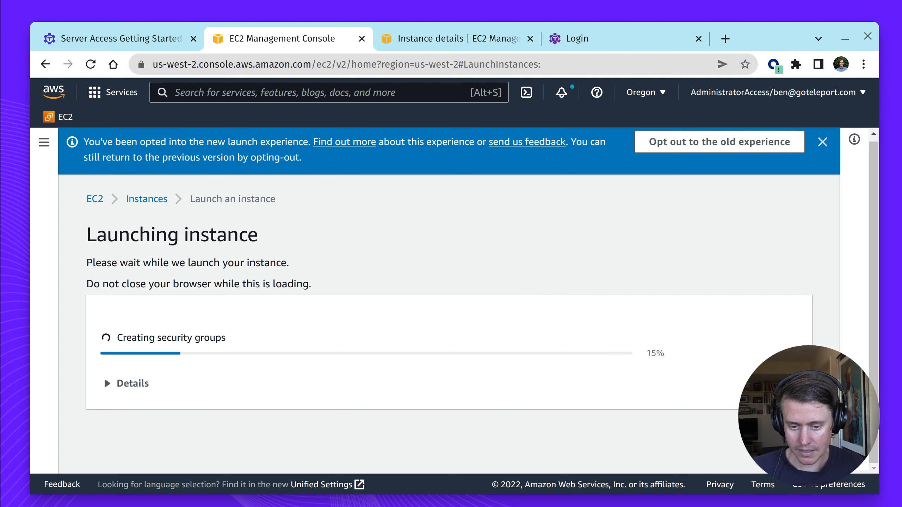
Show Step 1/4 with the Amazon Linux 2/RHEL (RPM) install commands in the guide
{"action": "left_click", "coordinate": [106, 39]}
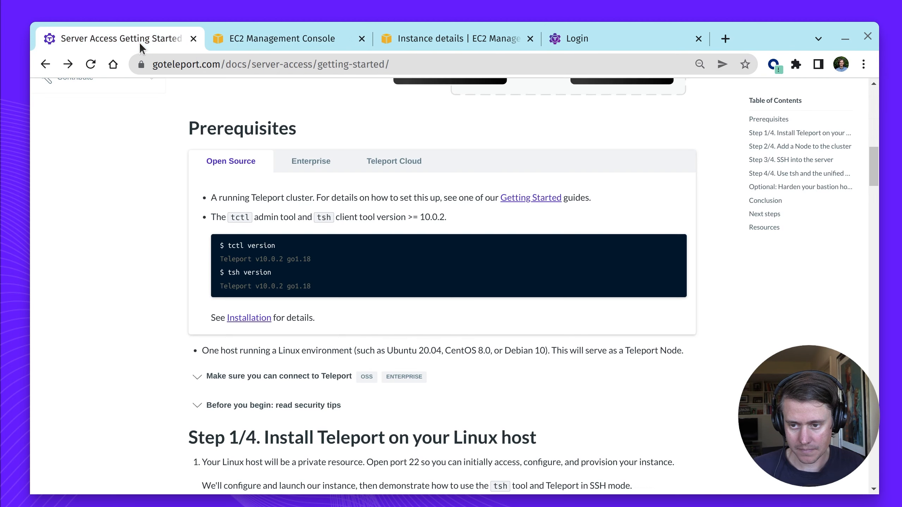
{"action": "scroll", "scroll_direction": "down", "scroll_amount": 3}
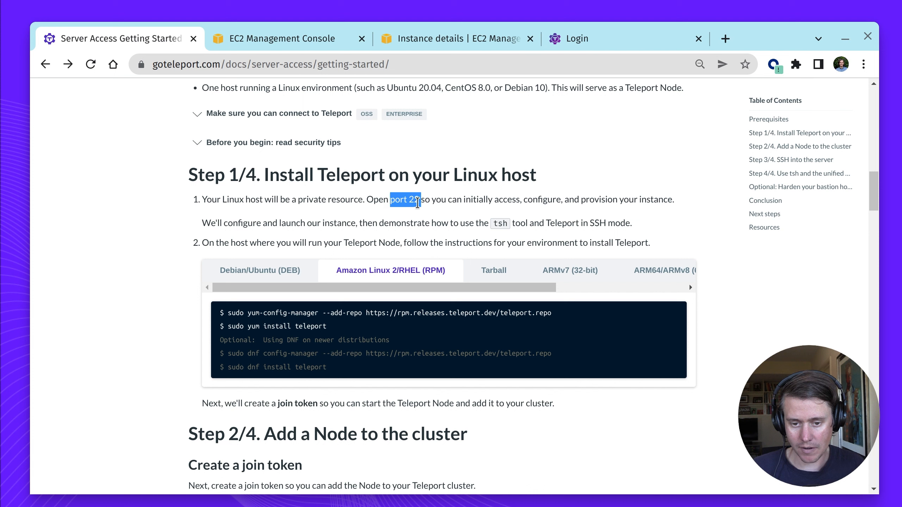
{"action": "mouse_move", "coordinate": [354, 337]}
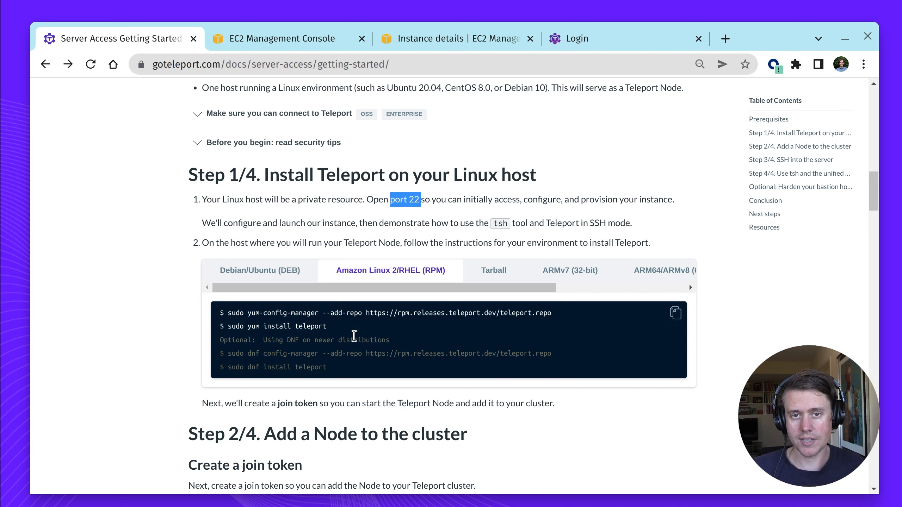
{"action": "mouse_move", "coordinate": [309, 289]}
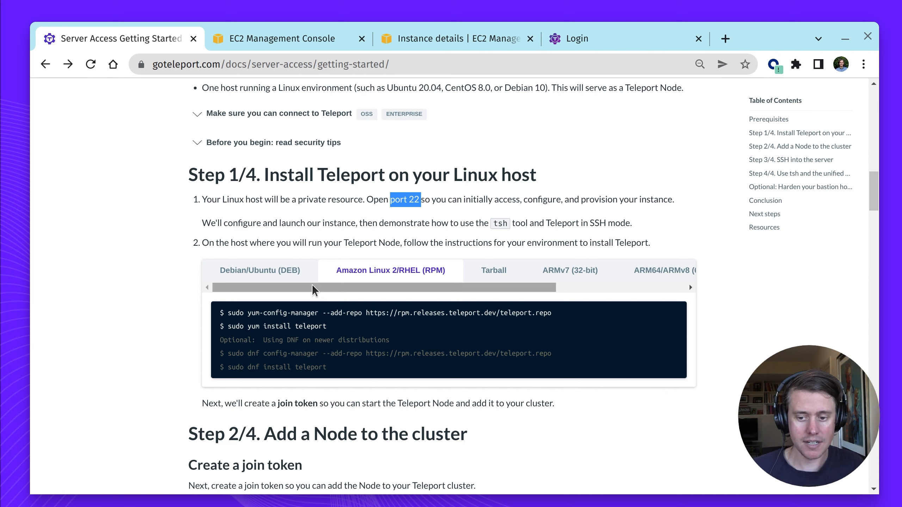
{"action": "mouse_move", "coordinate": [288, 280]}
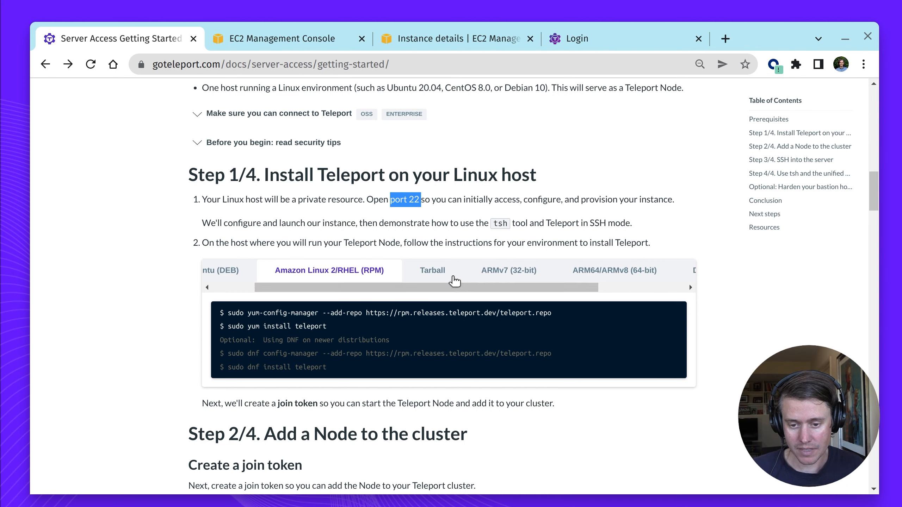
{"action": "left_click", "coordinate": [509, 271]}
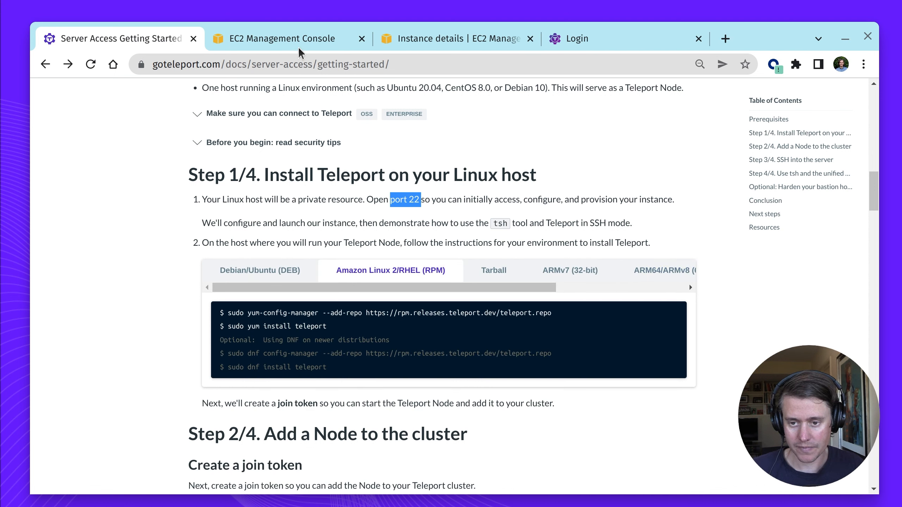
{"action": "mouse_move", "coordinate": [271, 42]}
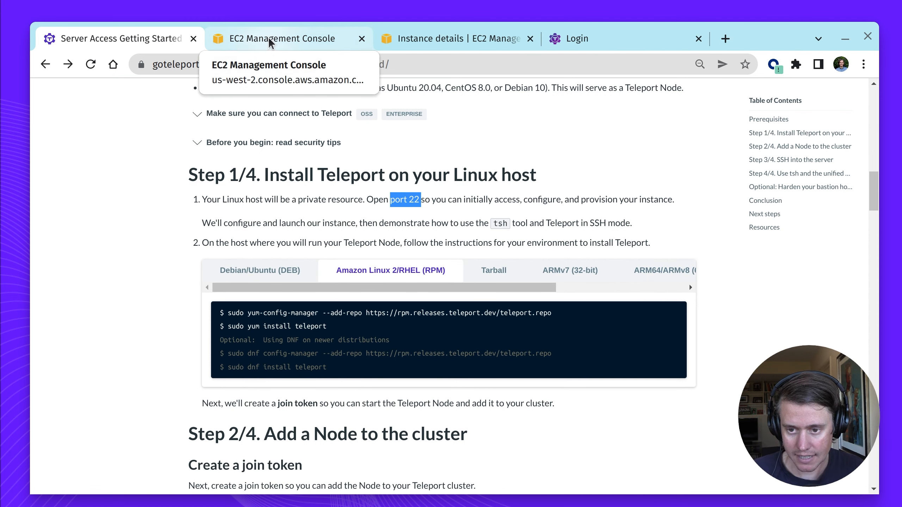
Show the SSH client connection instructions for the launched worker-10-teleport instance
{"action": "left_click", "coordinate": [271, 39]}
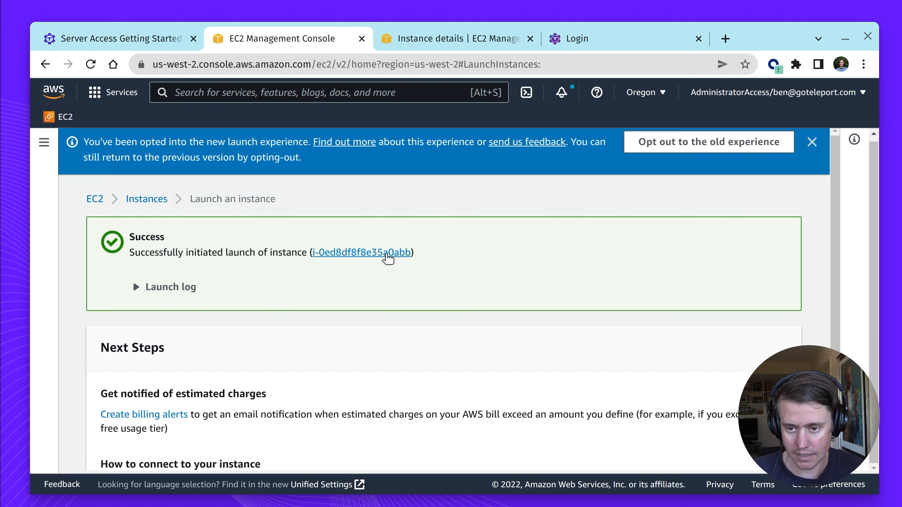
{"action": "left_click", "coordinate": [364, 252]}
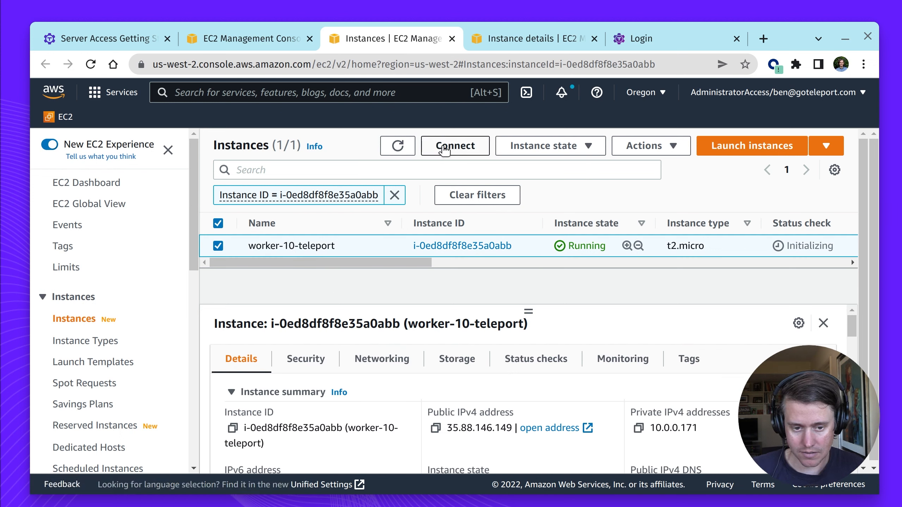
{"action": "left_click", "coordinate": [218, 245]}
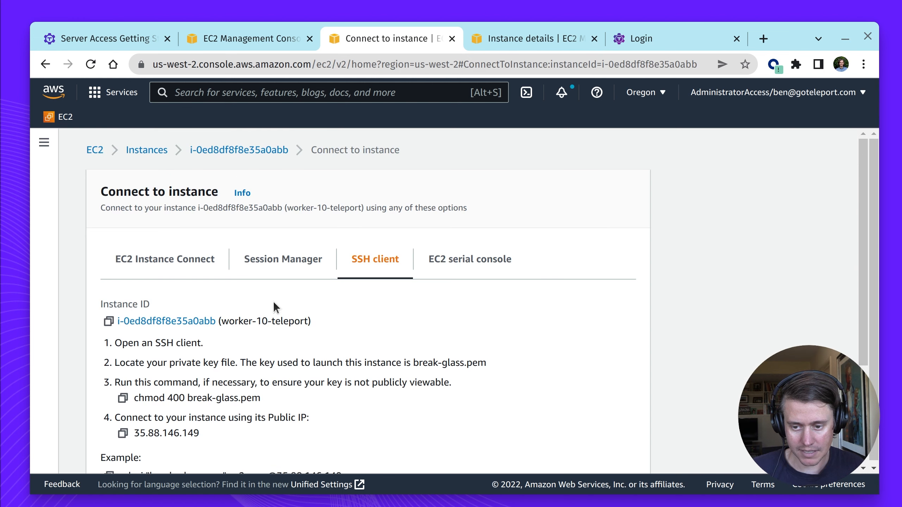
SSH into the EC2 host as ec2-user with break-glass.pem and add the Teleport yum repo
{"action": "scroll", "scroll_direction": "down", "scroll_amount": 3}
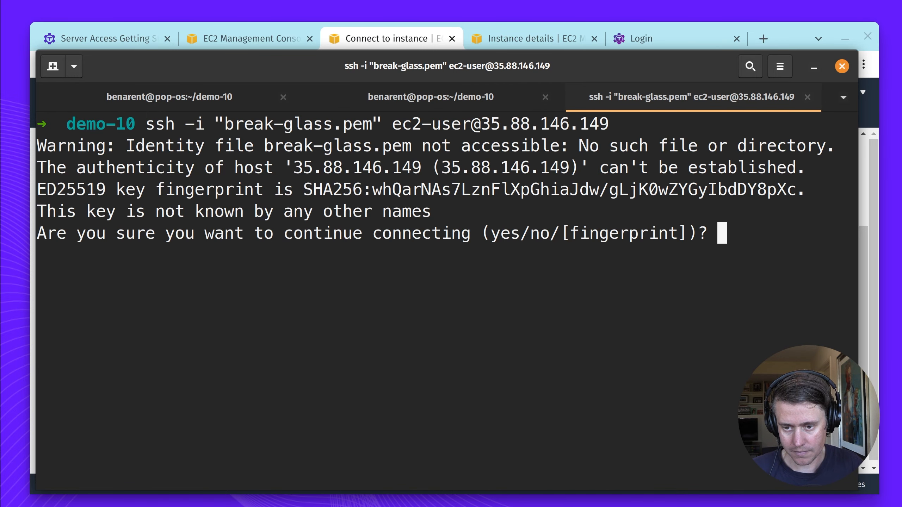
{"action": "type", "text": "yes"}
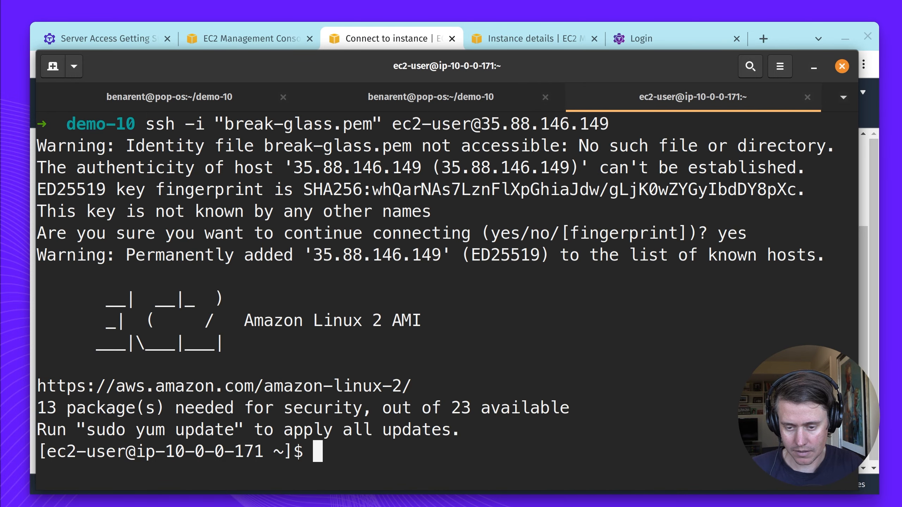
{"action": "type", "text": "ls"}
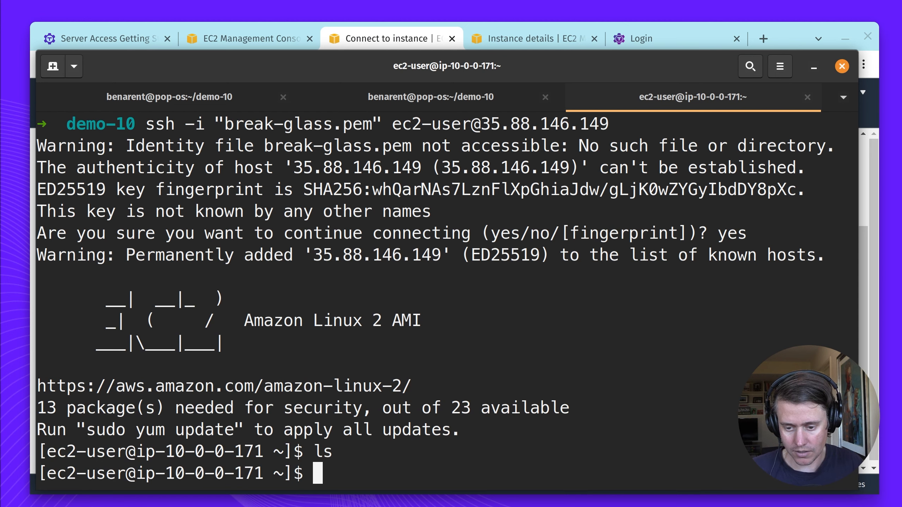
{"action": "left_click", "coordinate": [106, 39]}
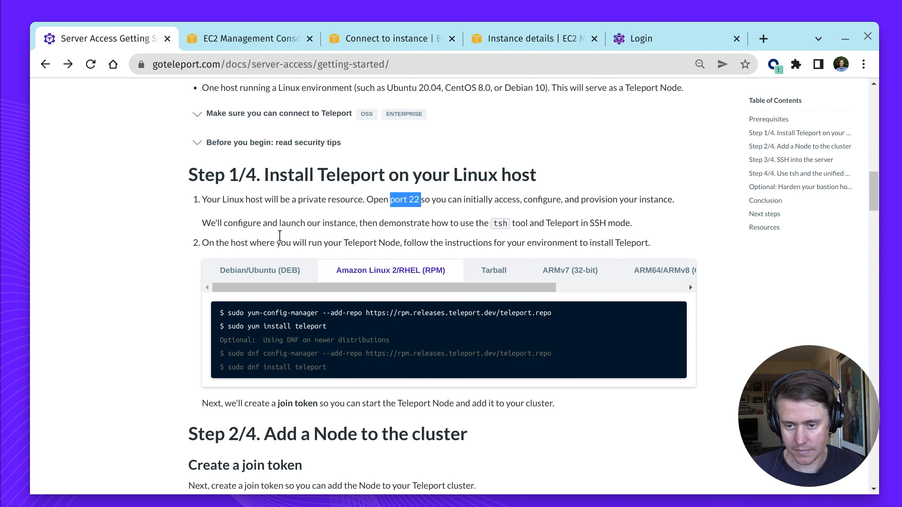
{"action": "scroll", "scroll_direction": "down", "scroll_amount": 3}
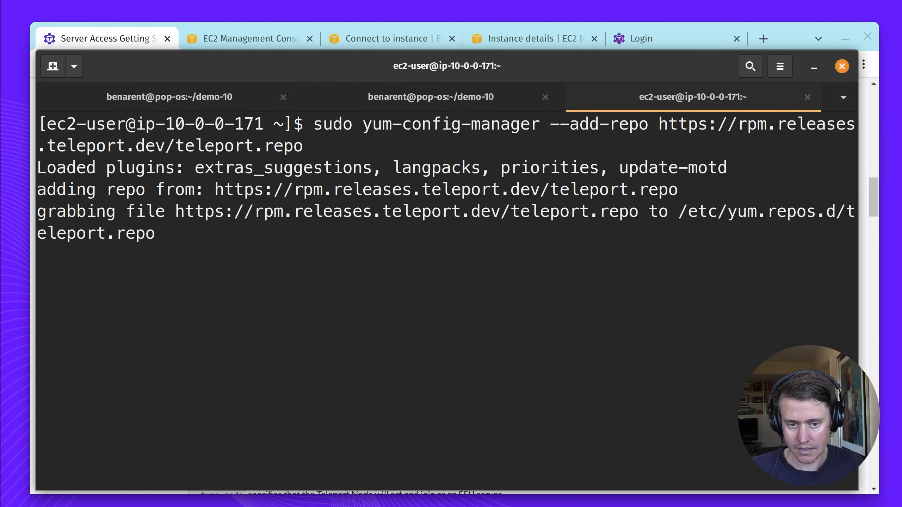
{"action": "left_click", "coordinate": [106, 39]}
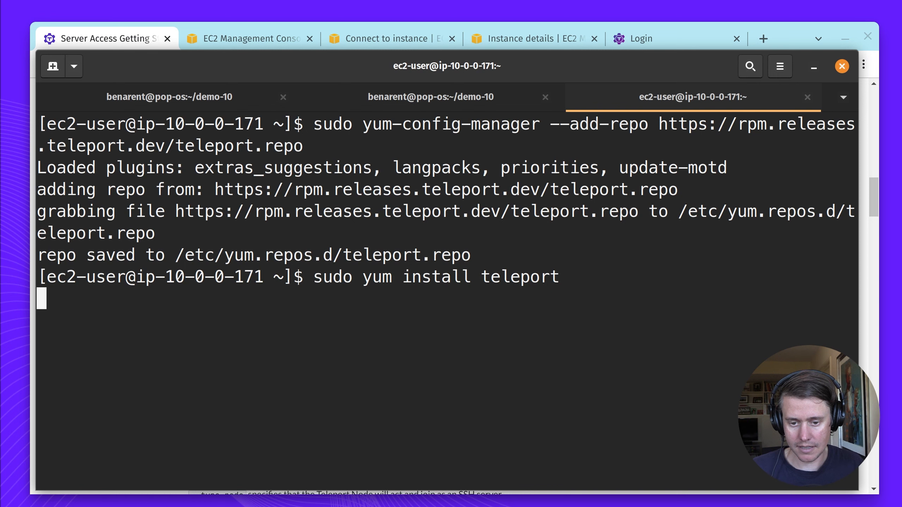
Install Teleport via yum and confirm version 10.0.2 with teleport version
{"action": "key", "text": "Return"}
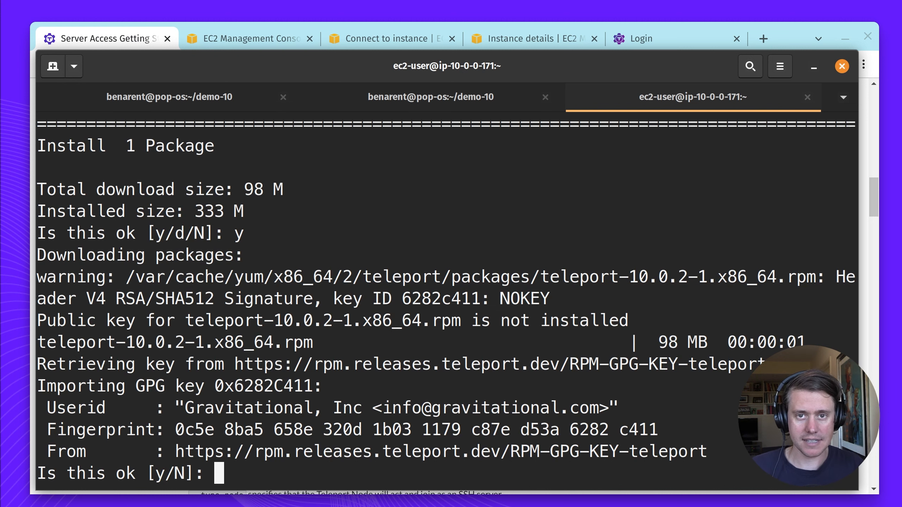
{"action": "type", "text": "y"}
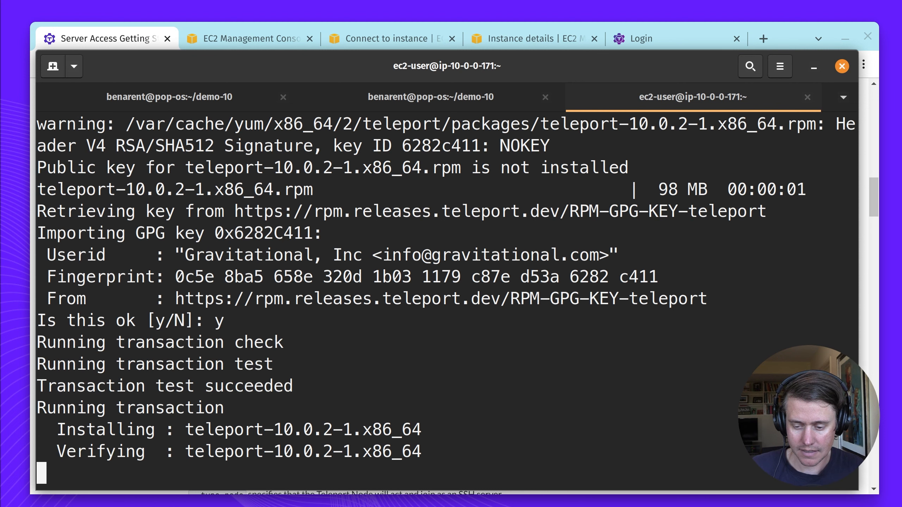
{"action": "type", "text": "teleport version"}
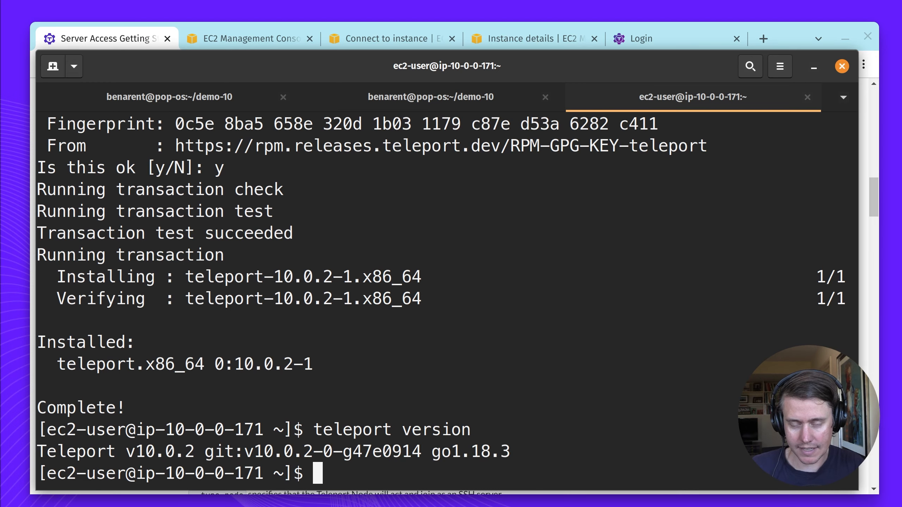
{"action": "left_click", "coordinate": [106, 39]}
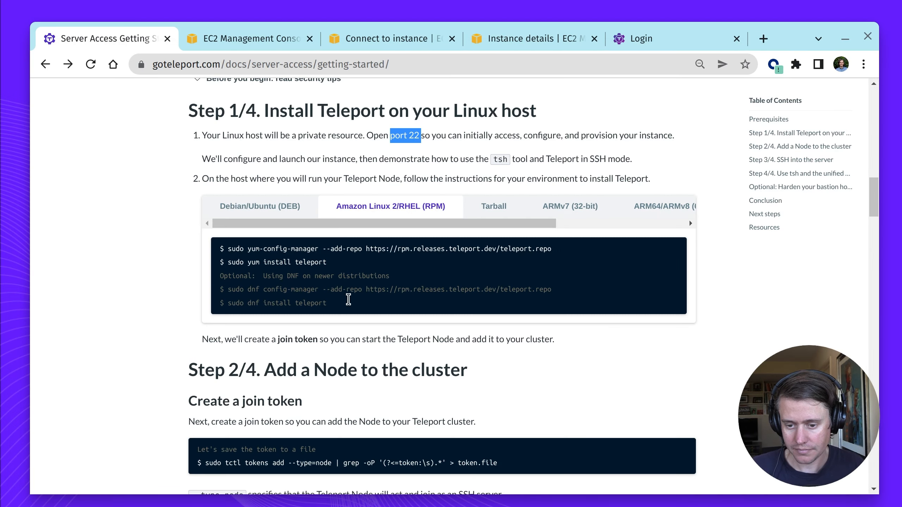
{"action": "scroll", "scroll_direction": "down", "scroll_amount": 3}
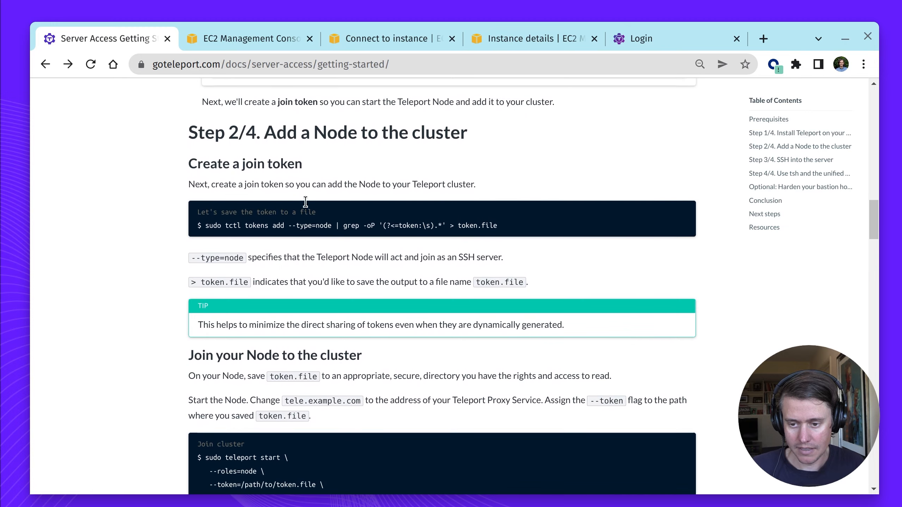
{"action": "scroll", "scroll_direction": "down", "scroll_amount": 3}
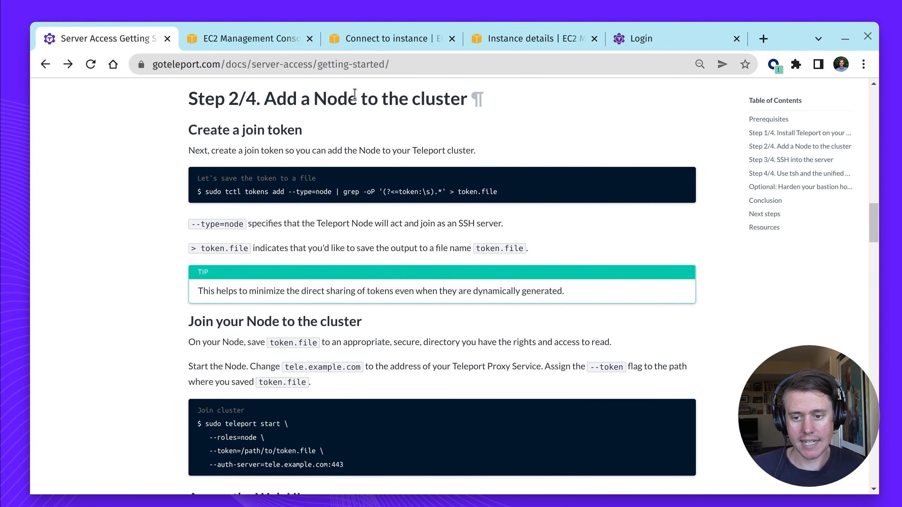
{"action": "mouse_move", "coordinate": [373, 141]}
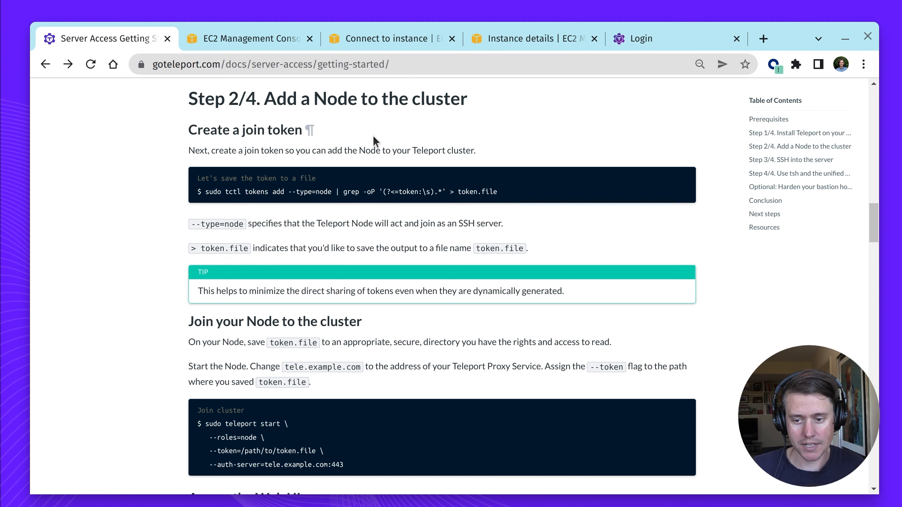
{"action": "mouse_move", "coordinate": [365, 211]}
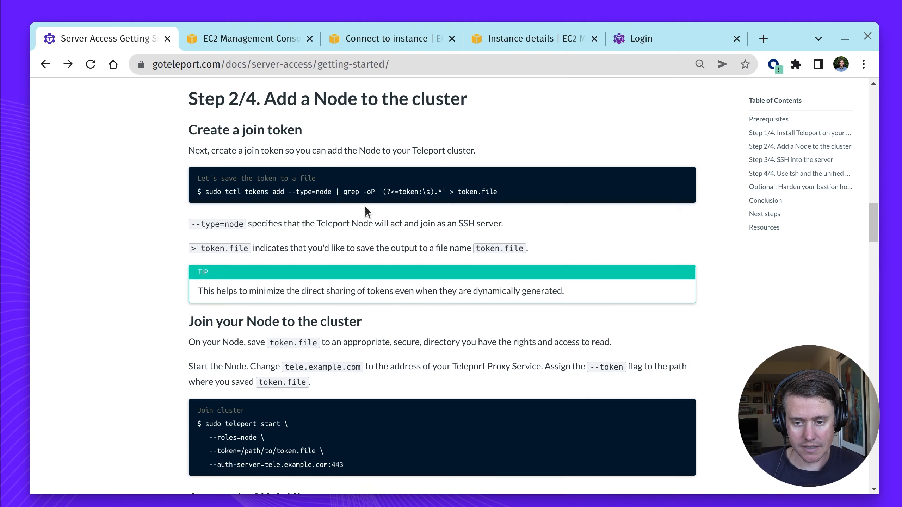
{"action": "double_click", "coordinate": [232, 191]}
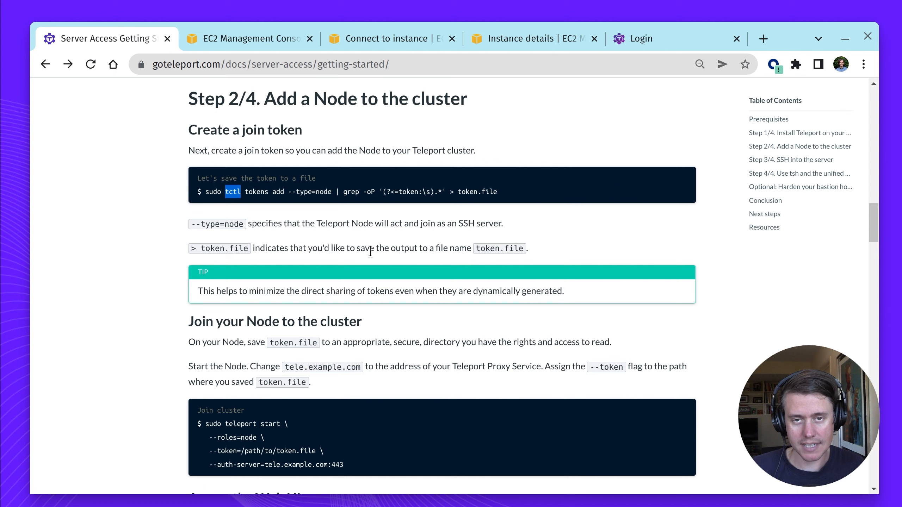
{"action": "mouse_move", "coordinate": [524, 291]}
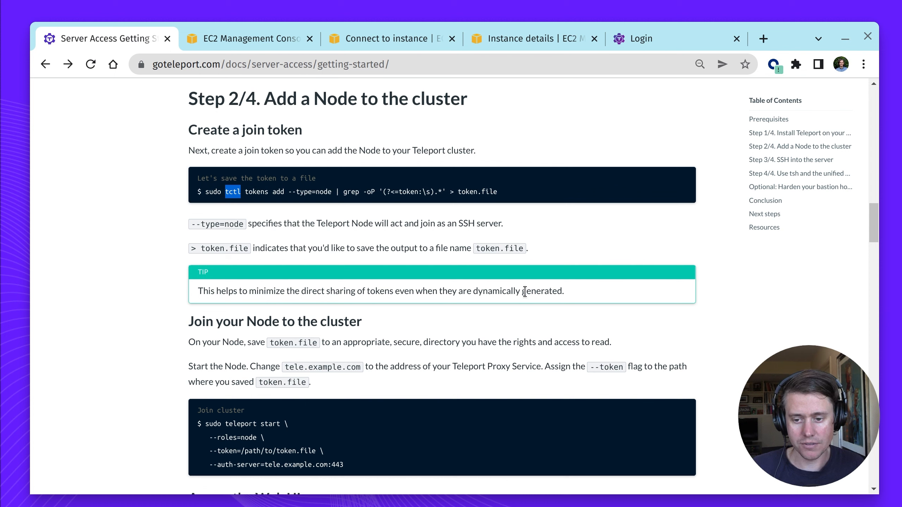
{"action": "mouse_move", "coordinate": [519, 194]}
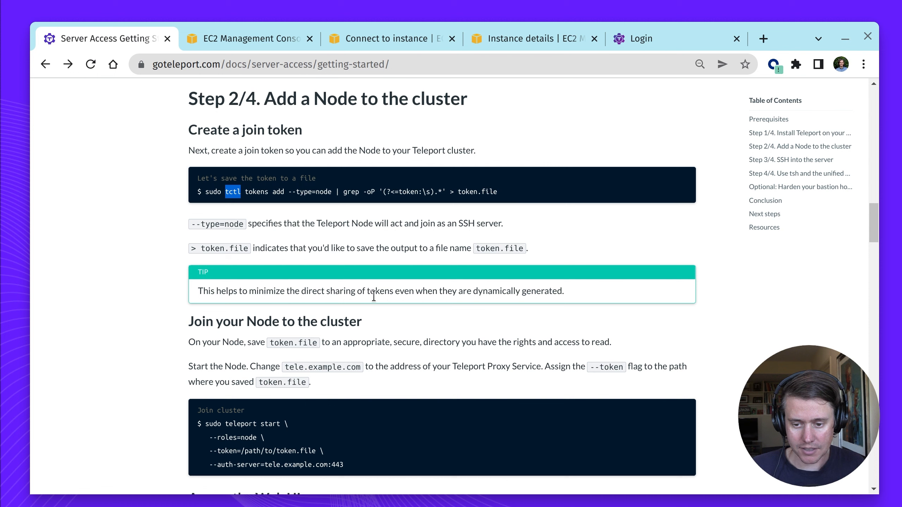
{"action": "mouse_move", "coordinate": [588, 306]}
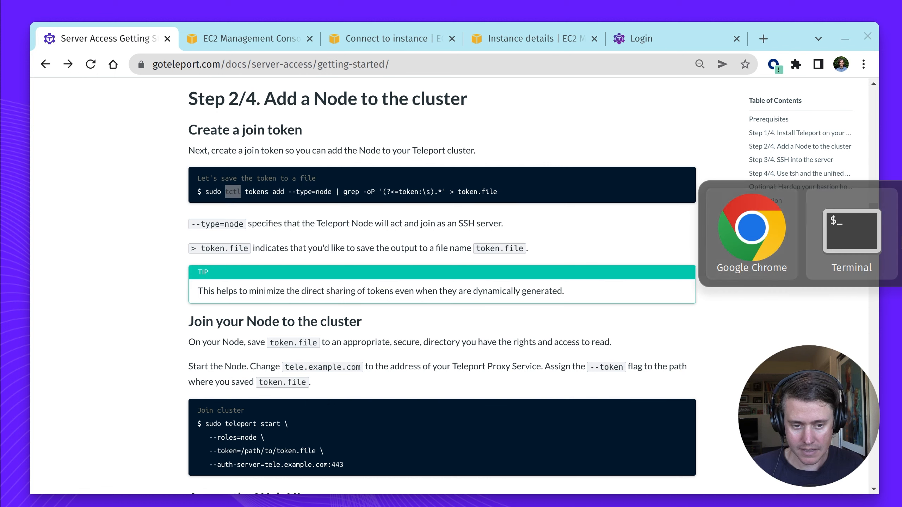
Run tsh login to proxy teleport-10-linux.asteroid.earth as user teleport-admin
{"action": "left_click", "coordinate": [851, 231]}
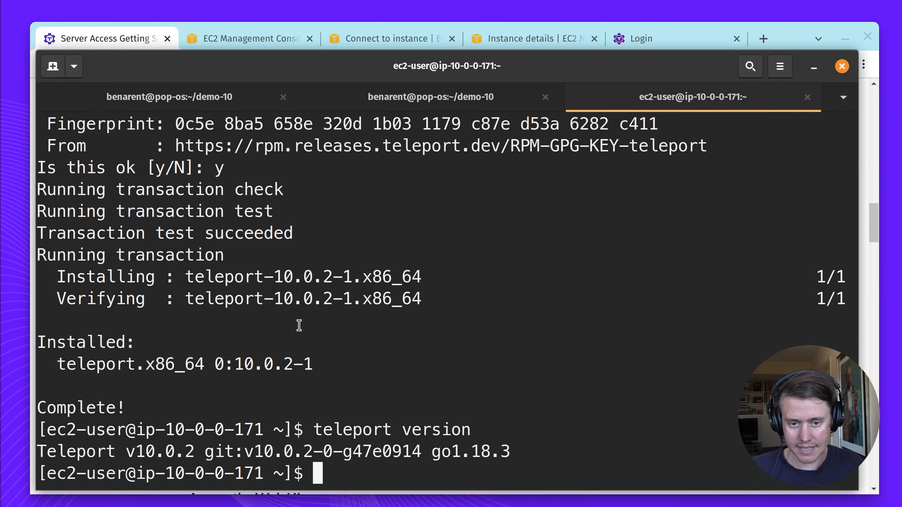
{"action": "left_click", "coordinate": [430, 97]}
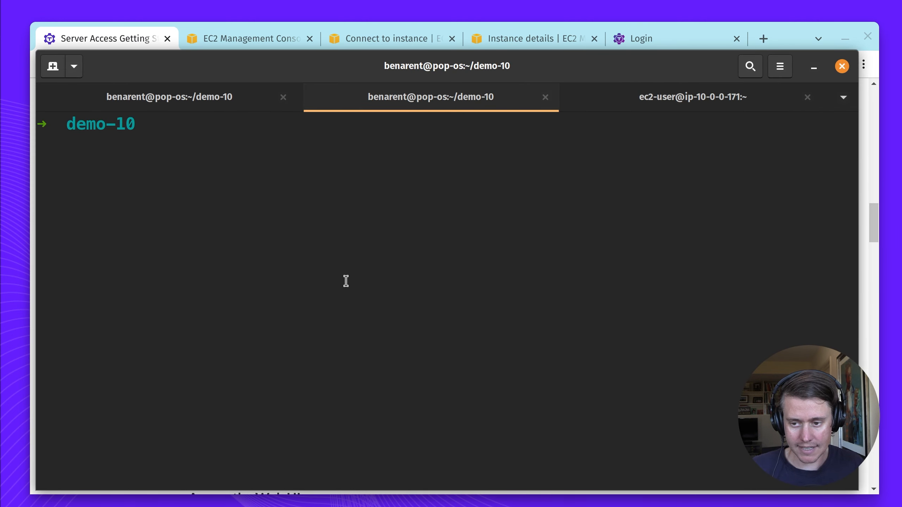
{"action": "type", "text": "tsh l"}
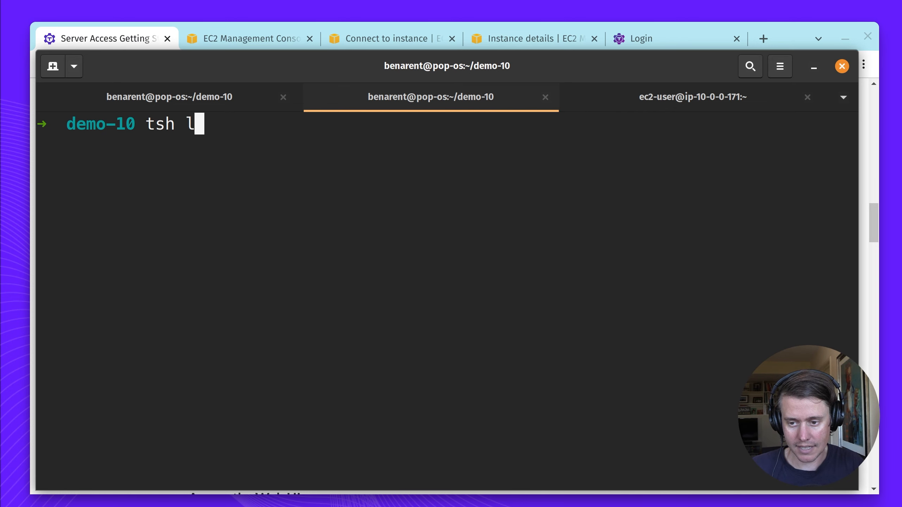
{"action": "type", "text": "ogin --proxy=teleport-10-linux.asteroid.earth --user=teleport-admin"}
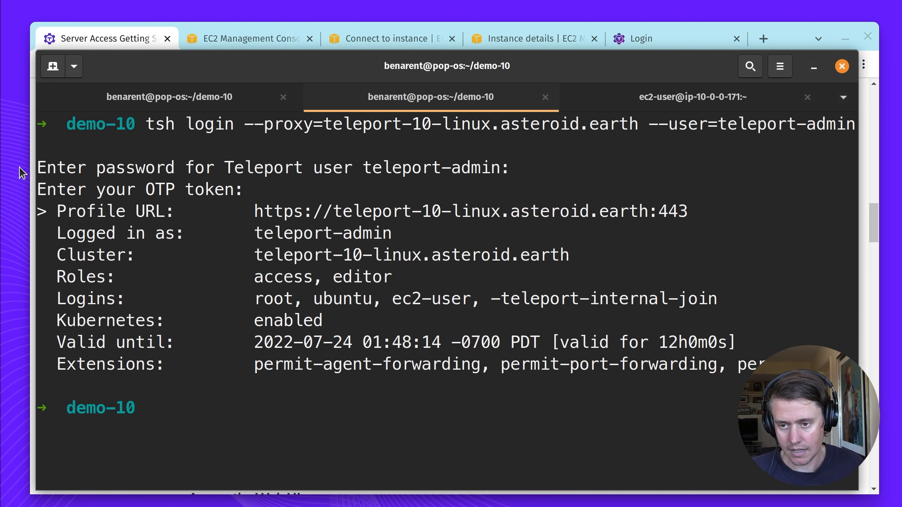
Generate a node join token into token.file with tctl and print its value
{"action": "left_click", "coordinate": [106, 38]}
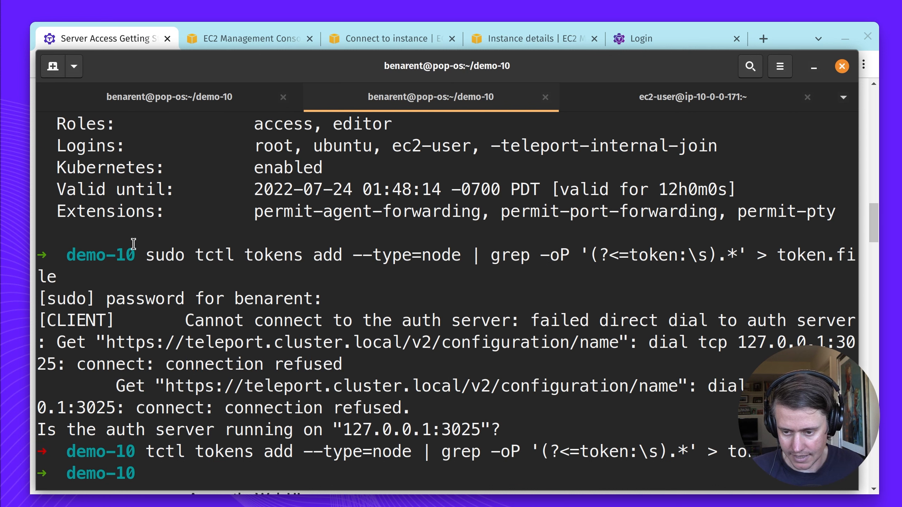
{"action": "type", "text": "ls"}
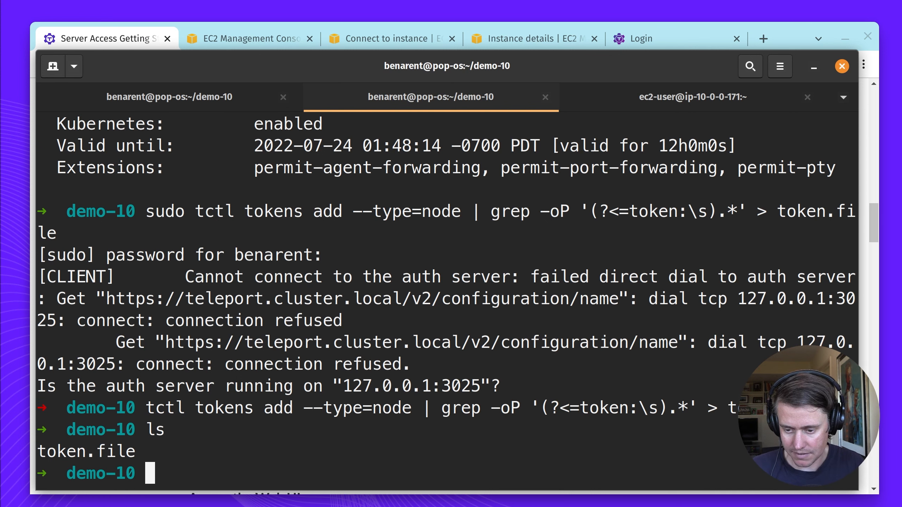
{"action": "type", "text": "cat tolk"}
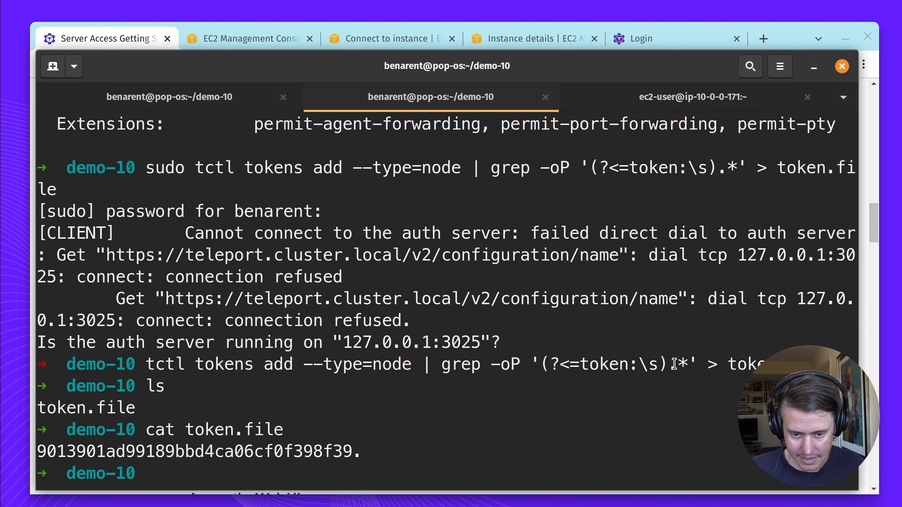
{"action": "mouse_move", "coordinate": [350, 455]}
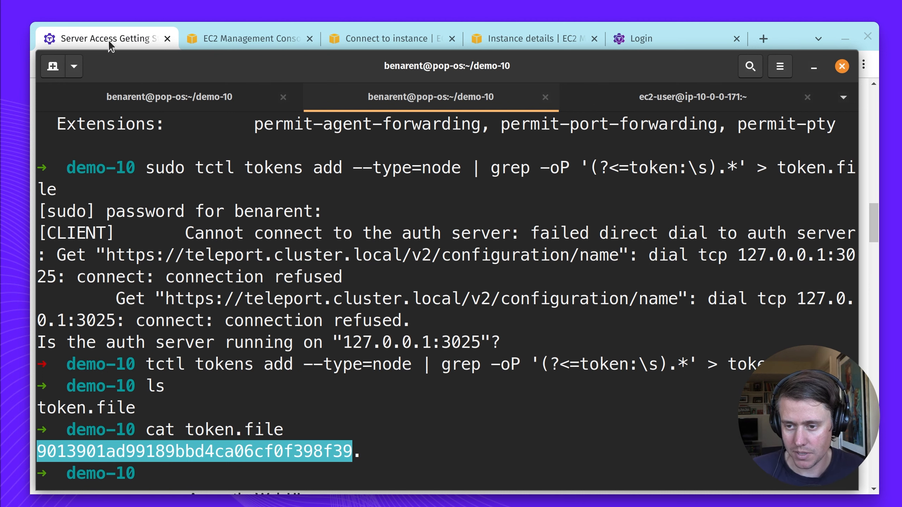
On the EC2 host, save the join token to /etc/token.file via sudo nano
{"action": "left_click", "coordinate": [106, 38]}
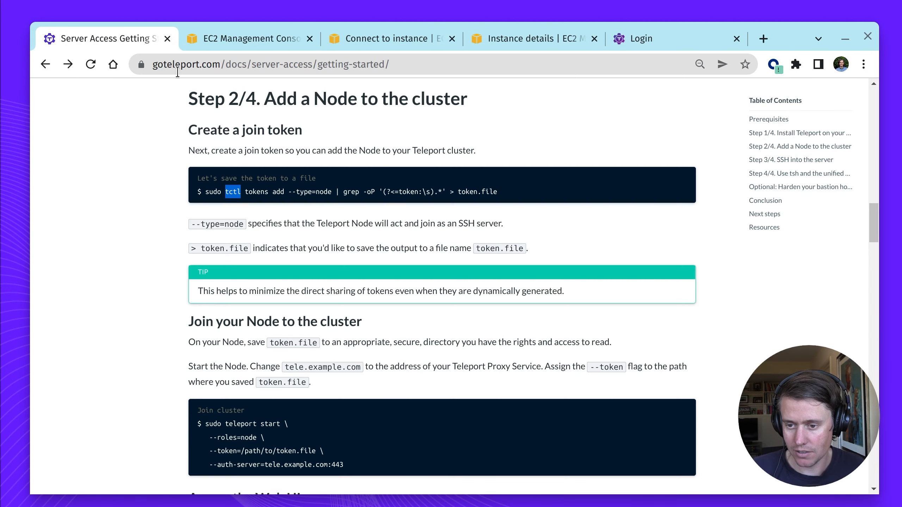
{"action": "scroll", "scroll_direction": "down", "scroll_amount": 3}
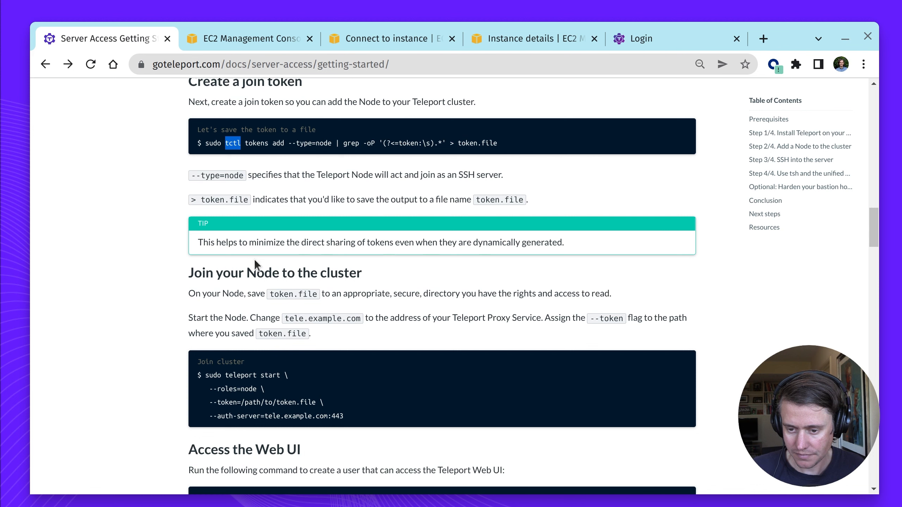
{"action": "mouse_move", "coordinate": [203, 384]}
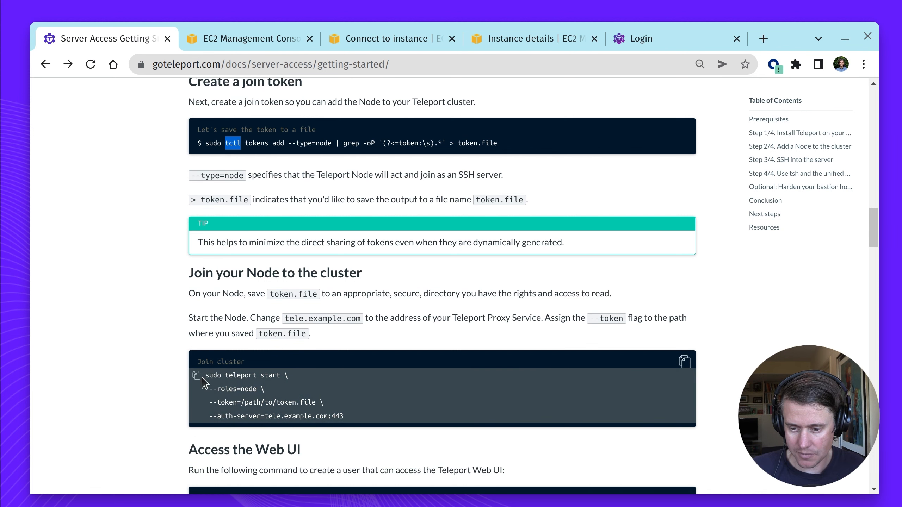
{"action": "scroll", "scroll_direction": "down", "scroll_amount": 3}
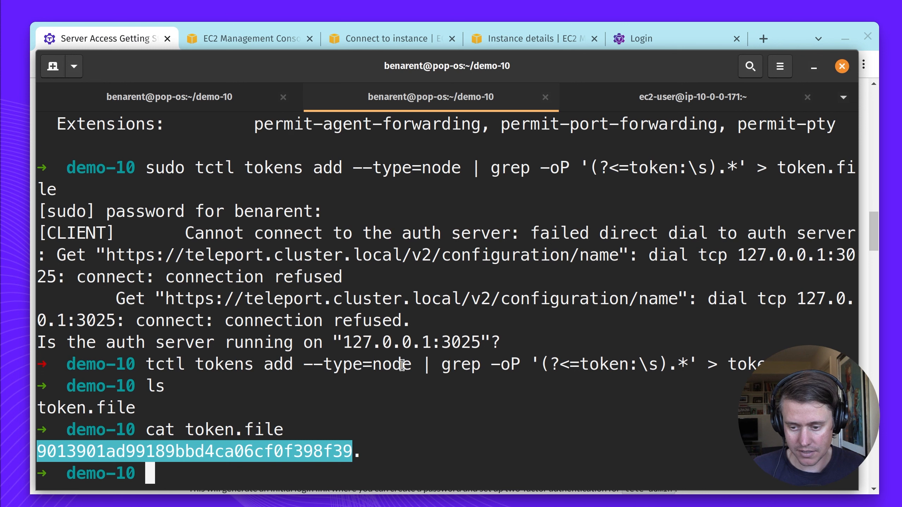
{"action": "left_click", "coordinate": [669, 97]}
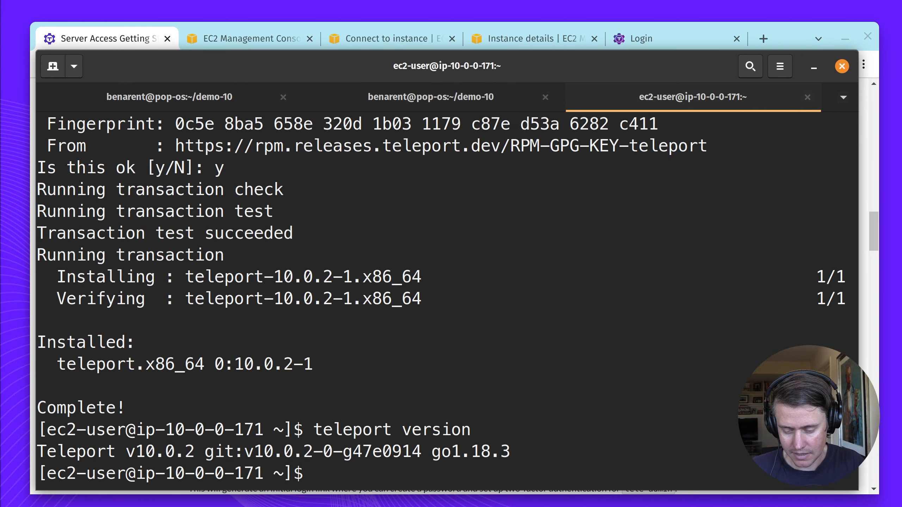
{"action": "type", "text": "suo"}
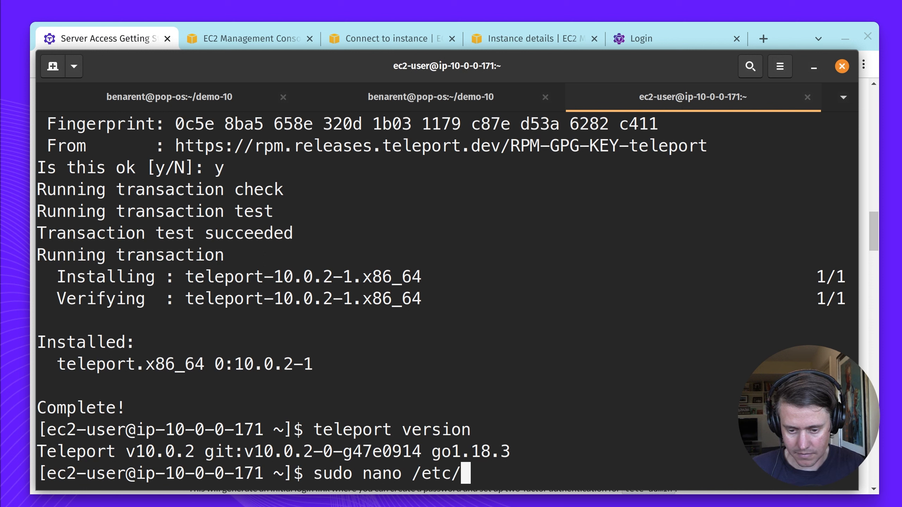
{"action": "type", "text": "token.file"}
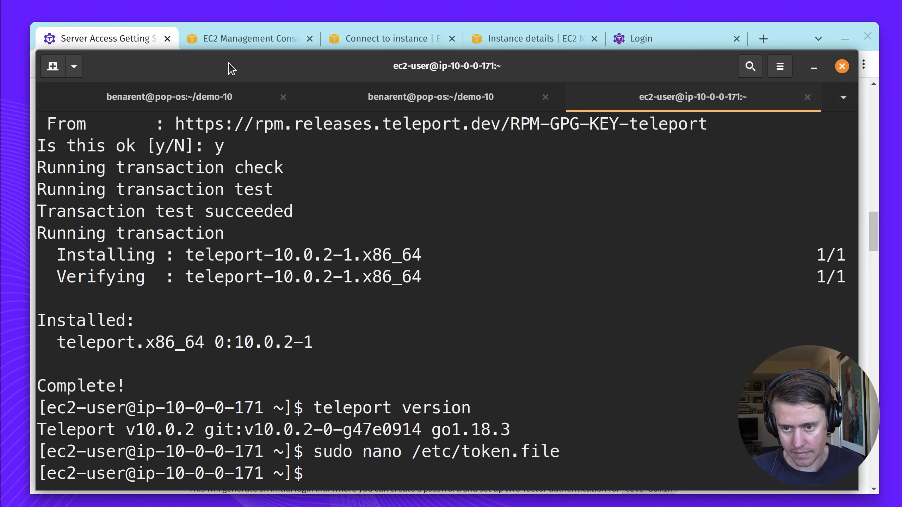
Review the teleport start command's --roles=node, --token, --auth-server :443 and --debug flags
{"action": "left_click", "coordinate": [106, 38]}
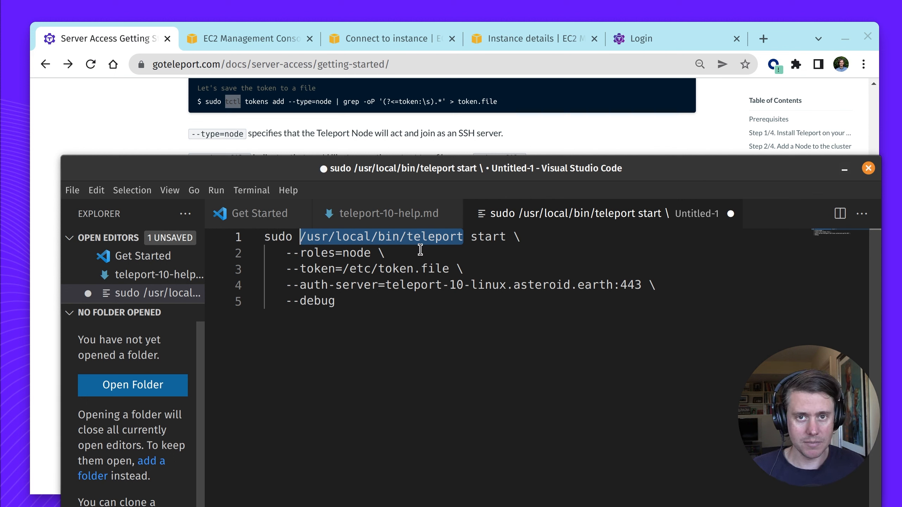
{"action": "mouse_move", "coordinate": [468, 254]}
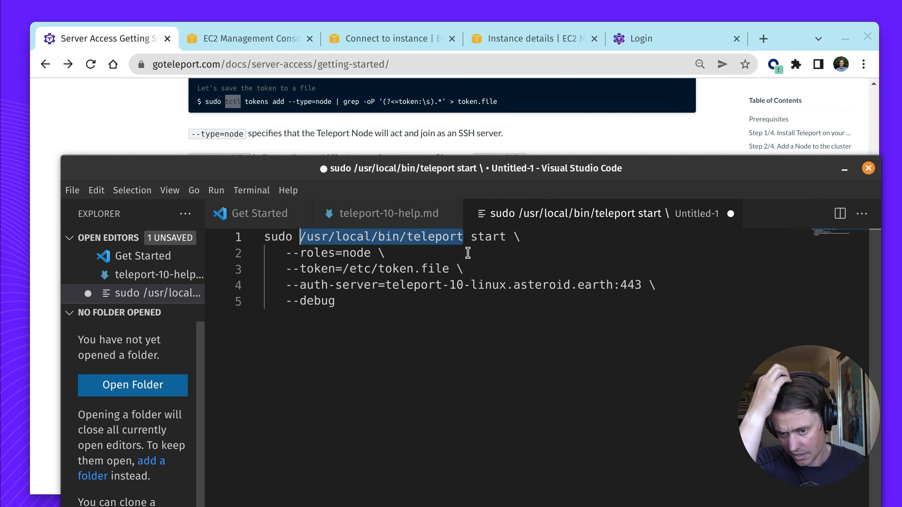
{"action": "double_click", "coordinate": [355, 253]}
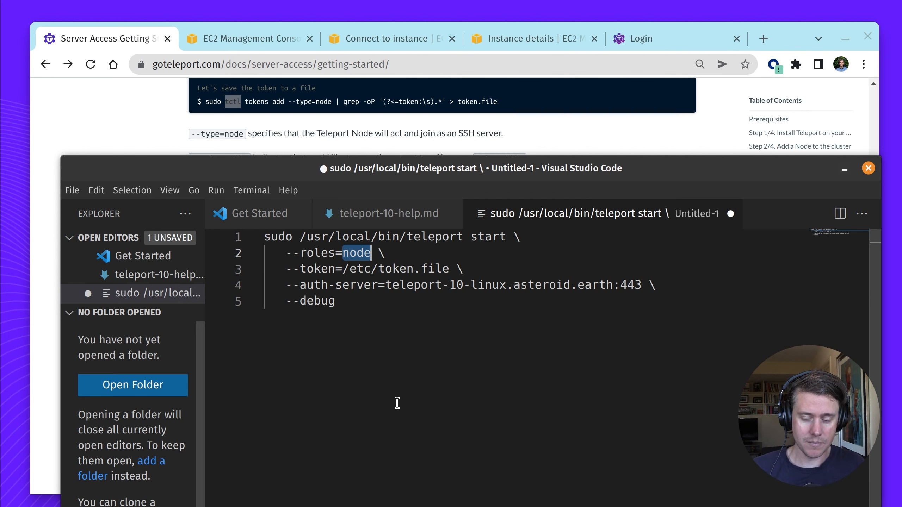
{"action": "mouse_move", "coordinate": [376, 283]}
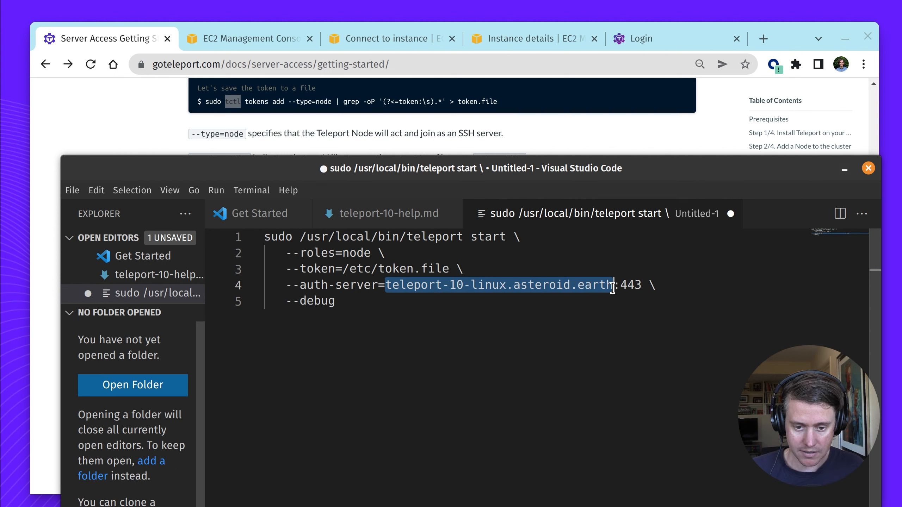
{"action": "double_click", "coordinate": [317, 301]}
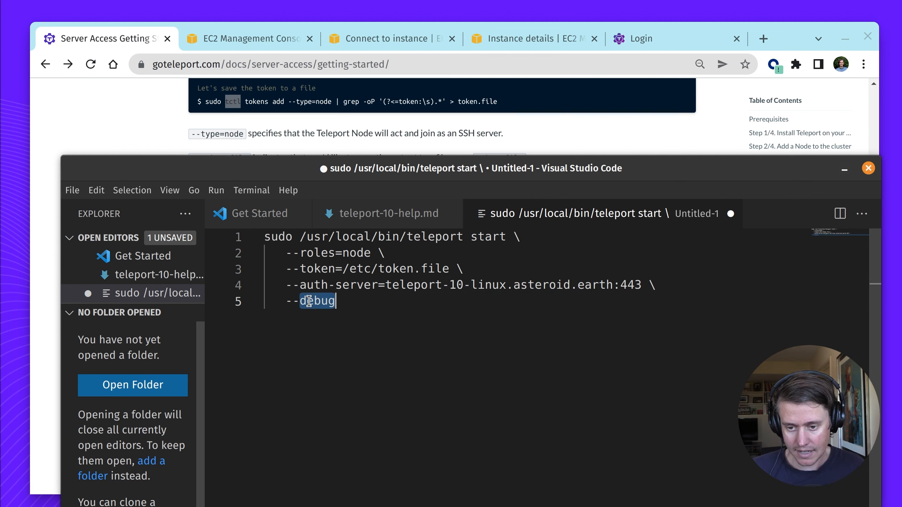
Run the teleport start command on the host and watch the debug log show it connecting
{"action": "key", "text": "Ctrl+a"}
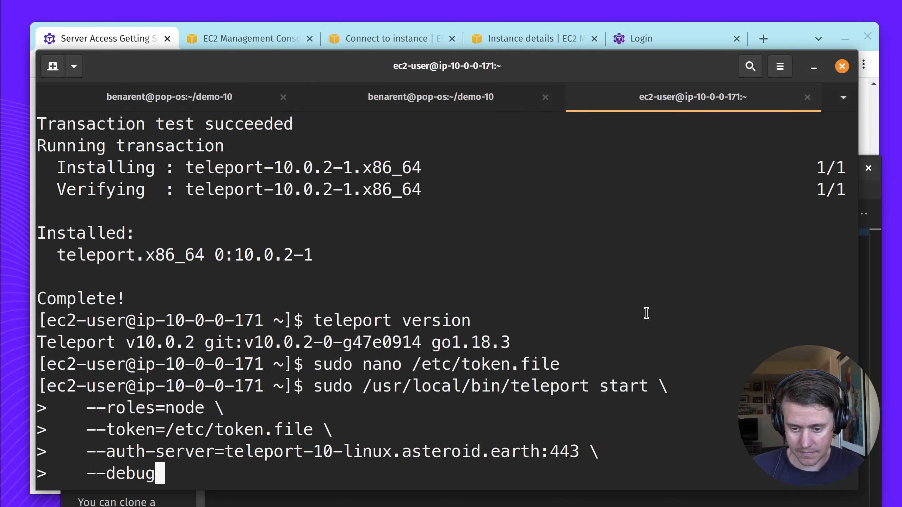
{"action": "key", "text": "Return"}
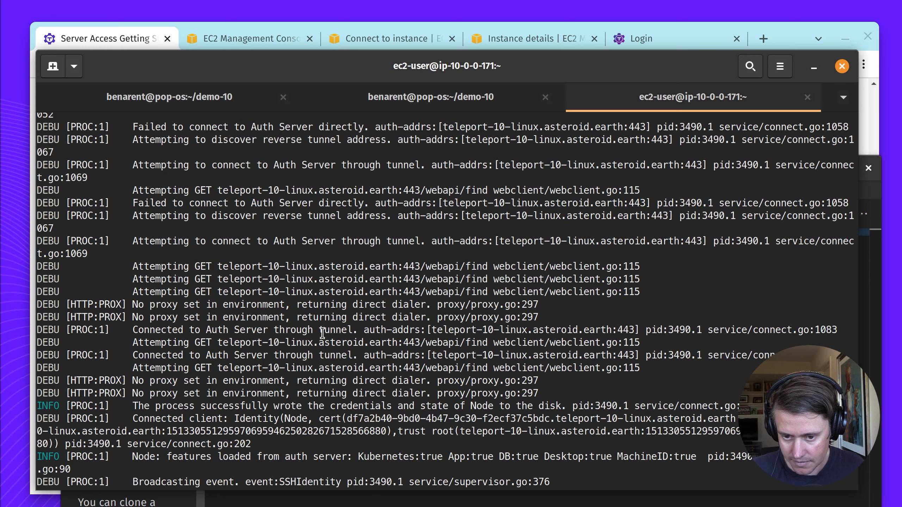
{"action": "scroll", "scroll_direction": "down", "scroll_amount": 3}
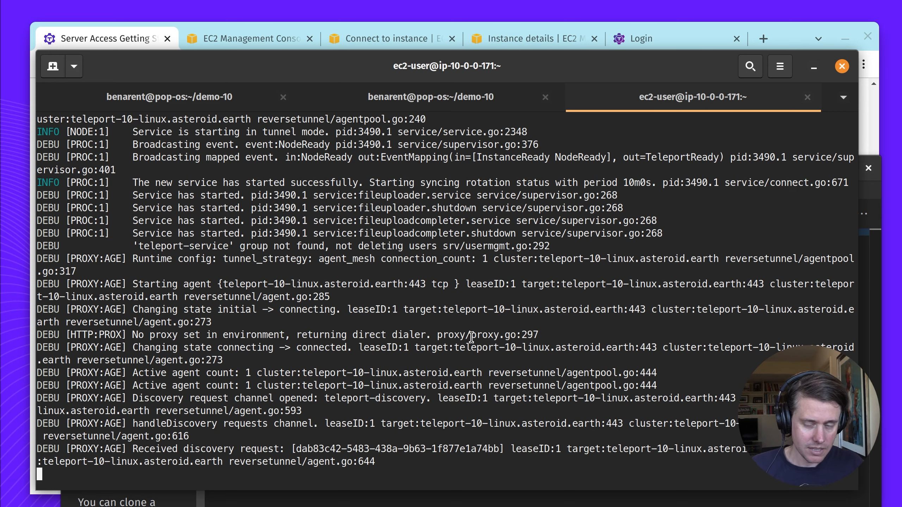
Return to the guide at the Access the Web UI step
{"action": "left_click", "coordinate": [106, 39]}
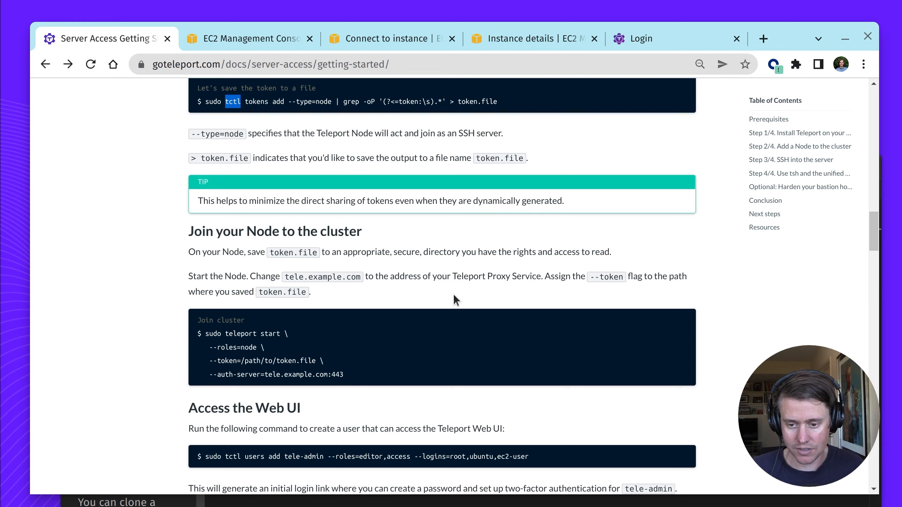
{"action": "scroll", "scroll_direction": "down", "scroll_amount": 3}
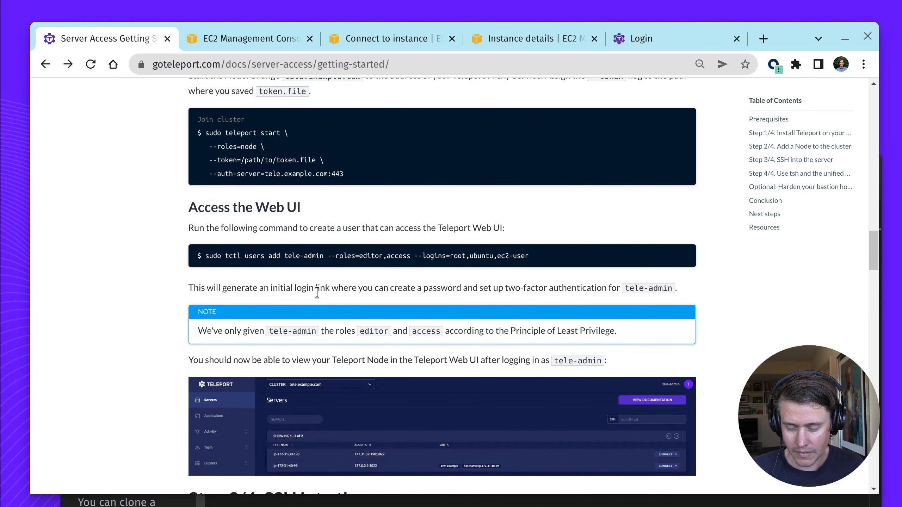
{"action": "scroll", "scroll_direction": "down", "scroll_amount": 3}
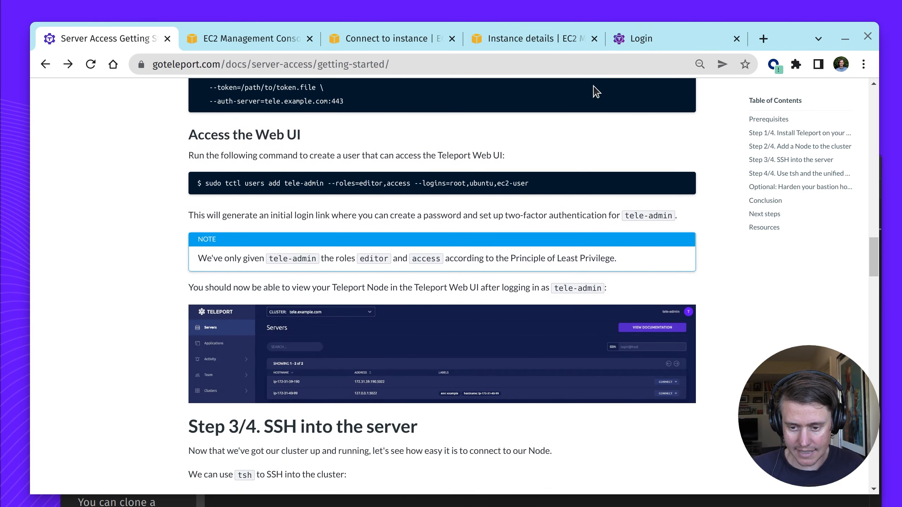
Sign in to the Teleport Web UI as teleport-admin with password and authenticator code
{"action": "left_click", "coordinate": [644, 39]}
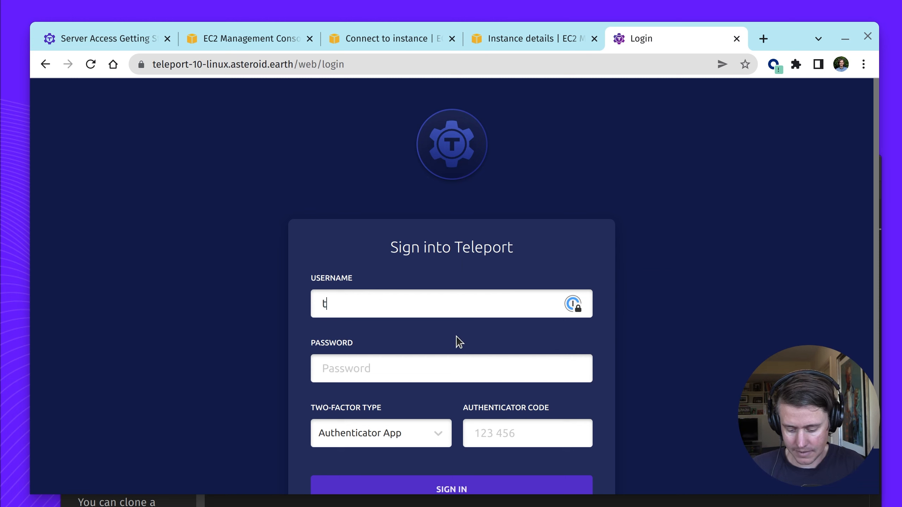
{"action": "type", "text": "eleport-admin"}
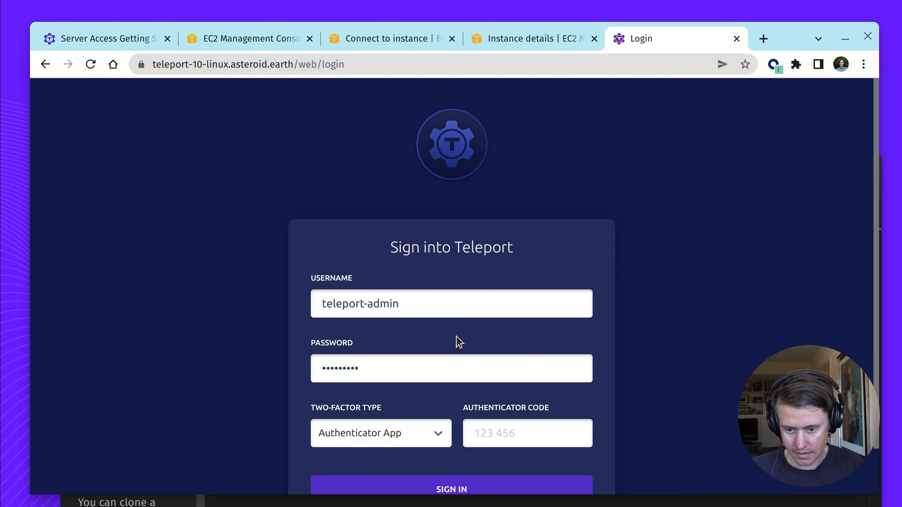
{"action": "left_click", "coordinate": [515, 433]}
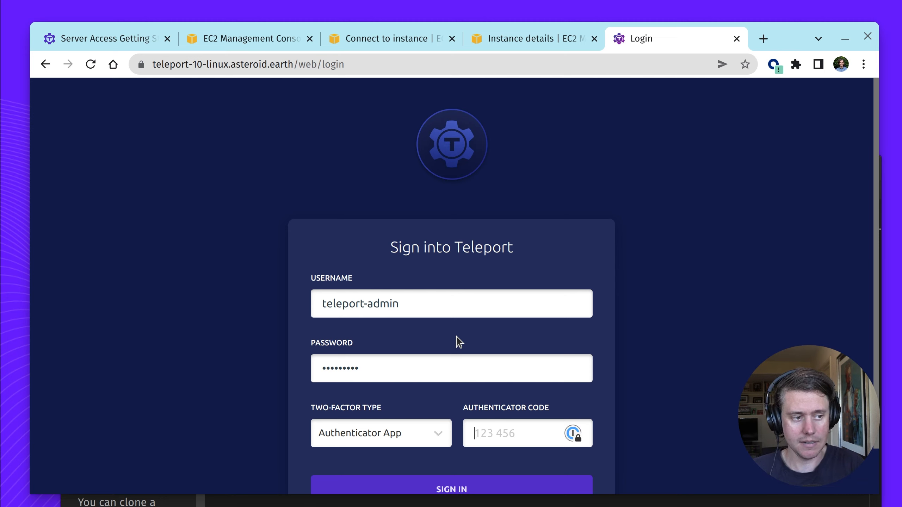
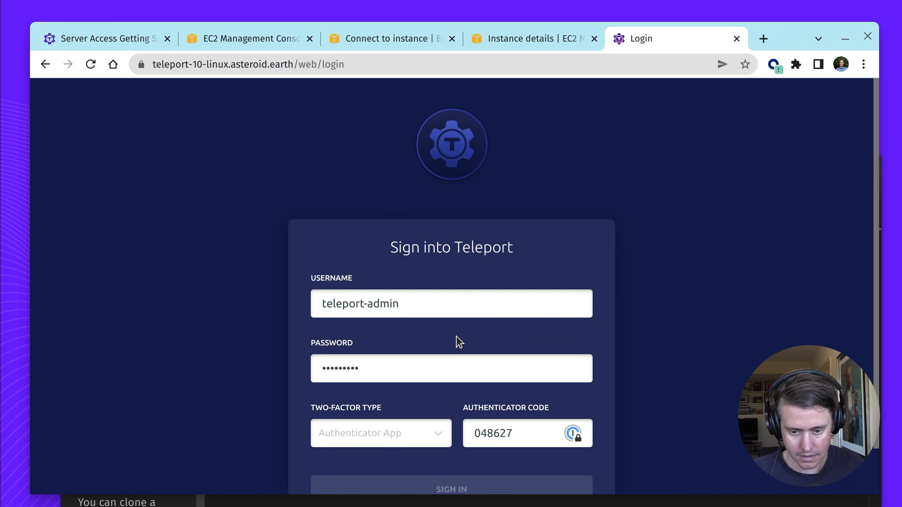
{"action": "left_click", "coordinate": [451, 489]}
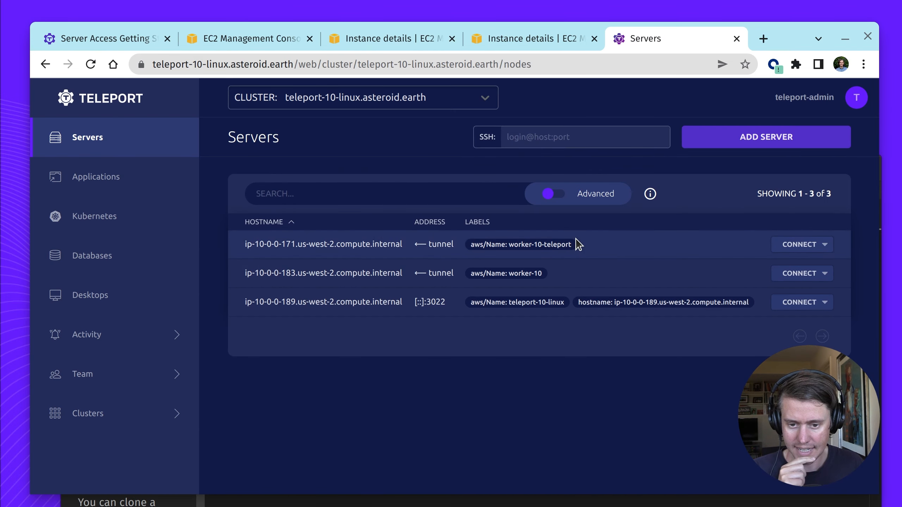
Open a web shell on worker-10-teleport as ec2-user and cat /etc/token.file
{"action": "left_click", "coordinate": [802, 245]}
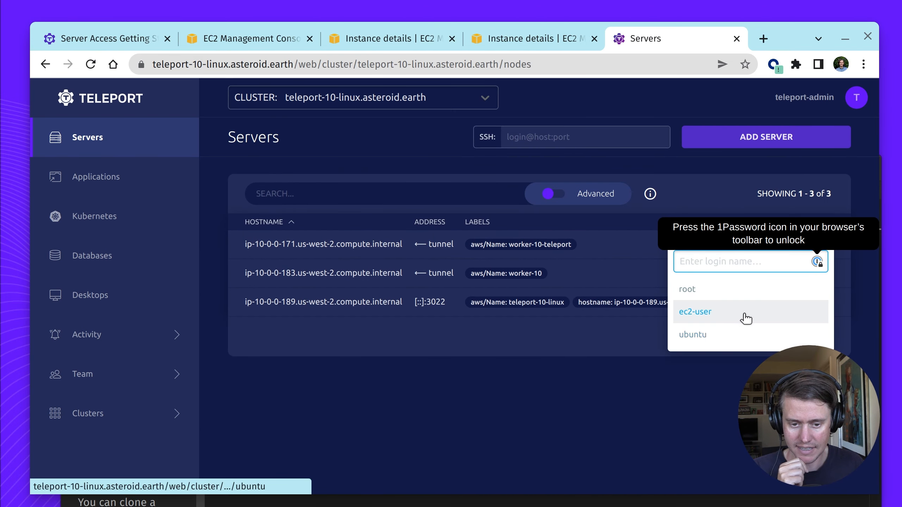
{"action": "left_click", "coordinate": [695, 312]}
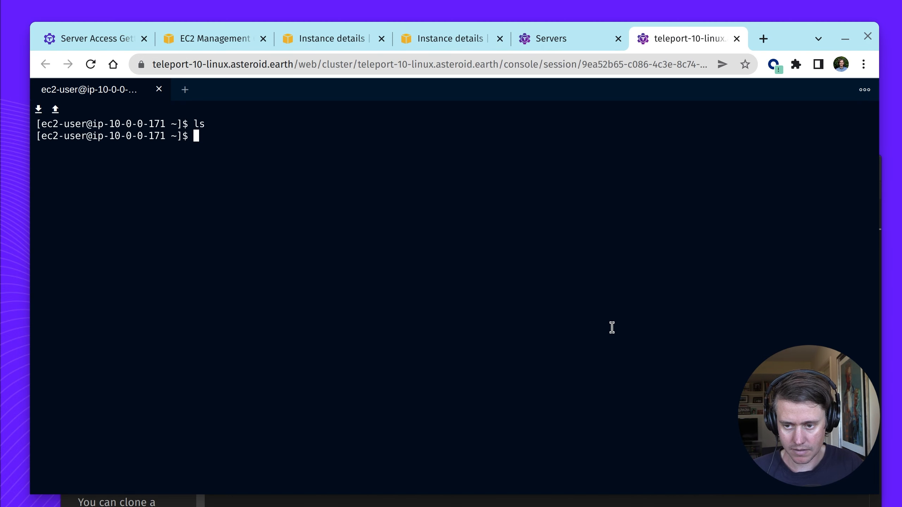
{"action": "type", "text": "cat /etc/token.file"}
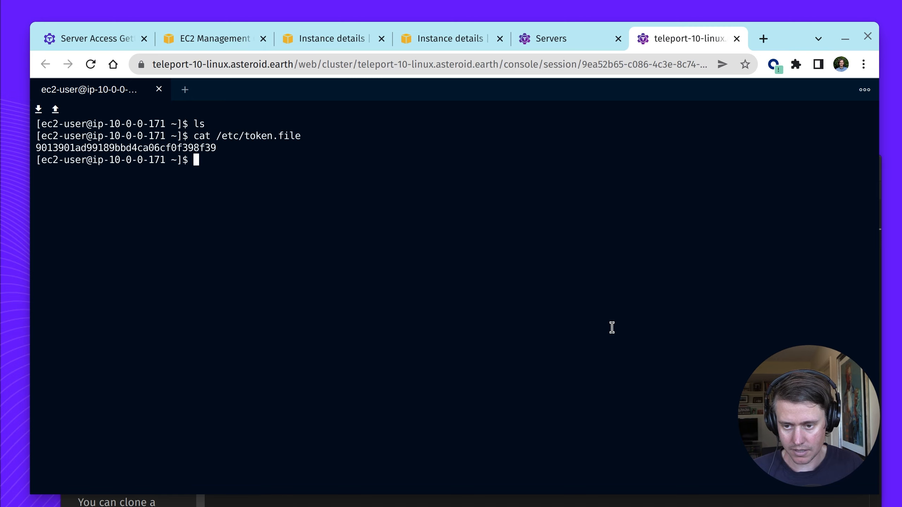
Bring the guide's Step 3/4 'SSH into the server' with the tsh login command into view
{"action": "left_click", "coordinate": [95, 39]}
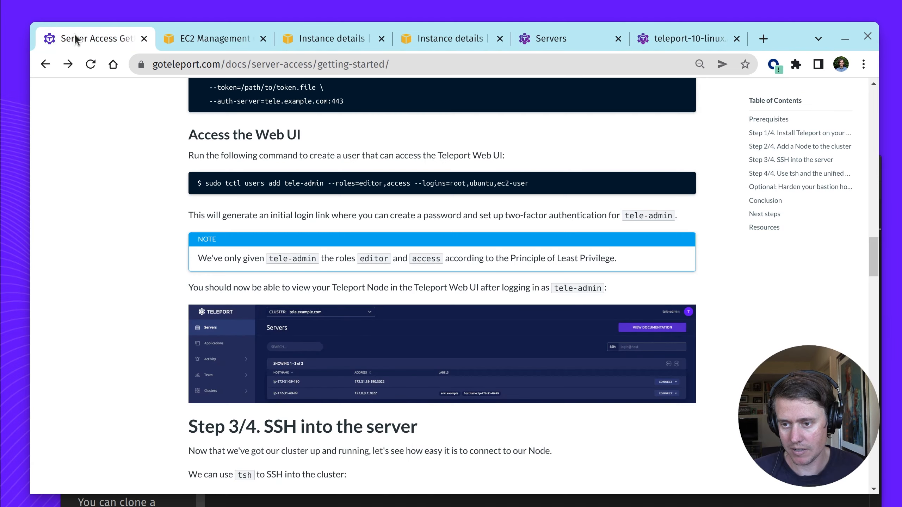
{"action": "scroll", "scroll_direction": "up", "scroll_amount": 3}
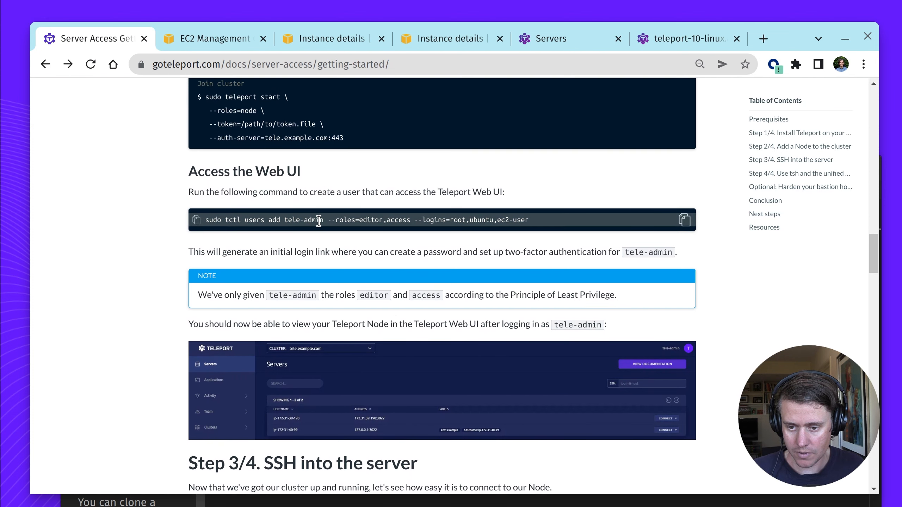
{"action": "mouse_move", "coordinate": [438, 316]}
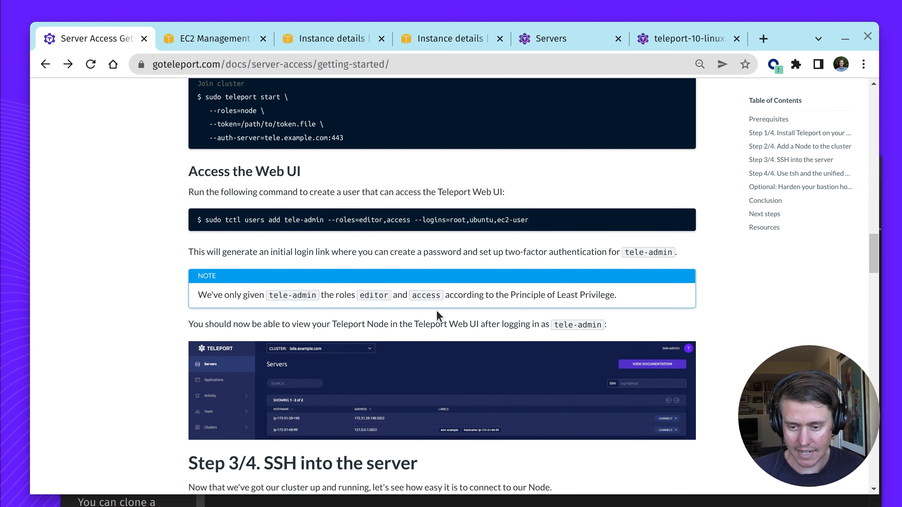
{"action": "scroll", "scroll_direction": "down", "scroll_amount": 3}
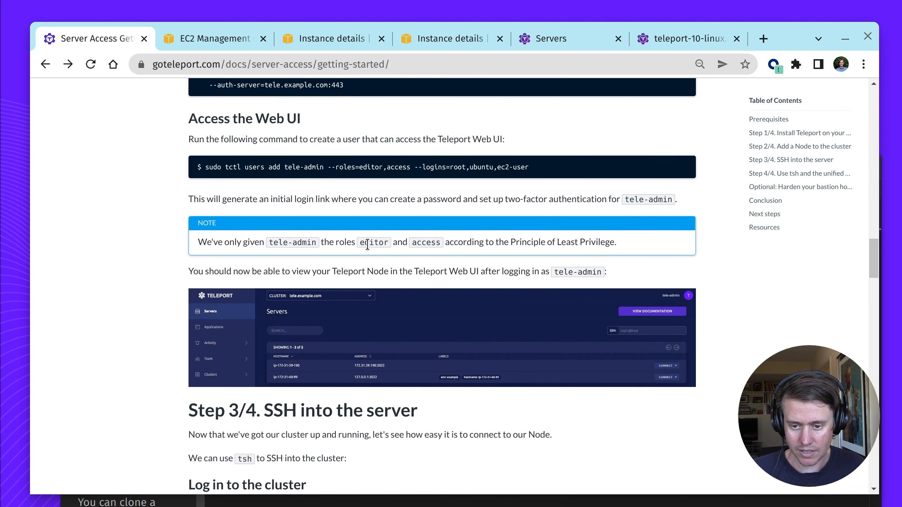
{"action": "mouse_move", "coordinate": [432, 254]}
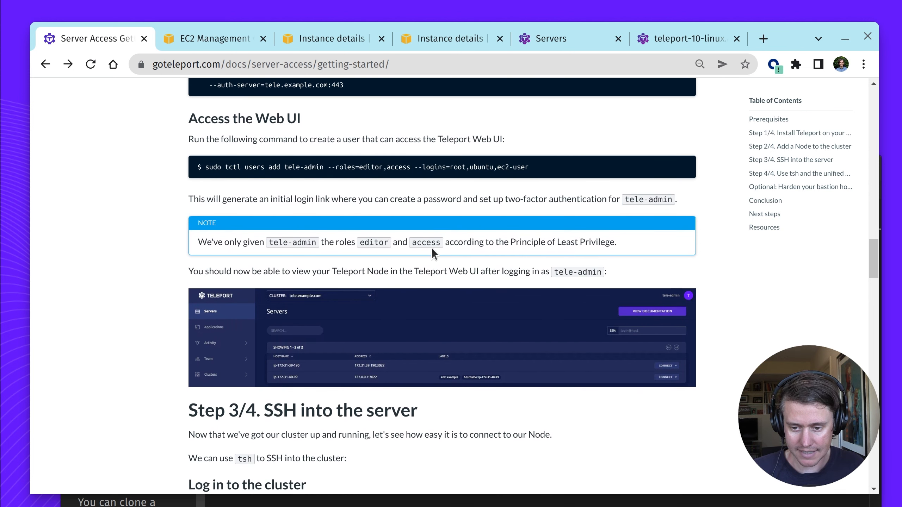
{"action": "scroll", "scroll_direction": "down", "scroll_amount": 3}
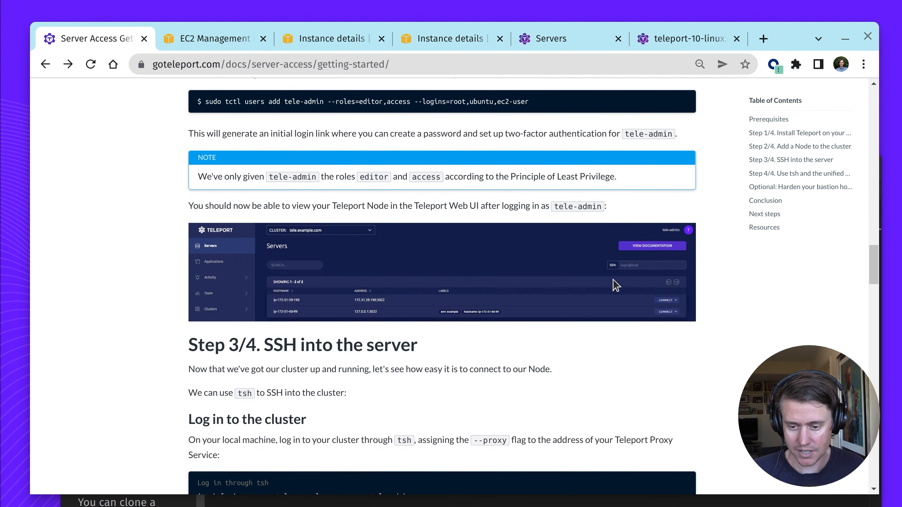
{"action": "scroll", "scroll_direction": "down", "scroll_amount": 3}
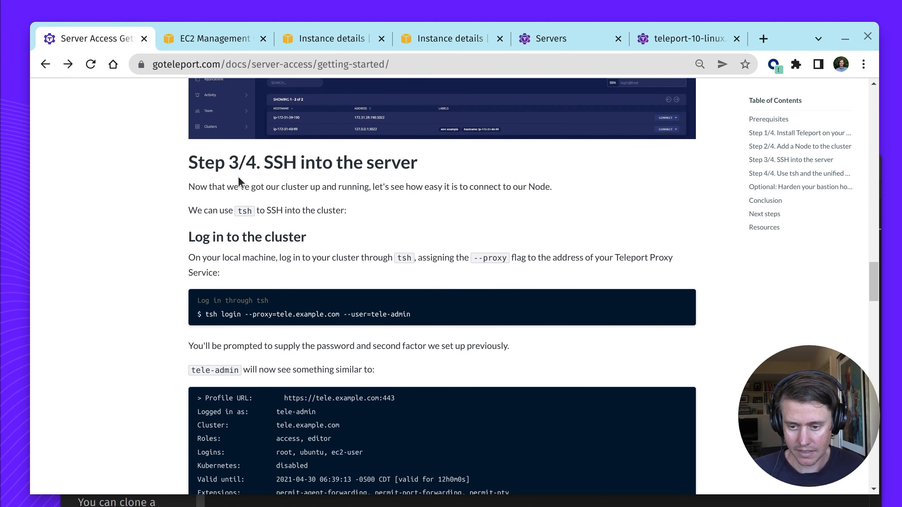
{"action": "scroll", "scroll_direction": "down", "scroll_amount": 3}
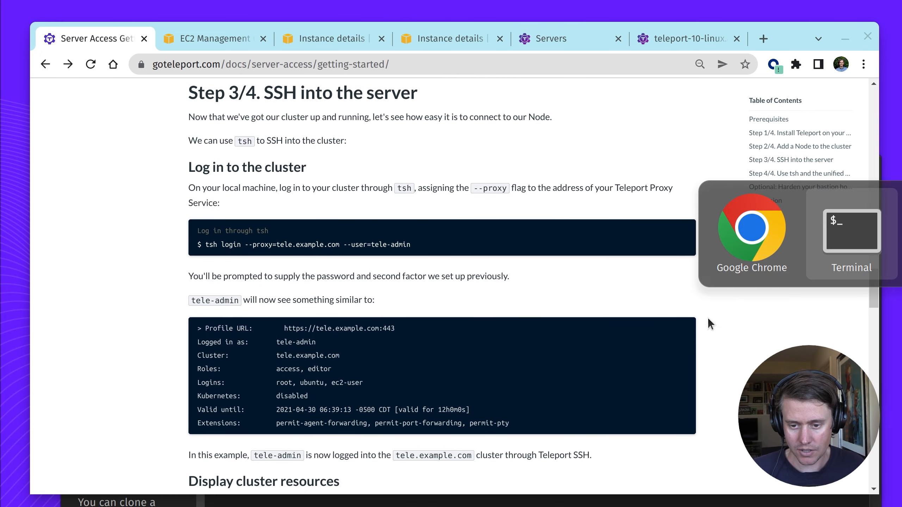
In the local demo-10 shell, list the cluster's nodes with tsh ls
{"action": "left_click", "coordinate": [851, 231]}
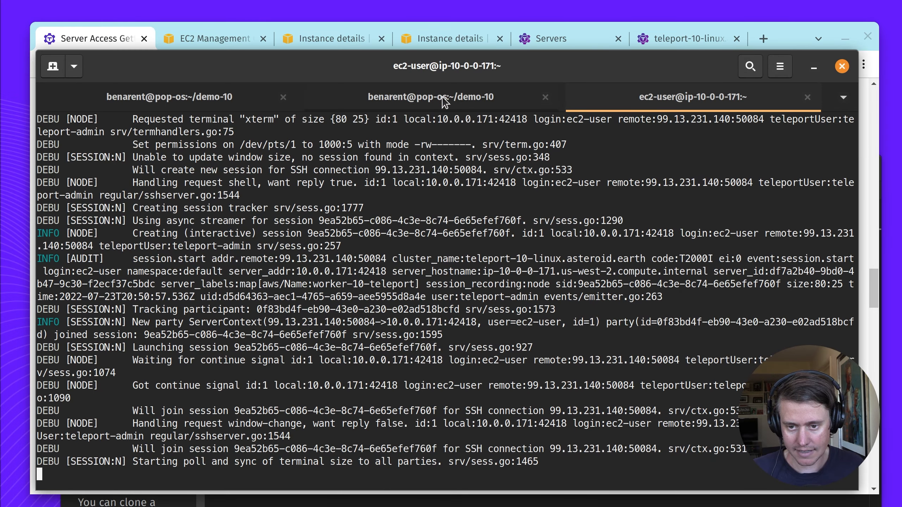
{"action": "left_click", "coordinate": [431, 97]}
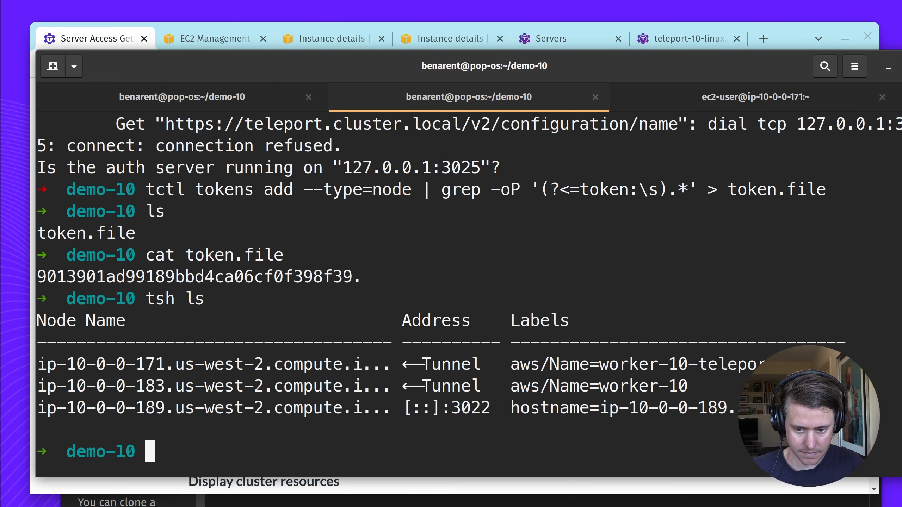
{"action": "type", "text": "tsh ls"}
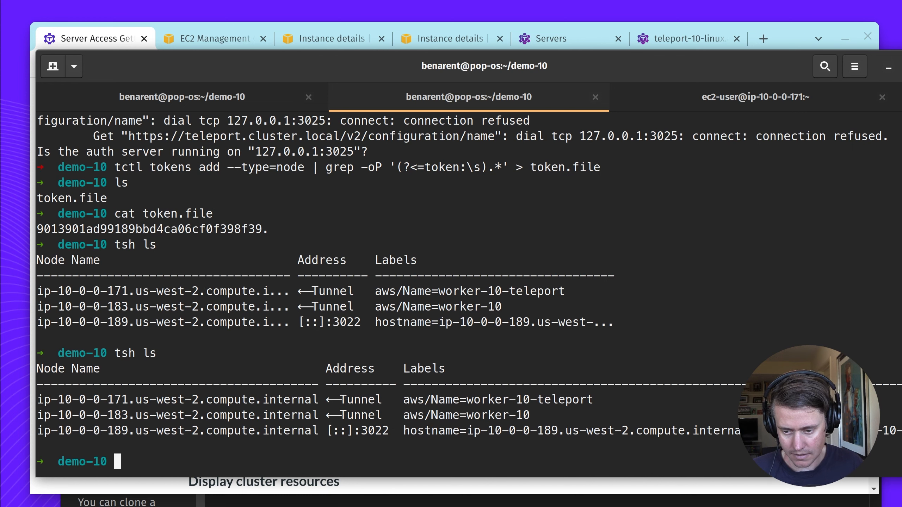
Open a tsh ssh session to the worker host as ec2-user, run ls, and exit
{"action": "type", "text": "tsh ssh"}
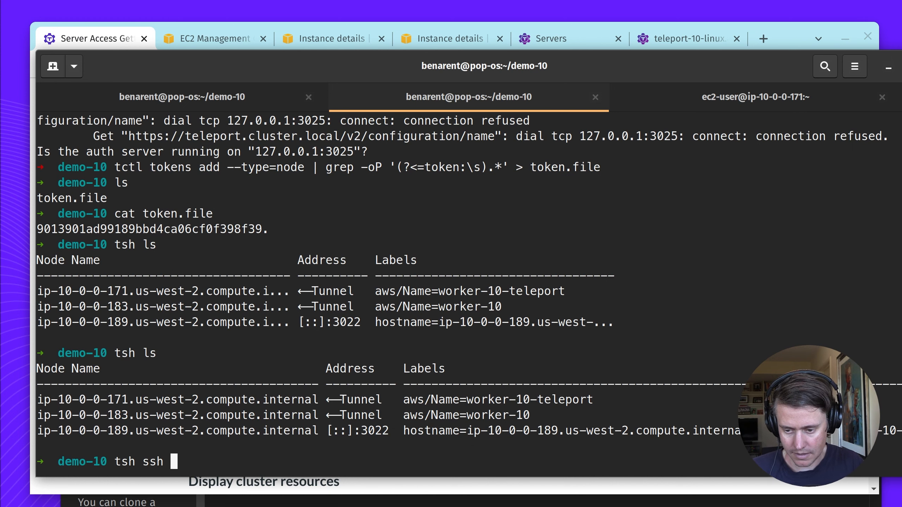
{"action": "type", "text": "ec2-u"}
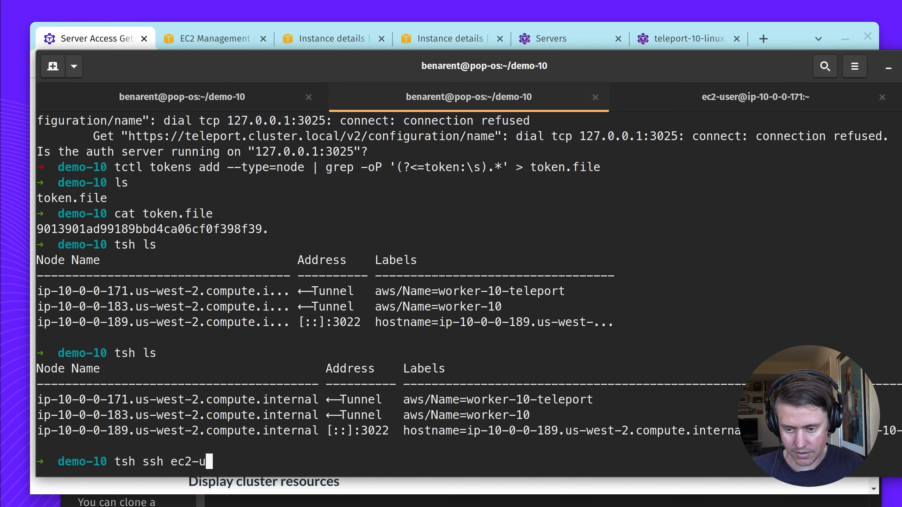
{"action": "type", "text": "ser@ip-10-0-0-171.us-west-2.compute.interna"}
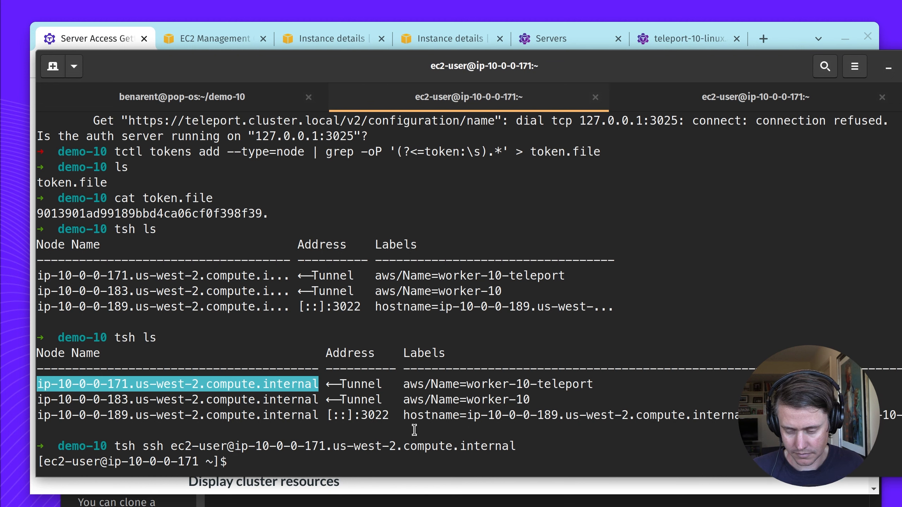
{"action": "type", "text": "ls"}
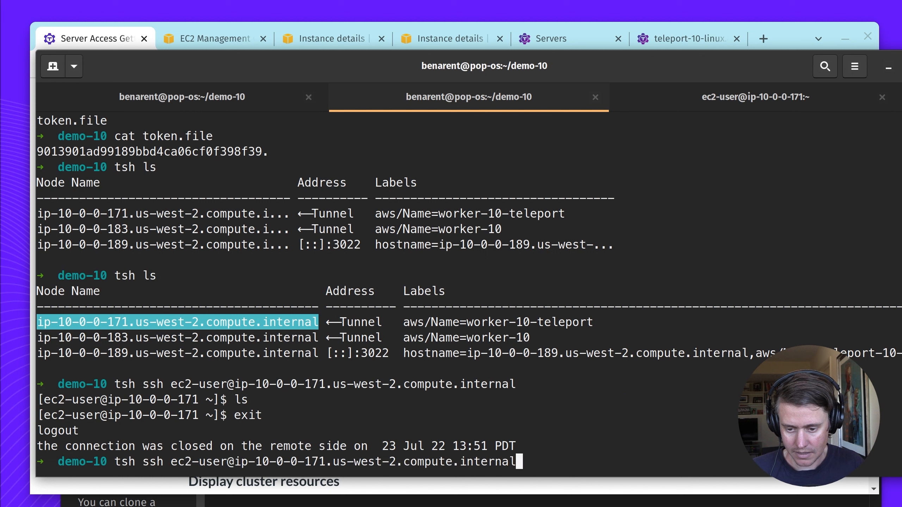
{"action": "mouse_move", "coordinate": [555, 339]}
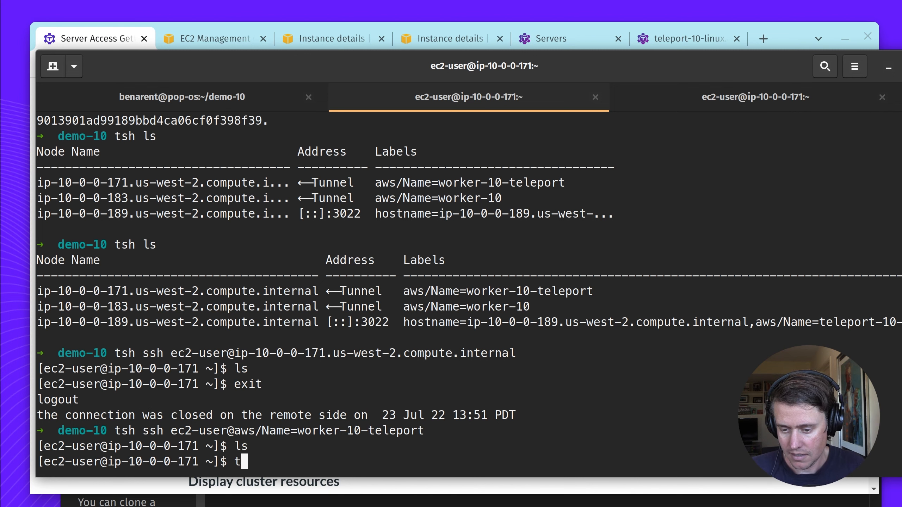
{"action": "type", "text": "exit"}
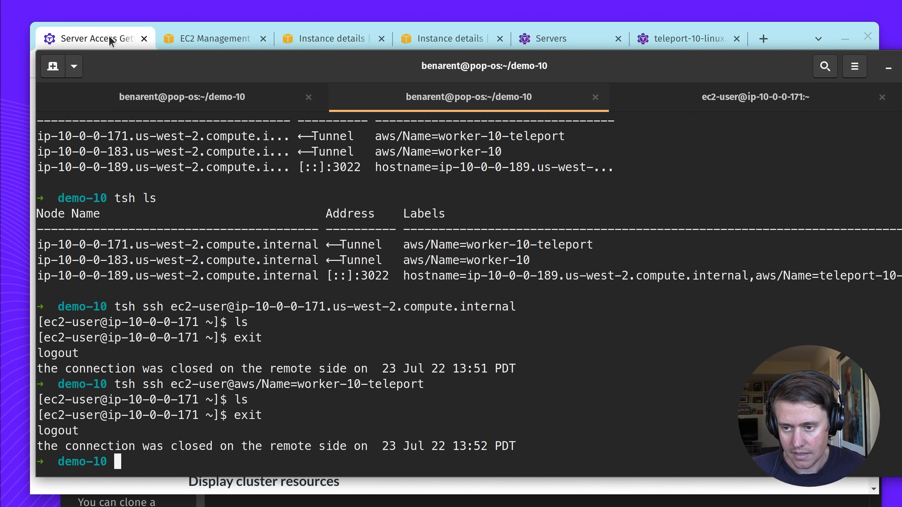
Return to the guide and scroll to its tsh command code sample
{"action": "left_click", "coordinate": [95, 39]}
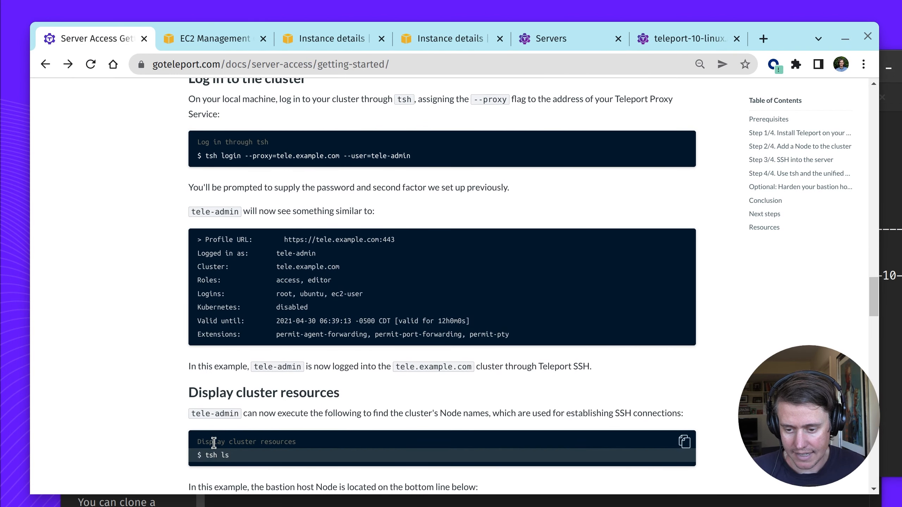
{"action": "scroll", "scroll_direction": "down", "scroll_amount": 3}
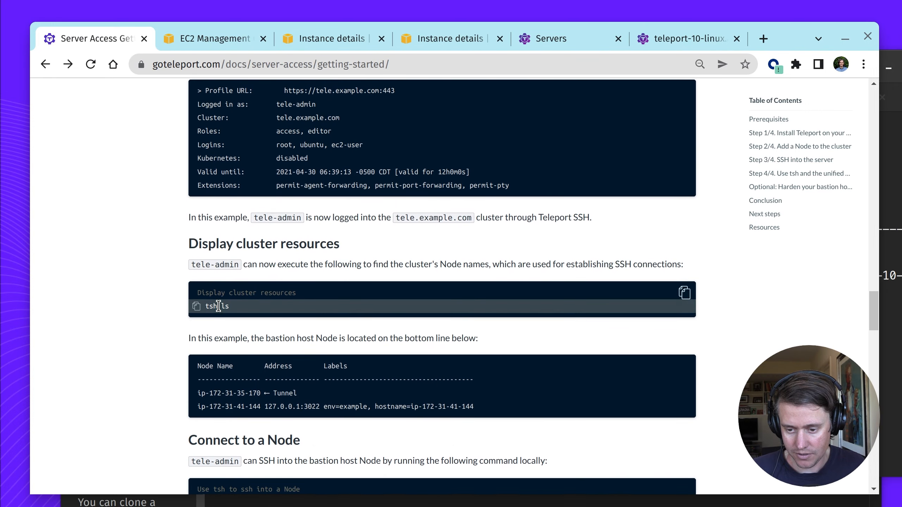
{"action": "scroll", "scroll_direction": "down", "scroll_amount": 3}
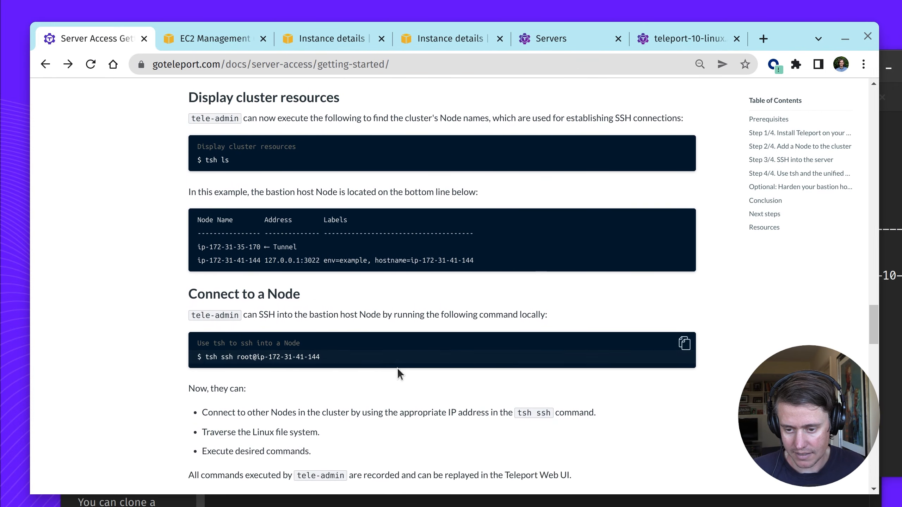
{"action": "scroll", "scroll_direction": "down", "scroll_amount": 3}
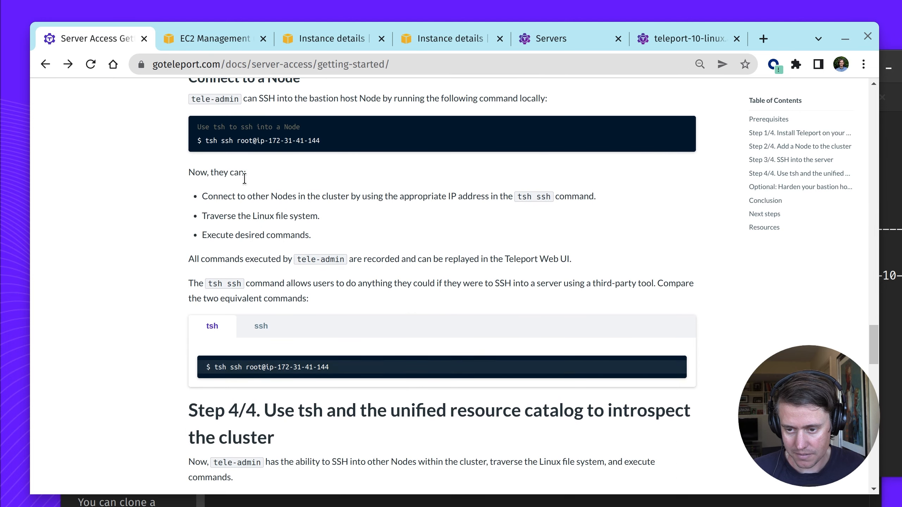
{"action": "scroll", "scroll_direction": "down", "scroll_amount": 3}
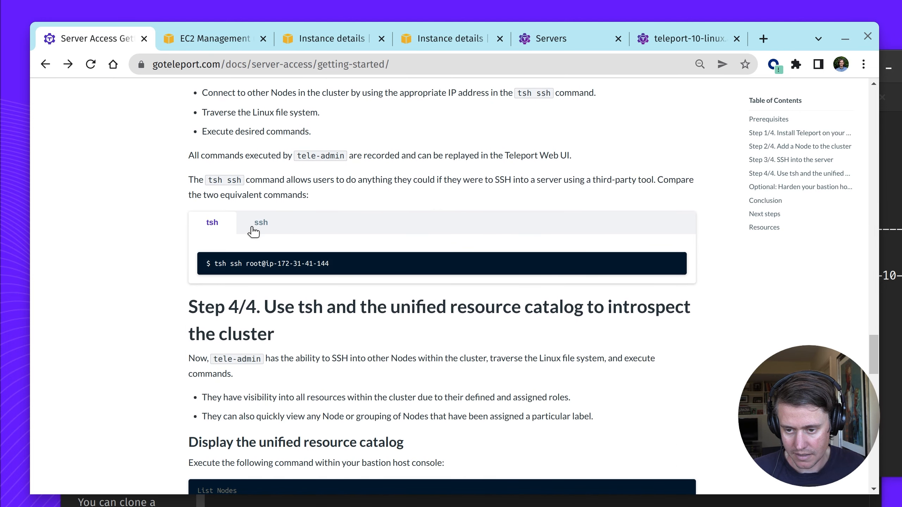
Compare the plain ssh equivalent with the tsh version of the command
{"action": "left_click", "coordinate": [261, 222]}
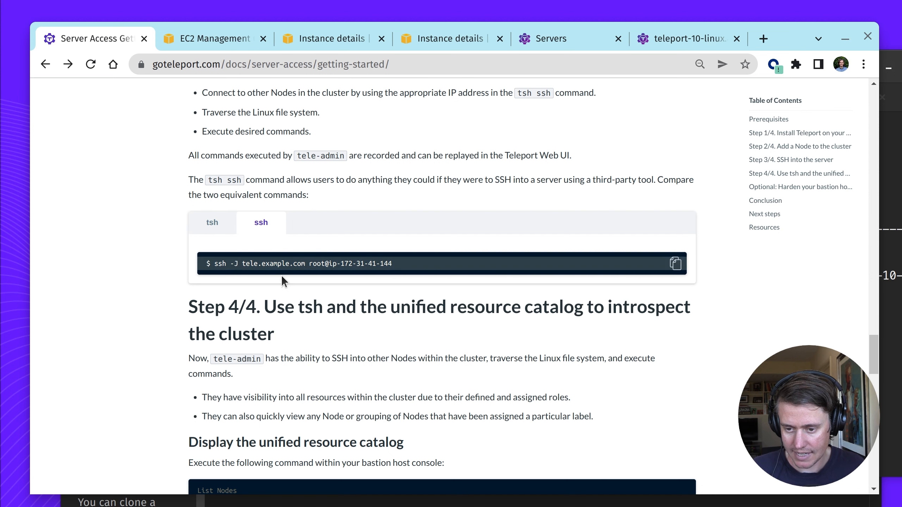
{"action": "left_click", "coordinate": [212, 222]}
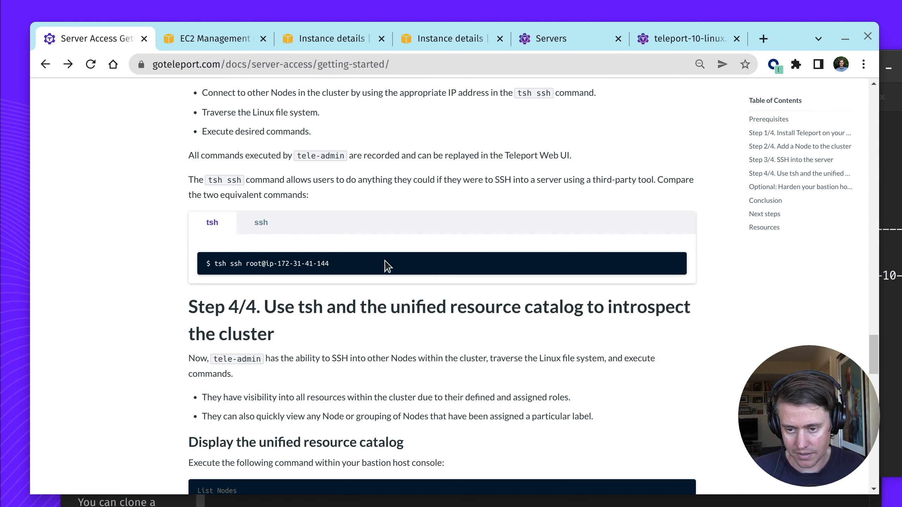
{"action": "scroll", "scroll_direction": "down", "scroll_amount": 3}
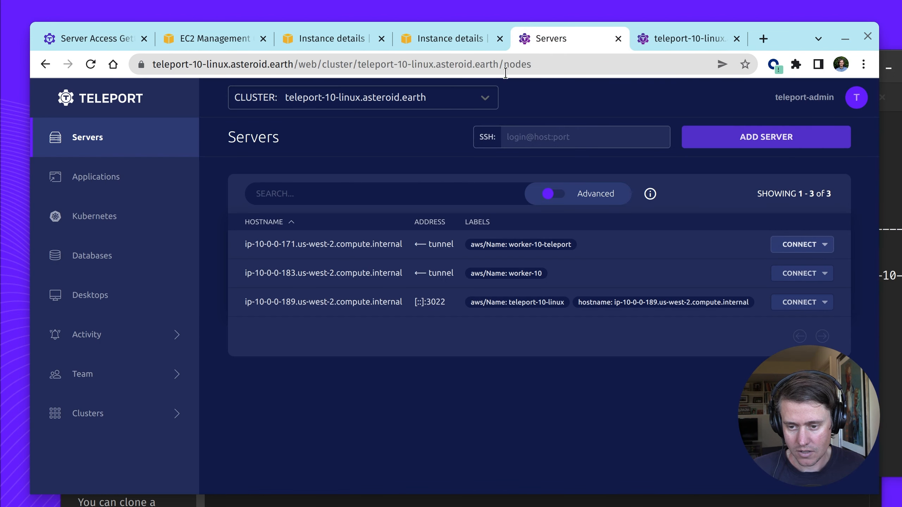
Review the cluster's audit log under Activity in the Teleport Web UI
{"action": "left_click", "coordinate": [87, 335]}
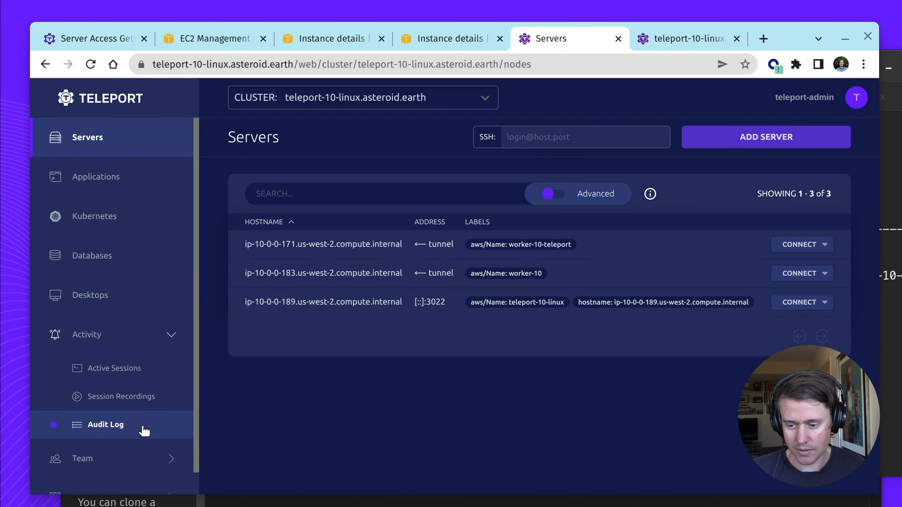
{"action": "left_click", "coordinate": [105, 425]}
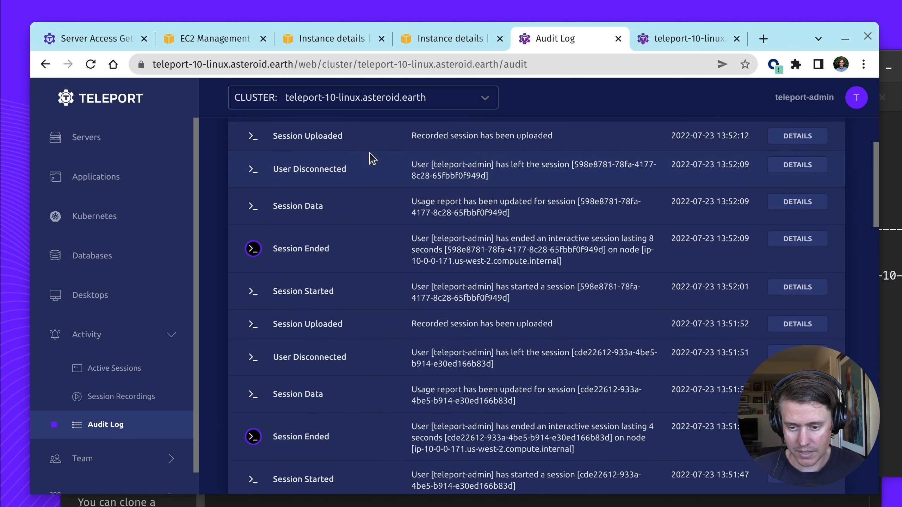
{"action": "scroll", "scroll_direction": "down", "scroll_amount": 3}
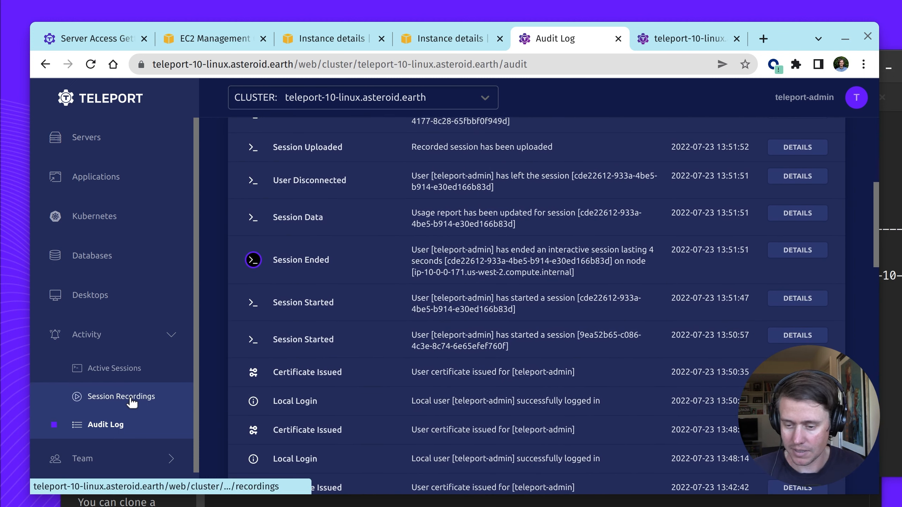
Play back the latest 8-second recorded session on the ip-10-0-0-171 node
{"action": "left_click", "coordinate": [122, 397]}
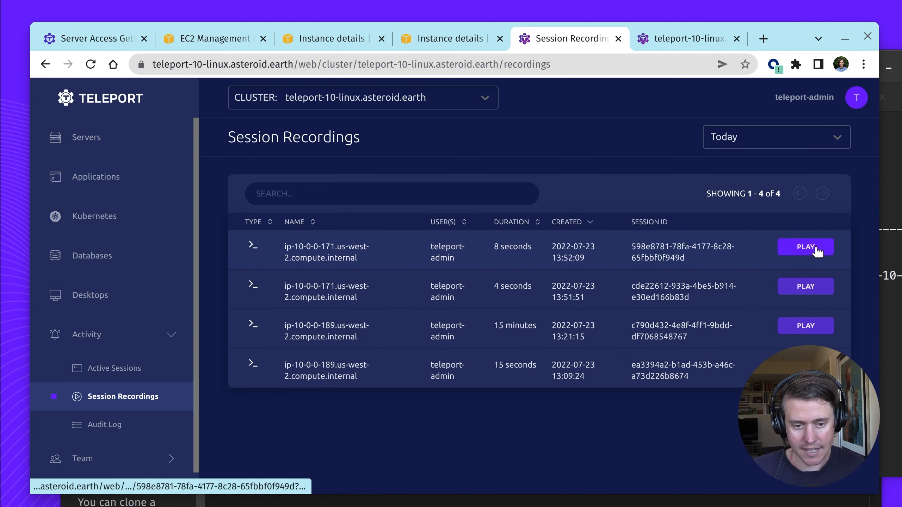
{"action": "left_click", "coordinate": [806, 246]}
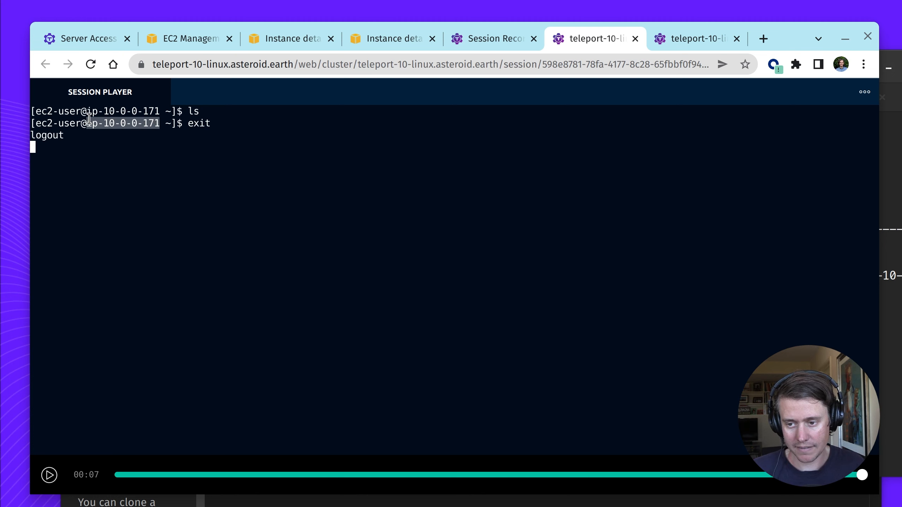
{"action": "mouse_move", "coordinate": [304, 284]}
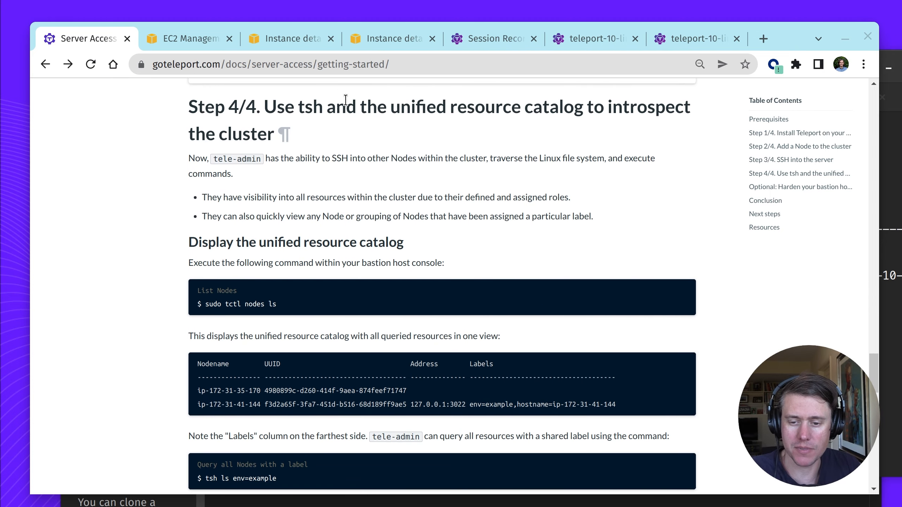
{"action": "mouse_move", "coordinate": [341, 126]}
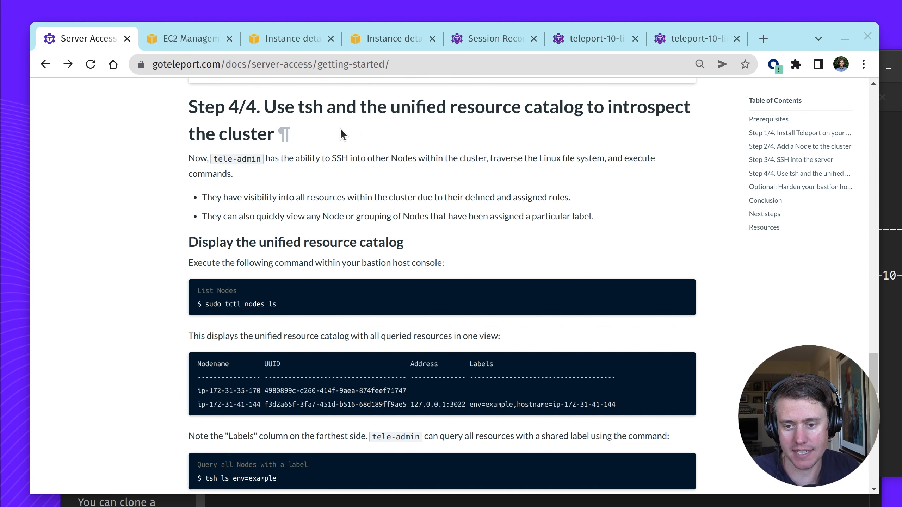
{"action": "mouse_move", "coordinate": [584, 128]}
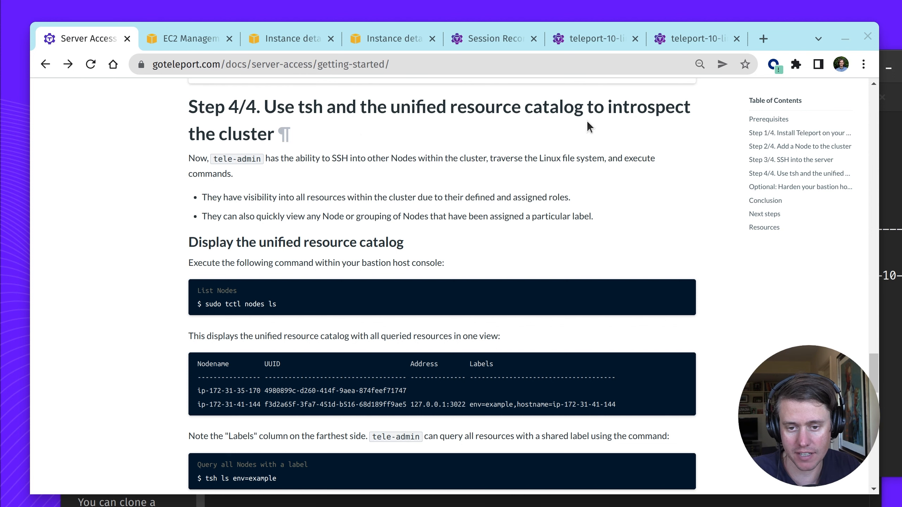
List the cluster's nodes from the bastion console with sudo tctl nodes ls
{"action": "scroll", "scroll_direction": "down", "scroll_amount": 3}
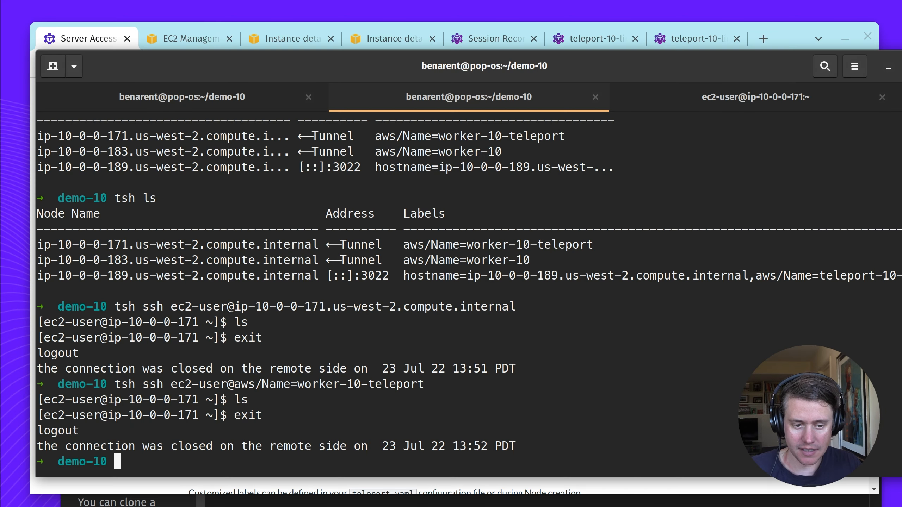
{"action": "type", "text": "sudo tctl nodes ls"}
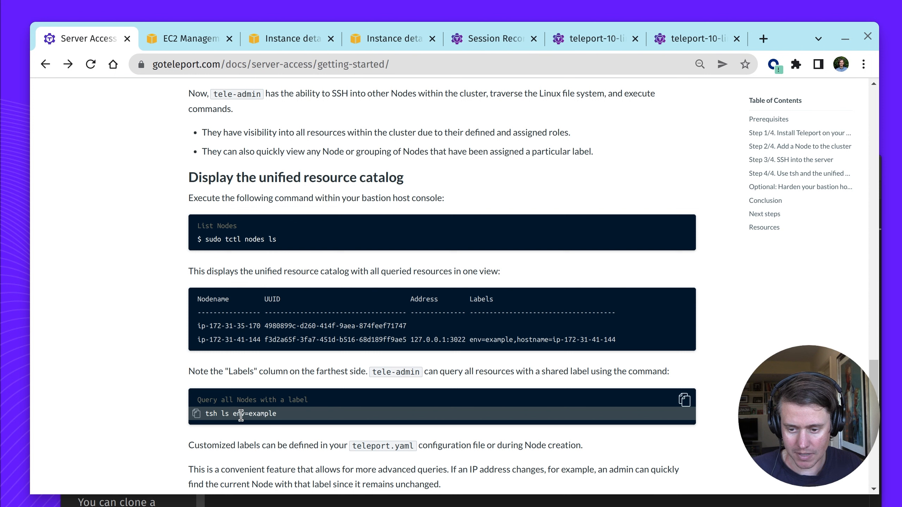
{"action": "left_click_drag", "start_coordinate": [232, 413], "coordinate": [276, 414]}
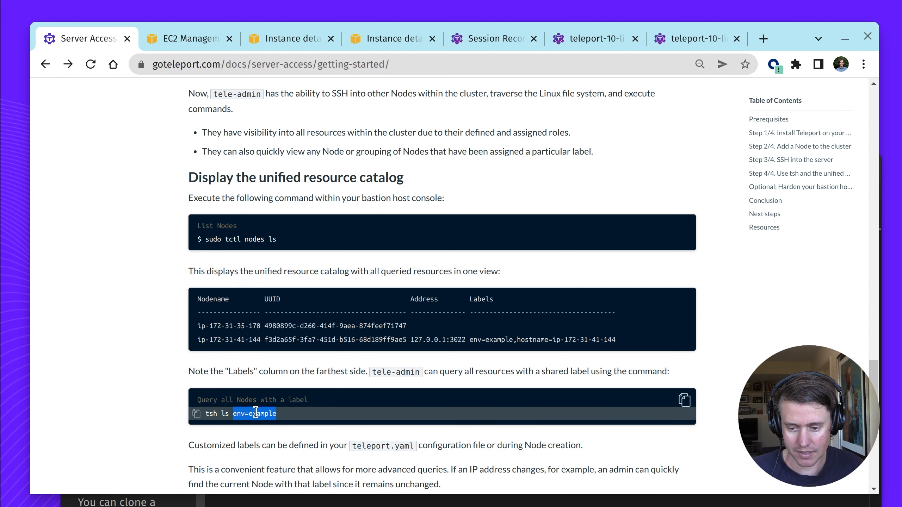
{"action": "scroll", "scroll_direction": "down", "scroll_amount": 3}
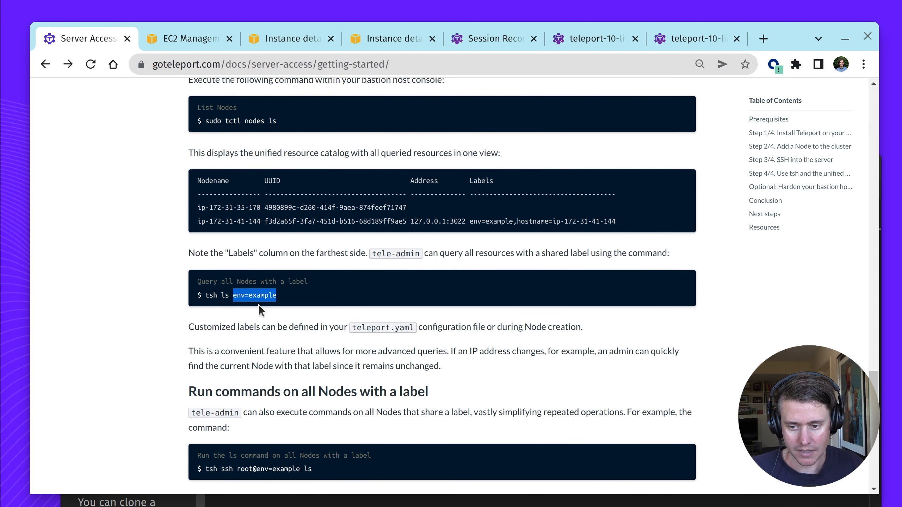
{"action": "mouse_move", "coordinate": [458, 240]}
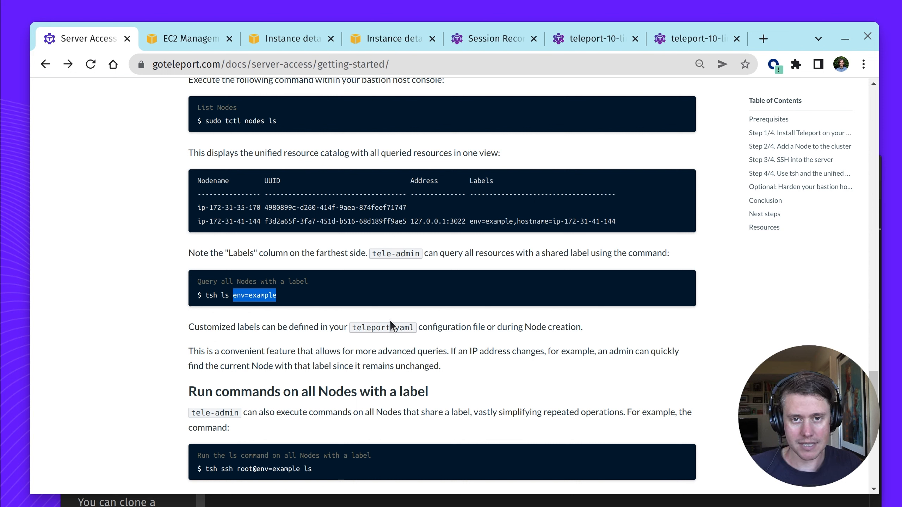
{"action": "mouse_move", "coordinate": [416, 340]}
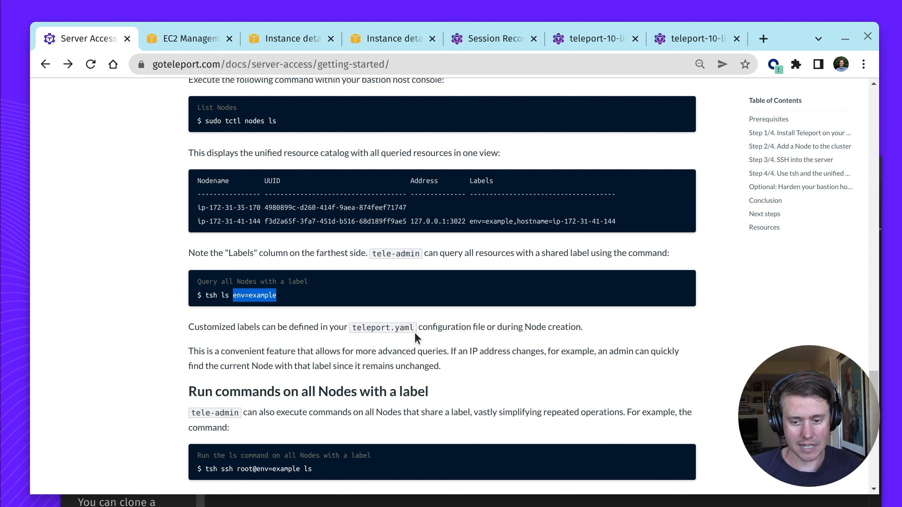
{"action": "mouse_move", "coordinate": [448, 367]}
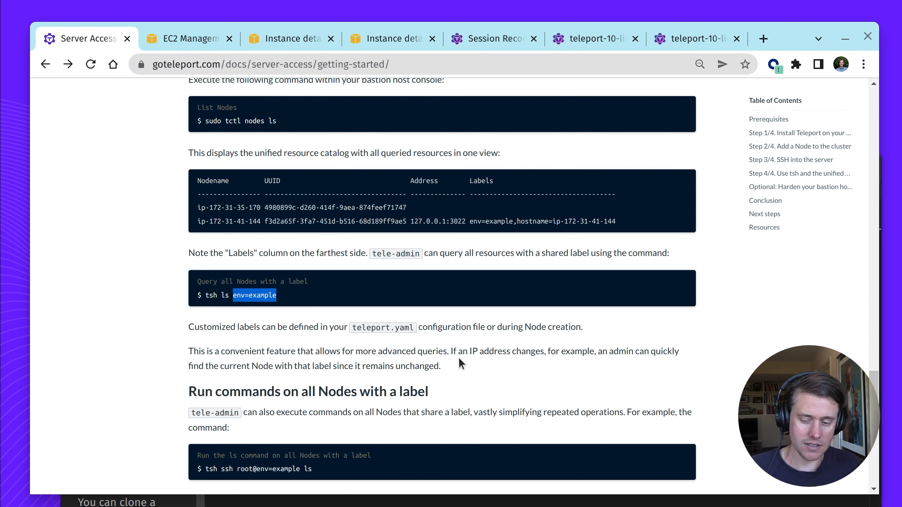
{"action": "mouse_move", "coordinate": [460, 372]}
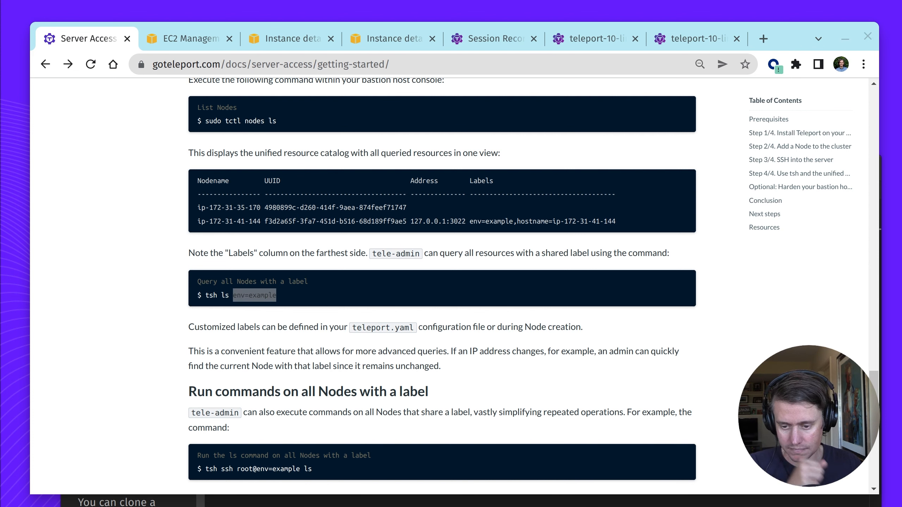
{"action": "scroll", "scroll_direction": "down", "scroll_amount": 3}
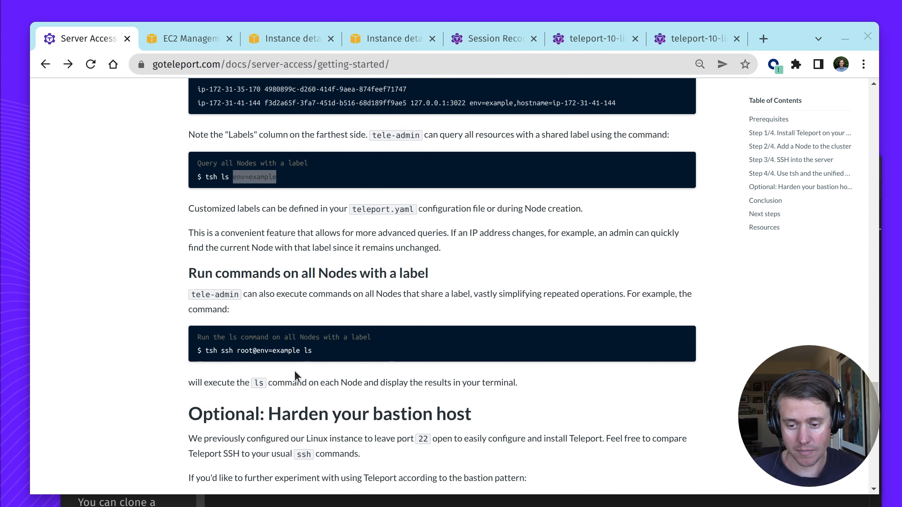
{"action": "mouse_move", "coordinate": [395, 350]}
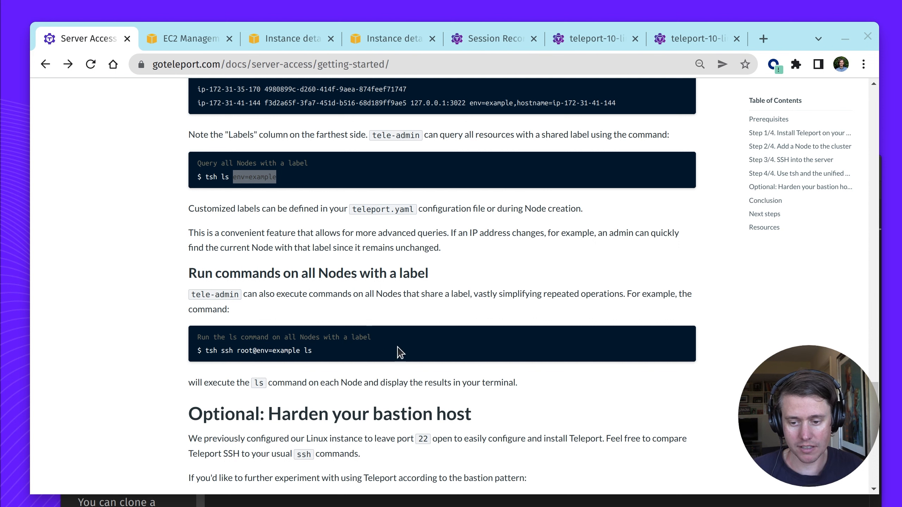
{"action": "mouse_move", "coordinate": [261, 351]}
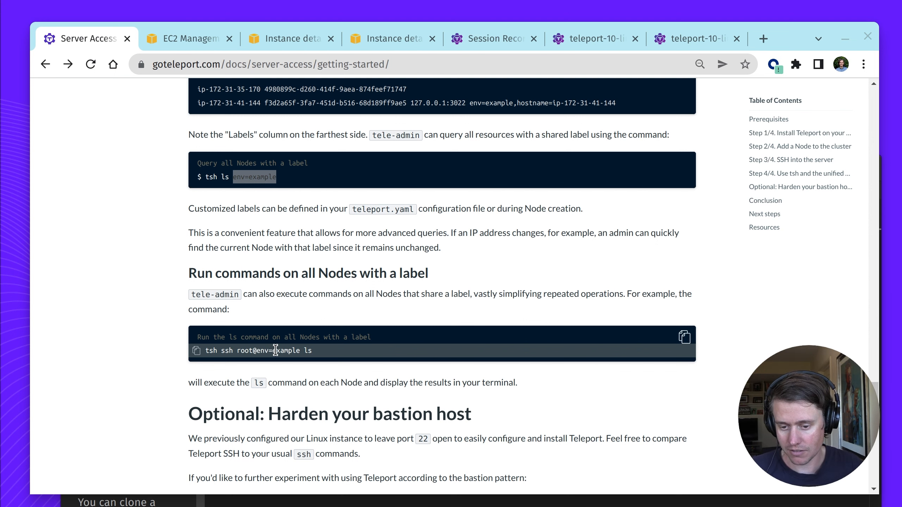
{"action": "scroll", "scroll_direction": "down", "scroll_amount": 3}
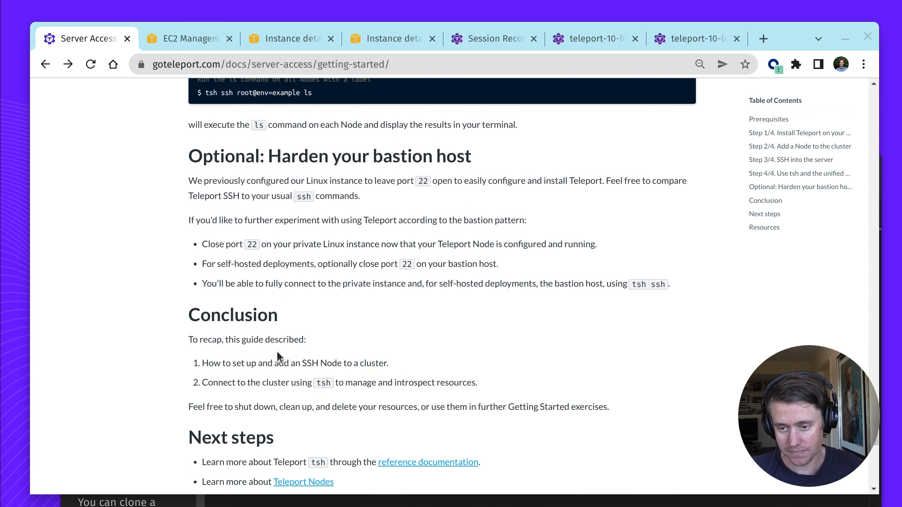
{"action": "scroll", "scroll_direction": "down", "scroll_amount": 3}
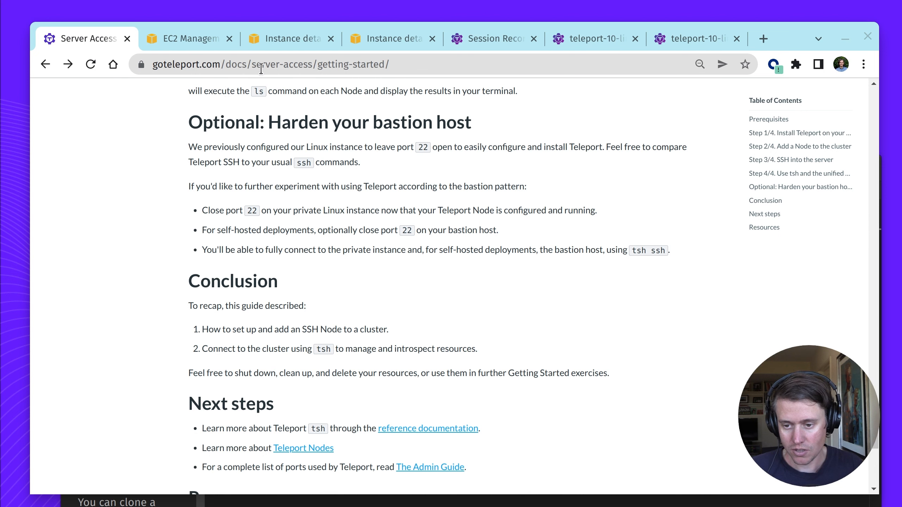
Show the worker instance's security details in the EC2 console
{"action": "left_click", "coordinate": [290, 39]}
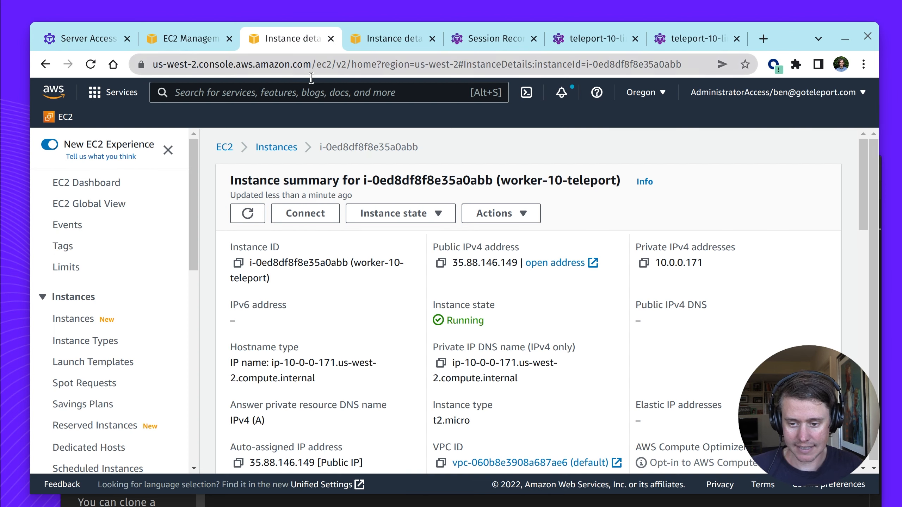
{"action": "left_click", "coordinate": [500, 214]}
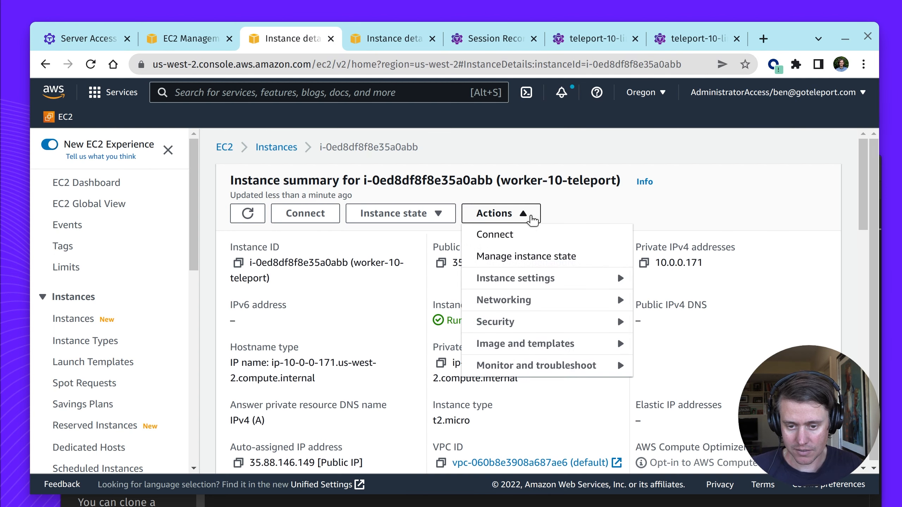
{"action": "mouse_move", "coordinate": [617, 310]}
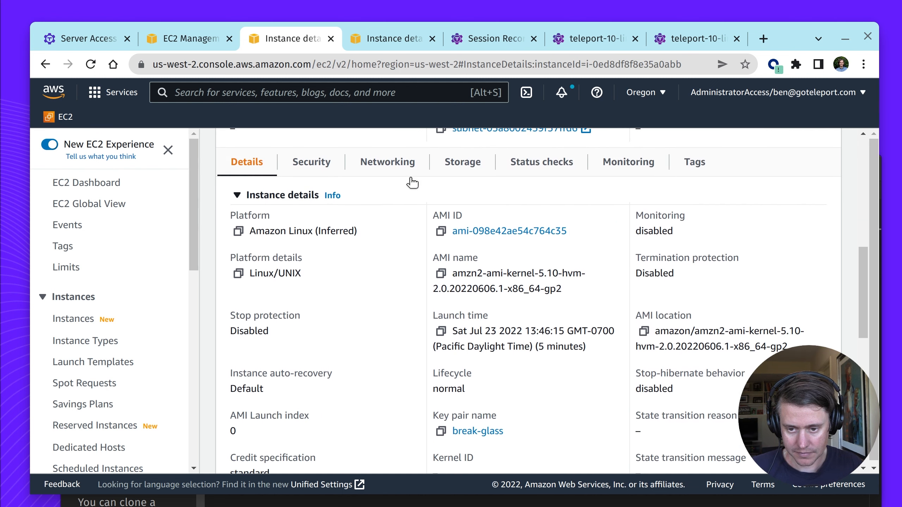
{"action": "left_click", "coordinate": [311, 162]}
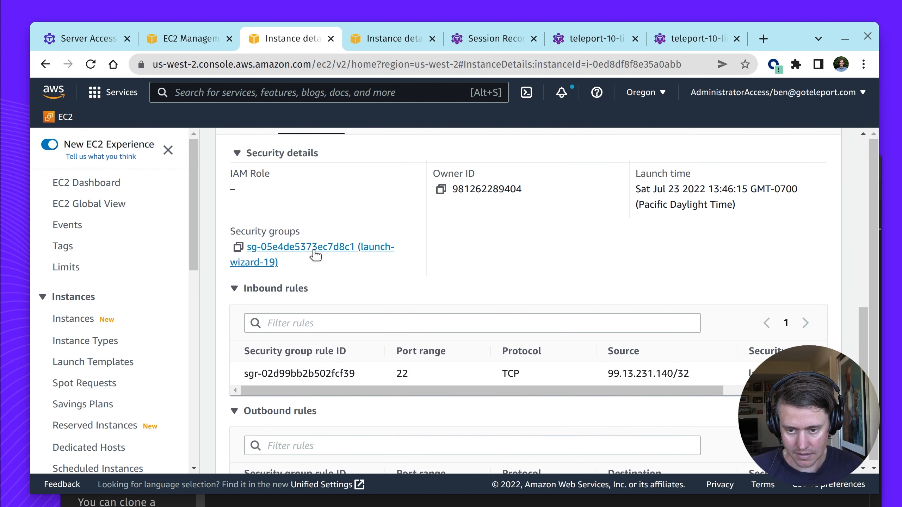
Edit the security group's inbound rules to remove the port 22 SSH rule
{"action": "left_click", "coordinate": [300, 246]}
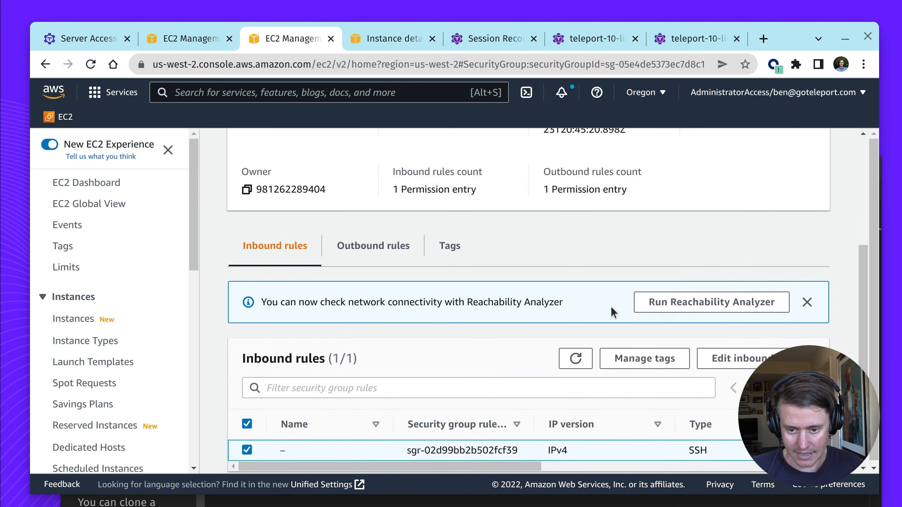
{"action": "left_click", "coordinate": [740, 359]}
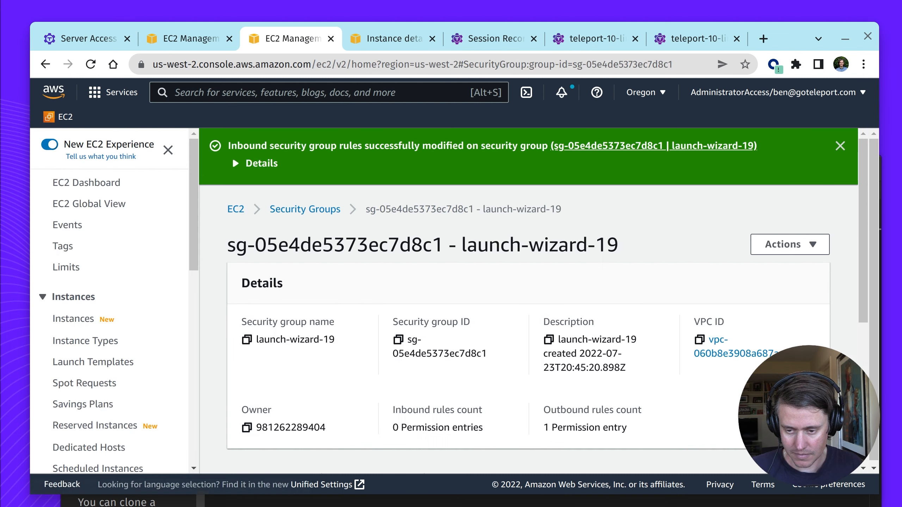
{"action": "scroll", "scroll_direction": "down", "scroll_amount": 3}
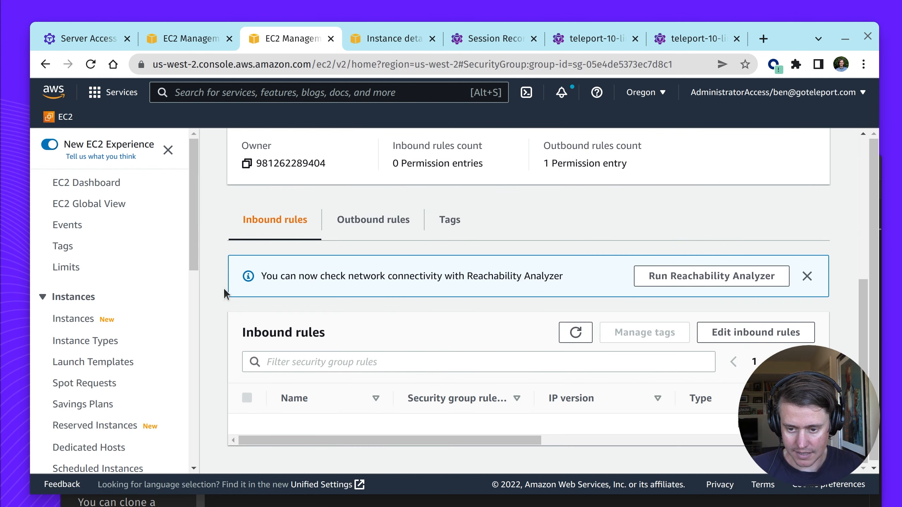
{"action": "mouse_move", "coordinate": [388, 302]}
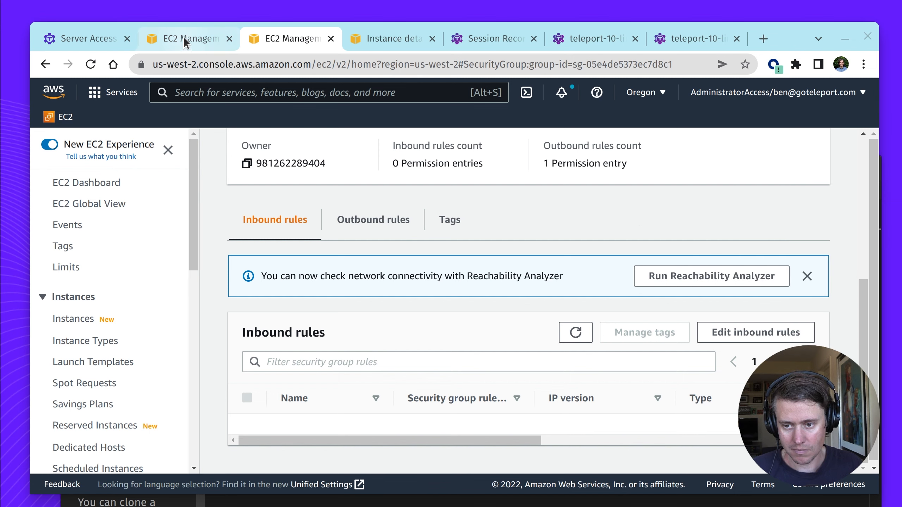
Connect to ip-10-0-0-171 as ec2-user from the Teleport Servers list with port 22 closed
{"action": "left_click", "coordinate": [495, 39]}
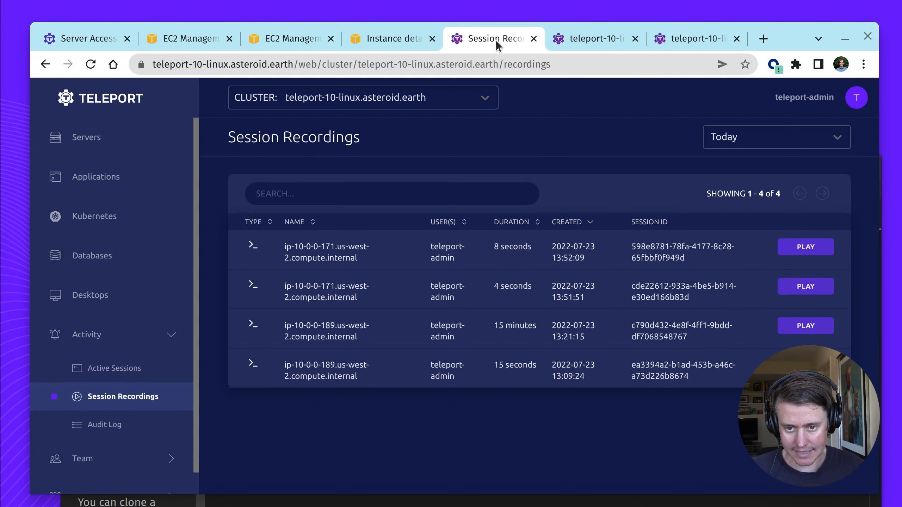
{"action": "left_click", "coordinate": [86, 137]}
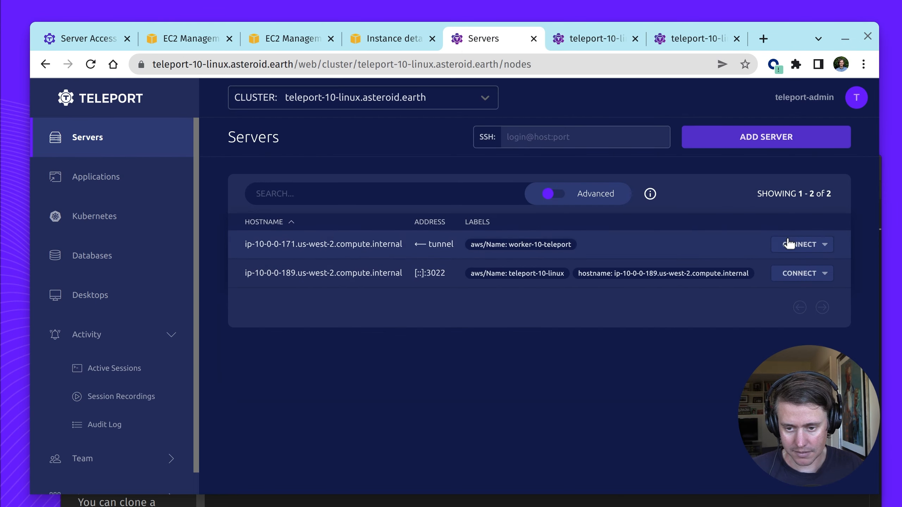
{"action": "left_click", "coordinate": [796, 244]}
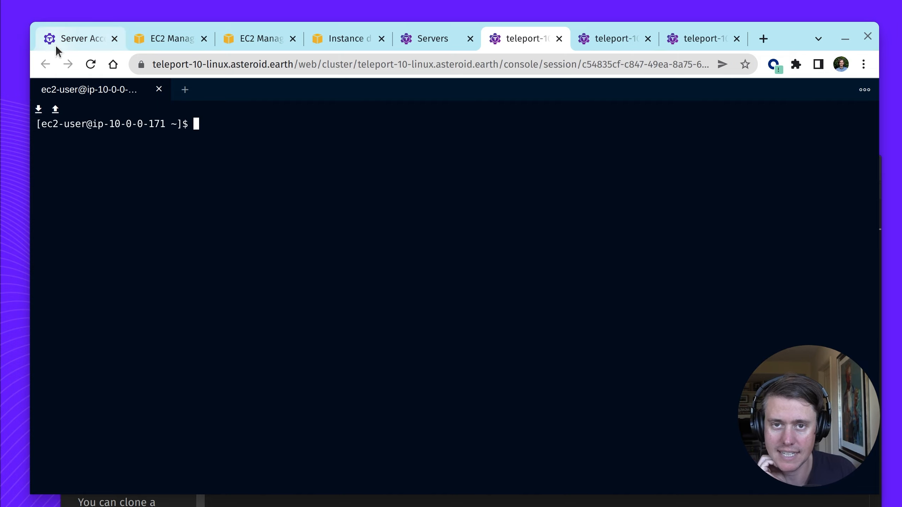
Bring the guide's Conclusion and Next steps sections into view
{"action": "left_click", "coordinate": [76, 39]}
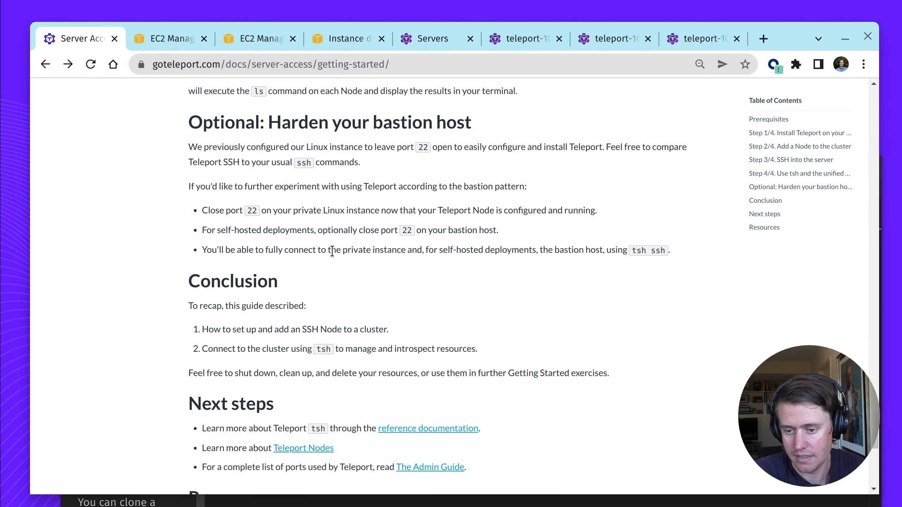
{"action": "mouse_move", "coordinate": [413, 252]}
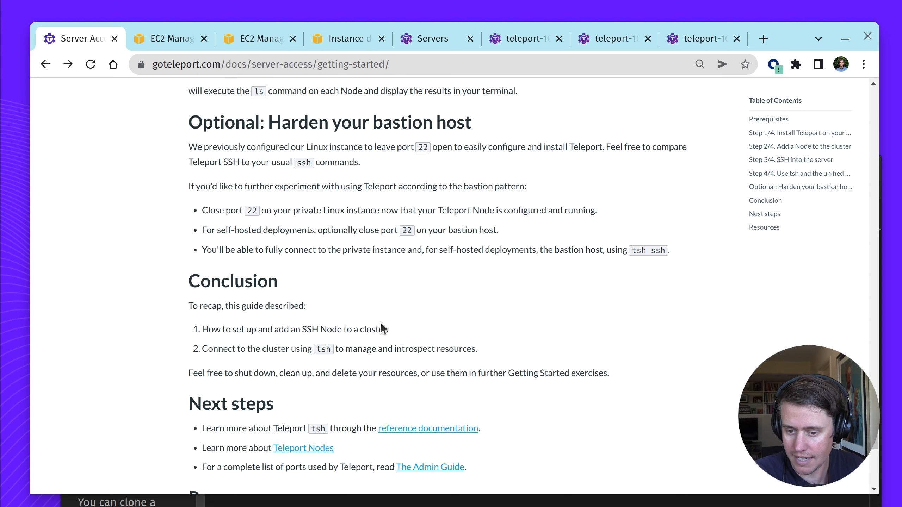
{"action": "scroll", "scroll_direction": "down", "scroll_amount": 3}
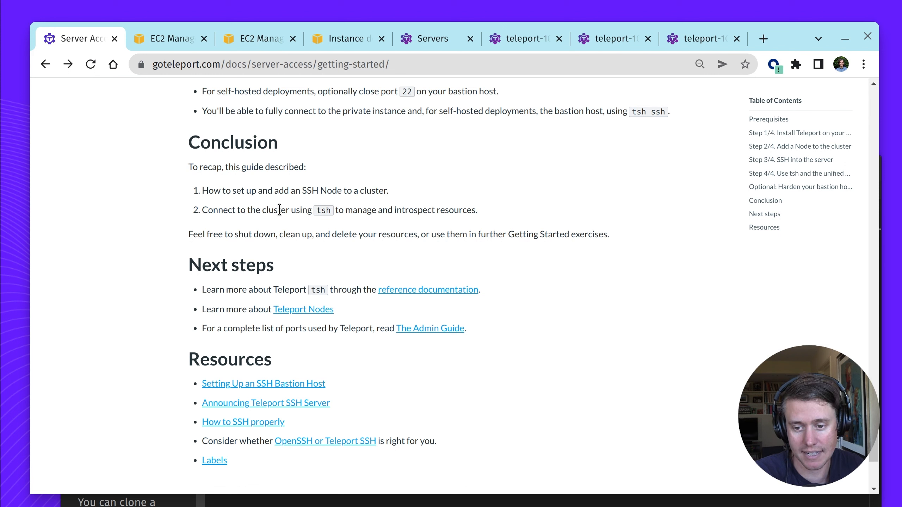
{"action": "mouse_move", "coordinate": [339, 226]}
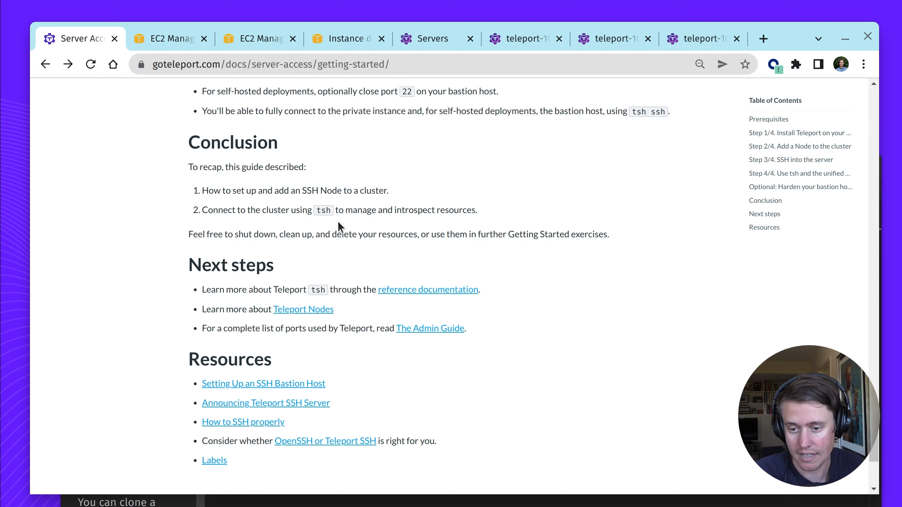
{"action": "mouse_move", "coordinate": [480, 217]}
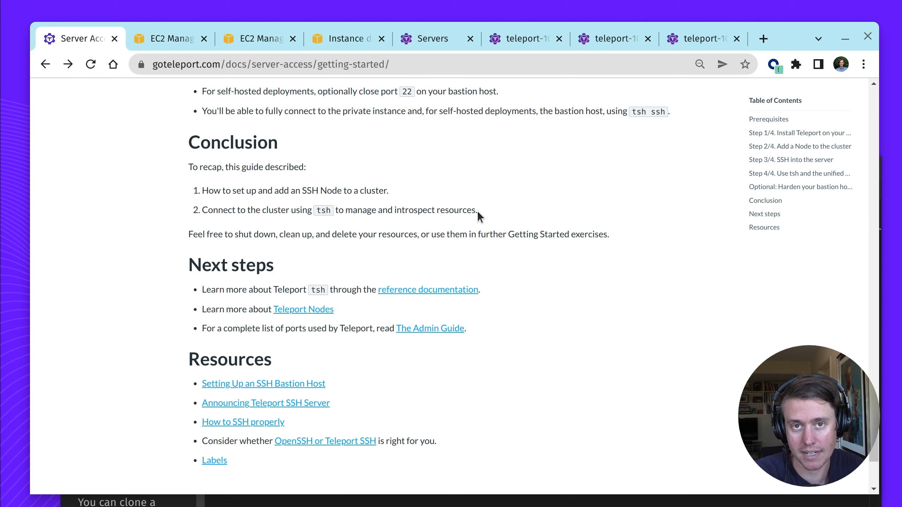
{"action": "mouse_move", "coordinate": [408, 258]}
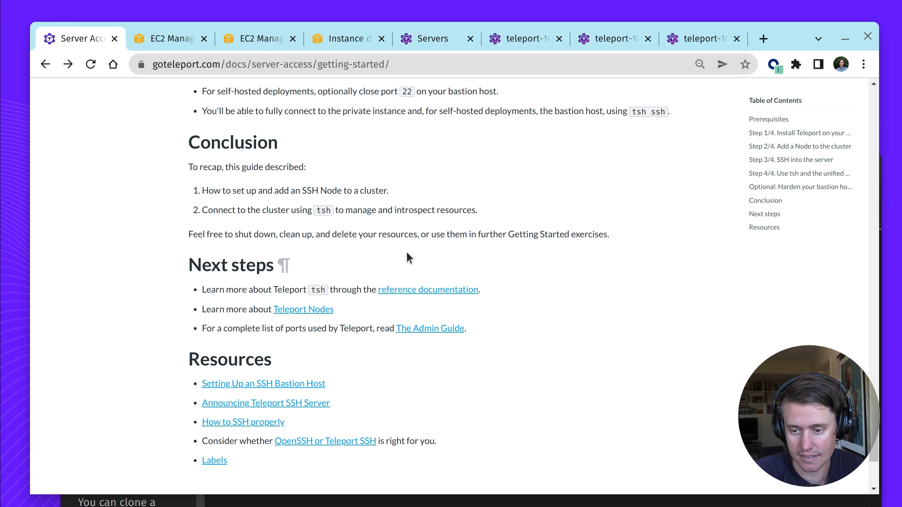
{"action": "mouse_move", "coordinate": [503, 271]}
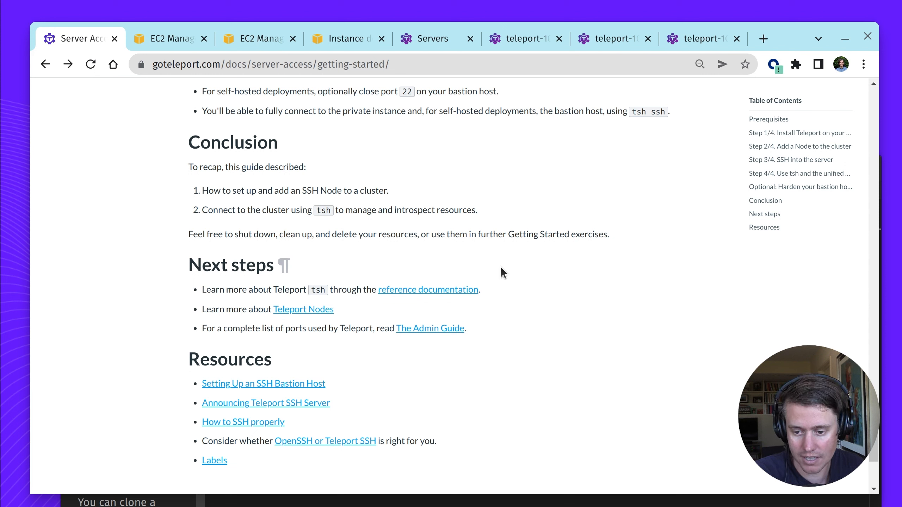
Show the Documentation resources menu over the Server Access Guides page
{"action": "scroll", "scroll_direction": "down", "scroll_amount": 3}
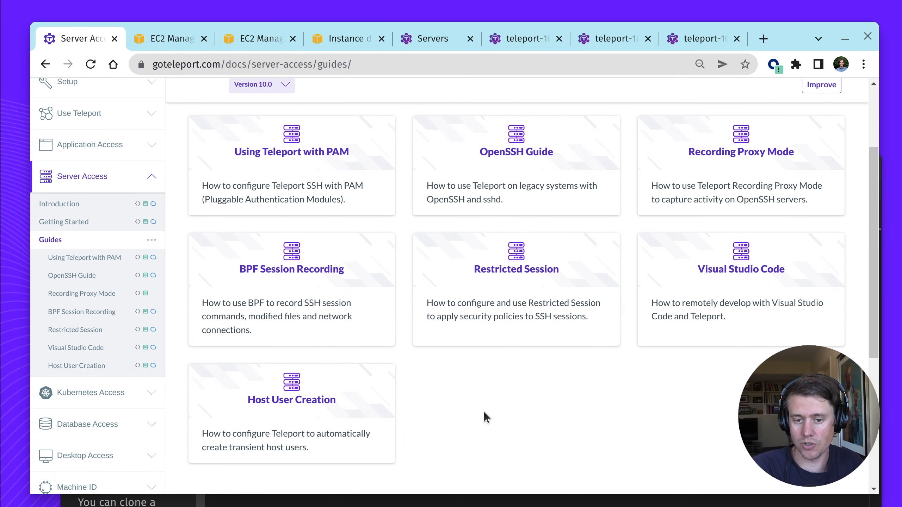
{"action": "mouse_move", "coordinate": [531, 203]}
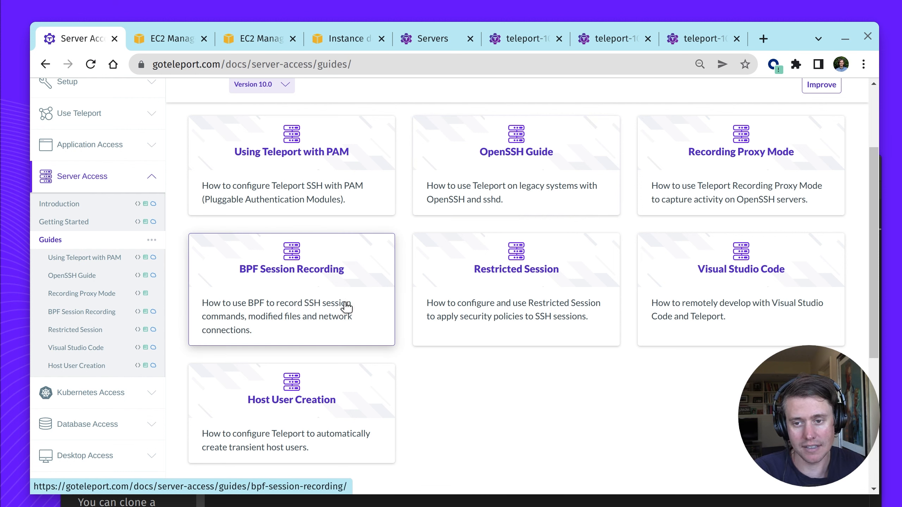
{"action": "mouse_move", "coordinate": [351, 425]}
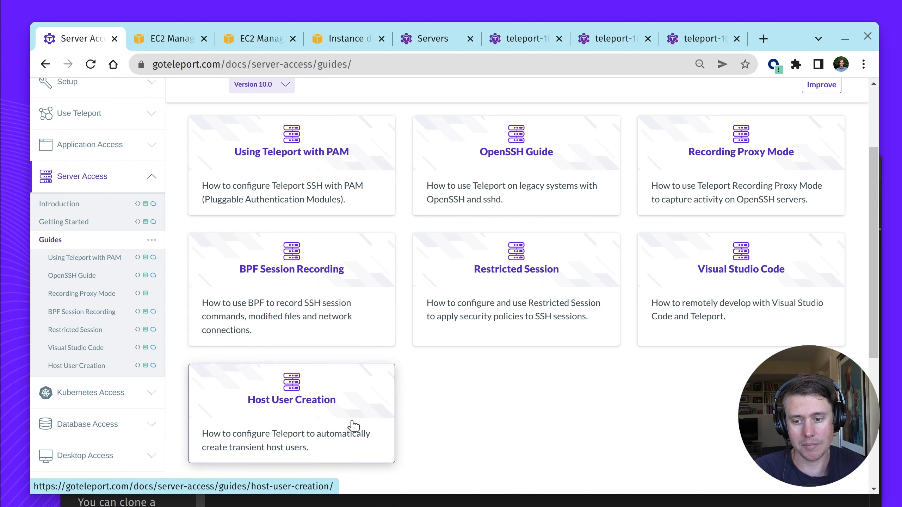
{"action": "mouse_move", "coordinate": [373, 455]}
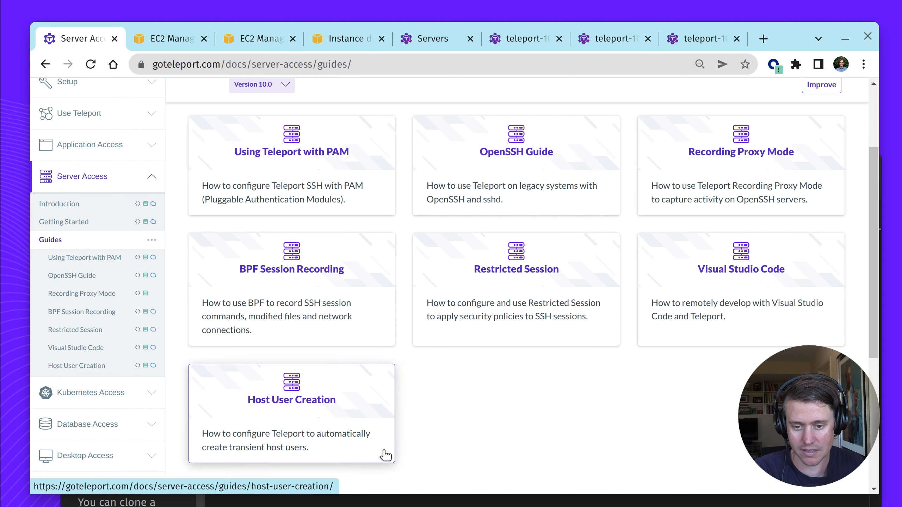
{"action": "mouse_move", "coordinate": [500, 330]}
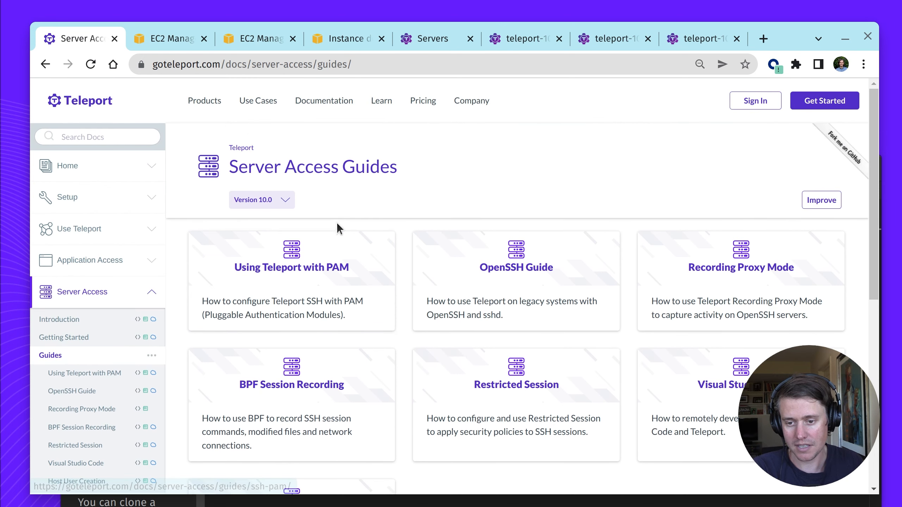
{"action": "left_click", "coordinate": [324, 101]}
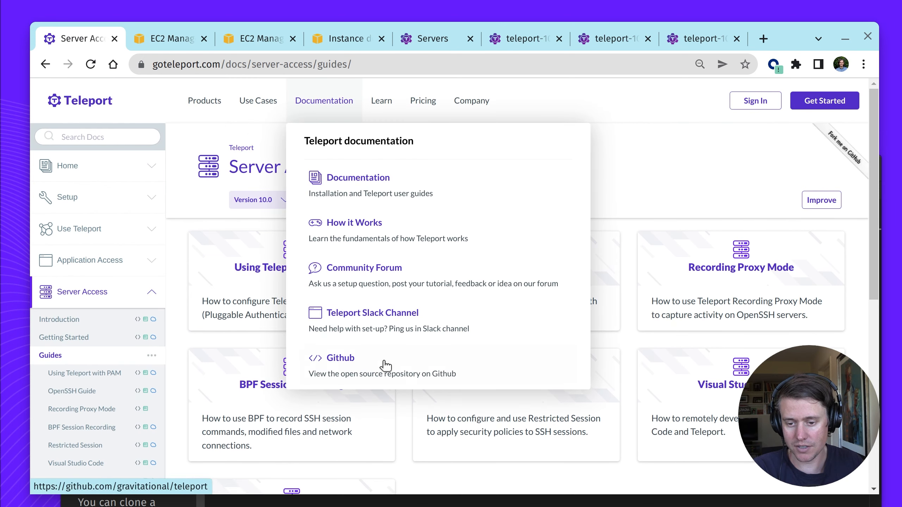
{"action": "mouse_move", "coordinate": [379, 332]}
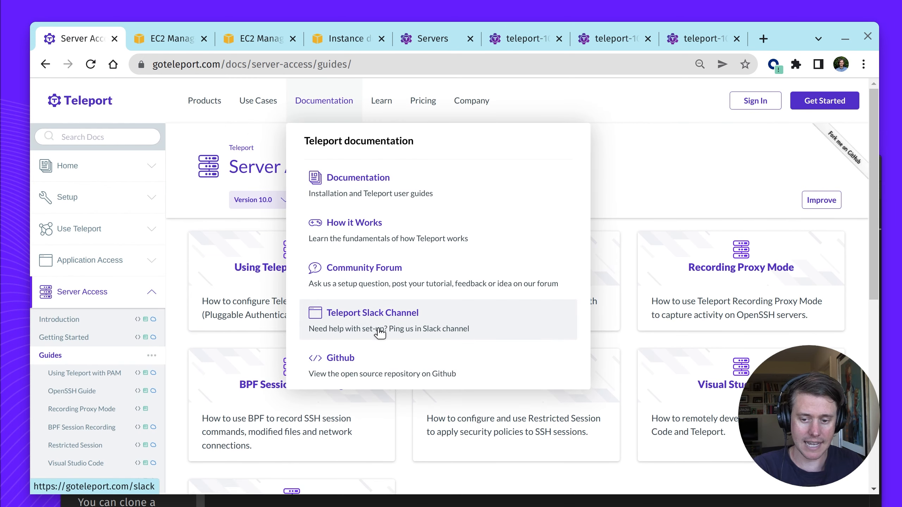
{"action": "mouse_move", "coordinate": [427, 330]}
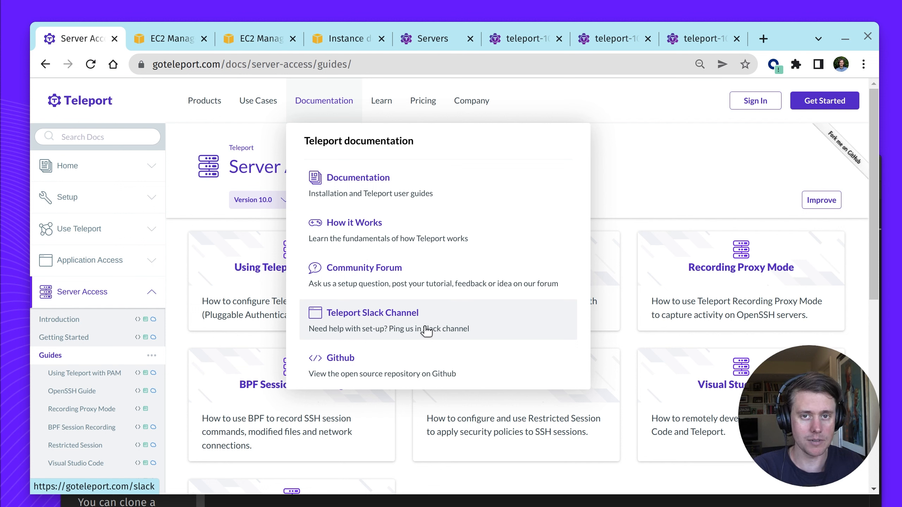